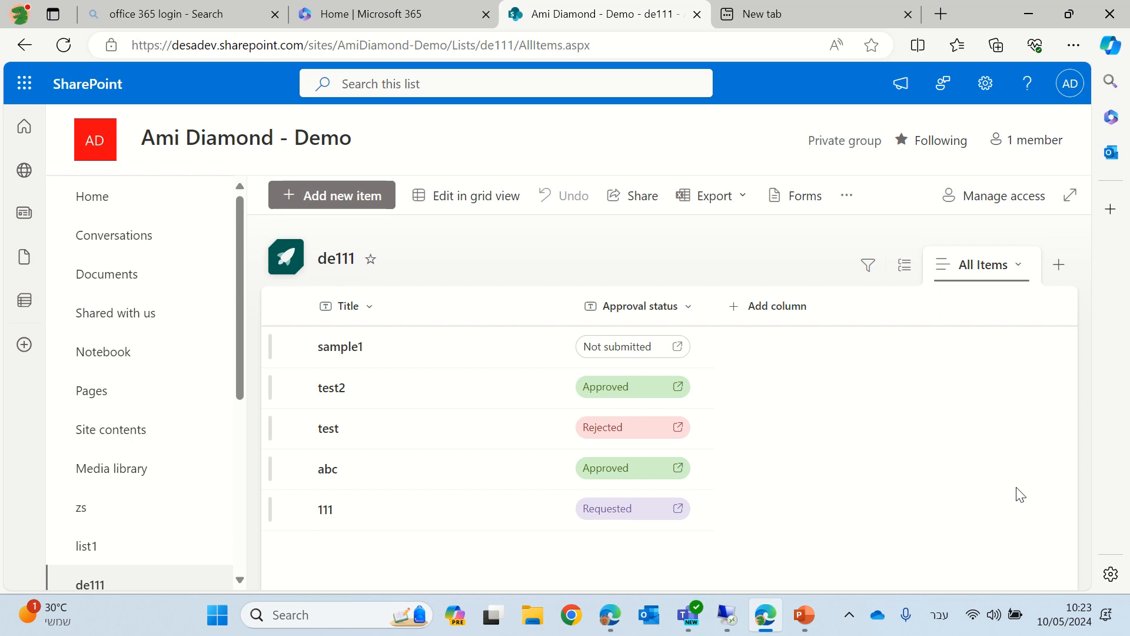
Review the existing list's approvals settings and close them without changes.
click(846, 194)
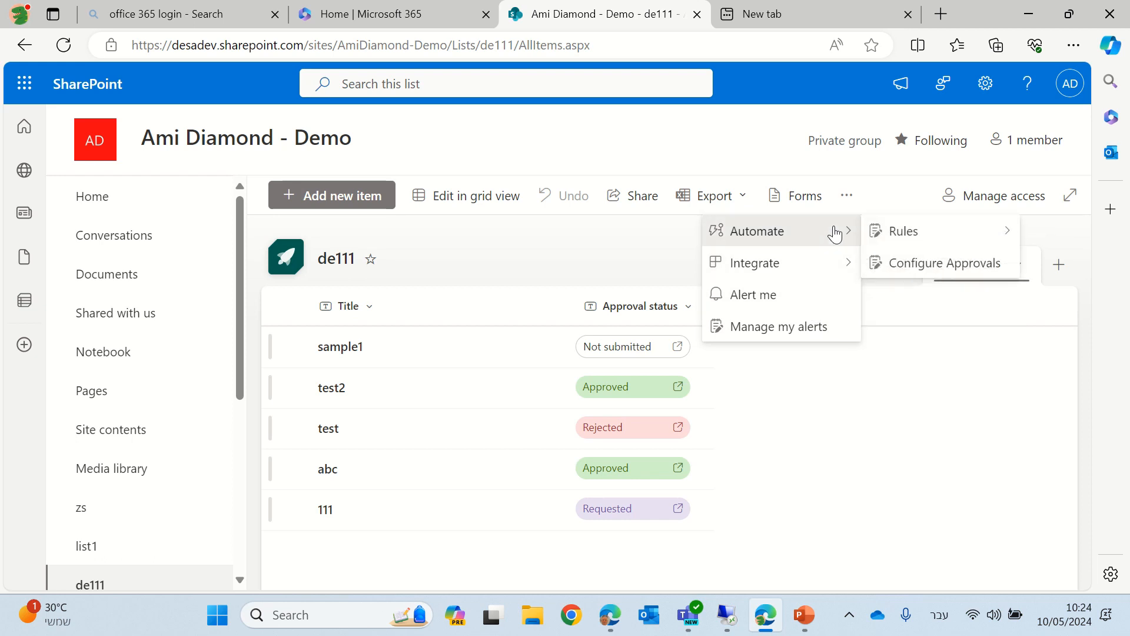
mouse_move(981, 271)
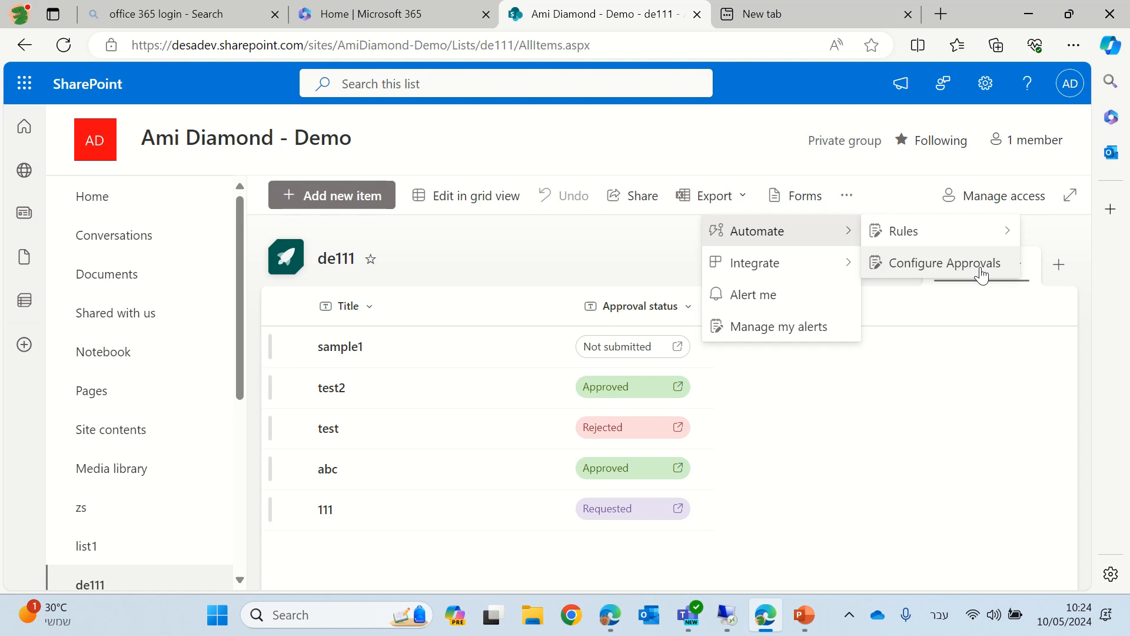
mouse_move(922, 373)
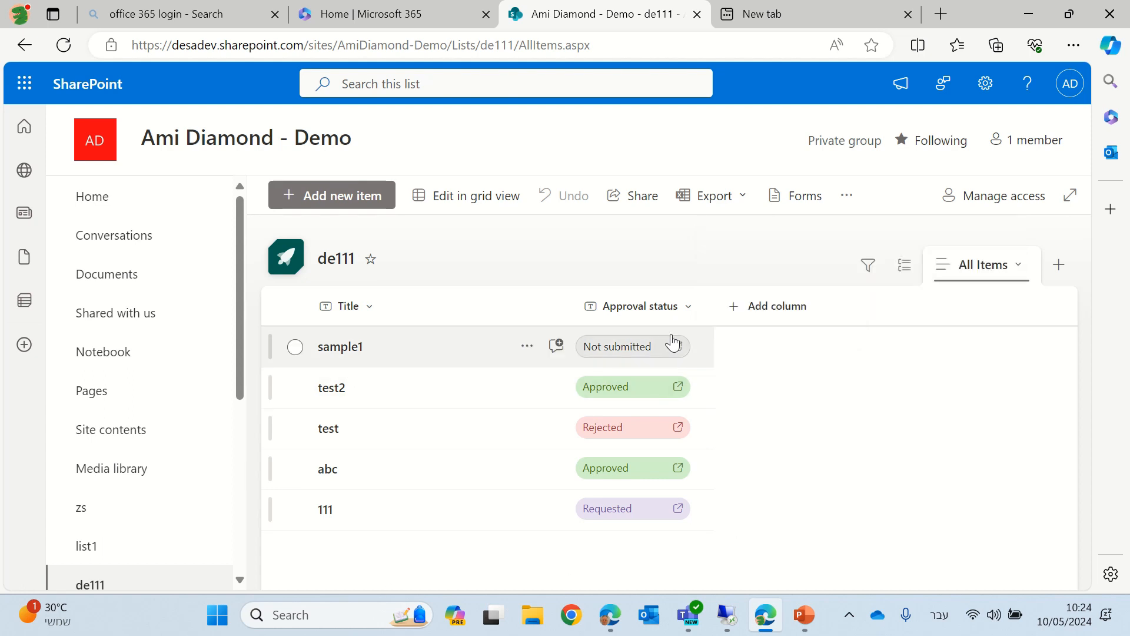
mouse_move(326, 357)
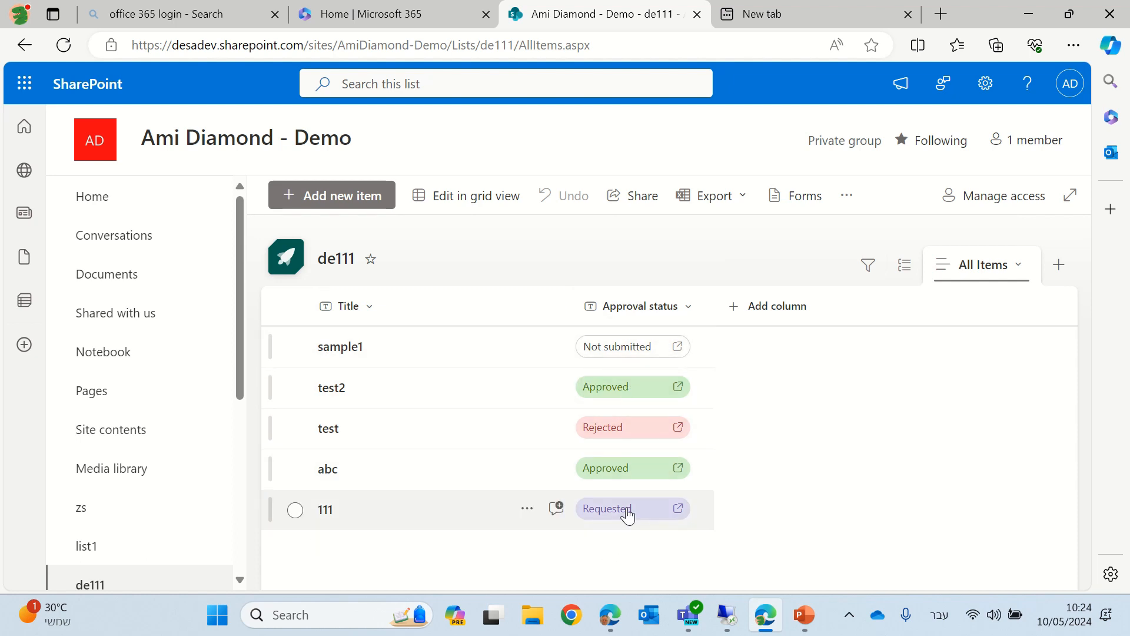
mouse_move(661, 421)
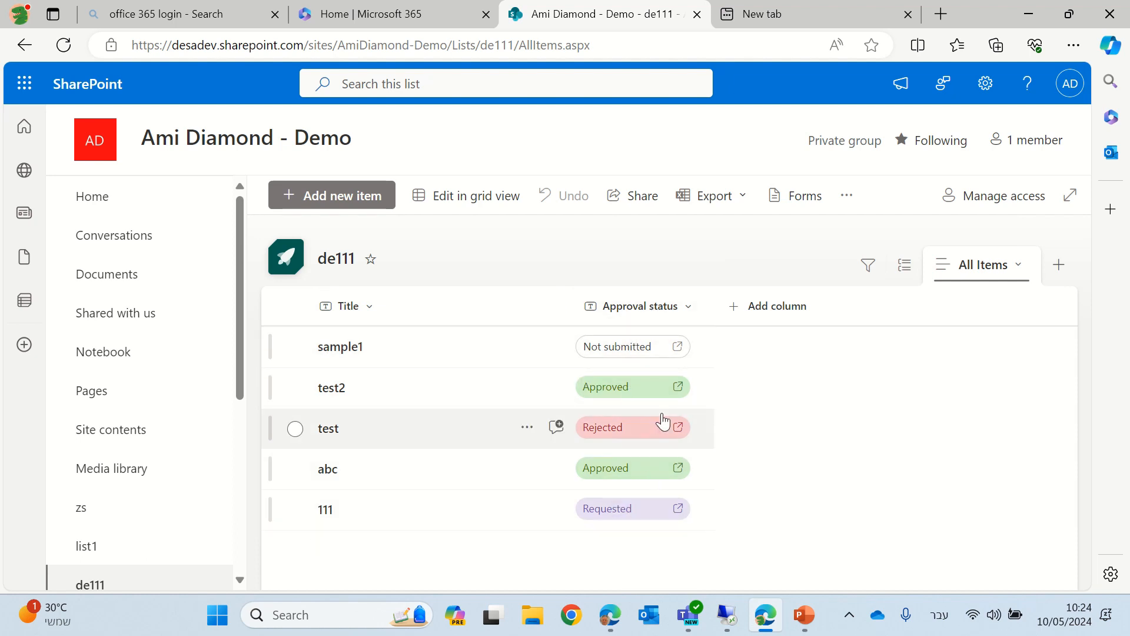
mouse_move(826, 475)
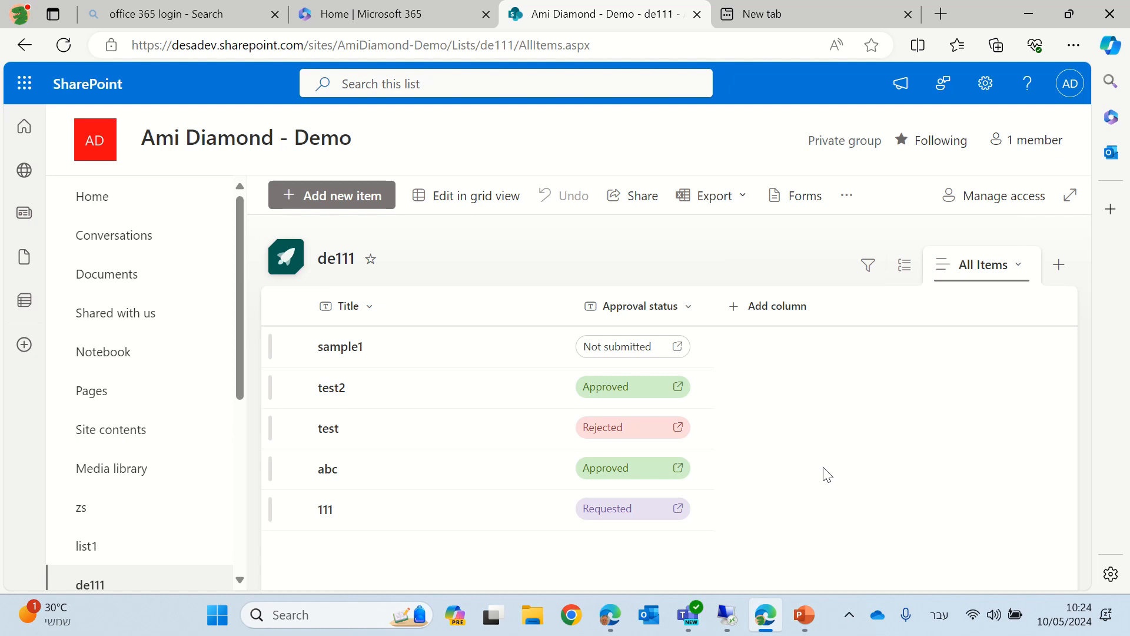
mouse_move(847, 196)
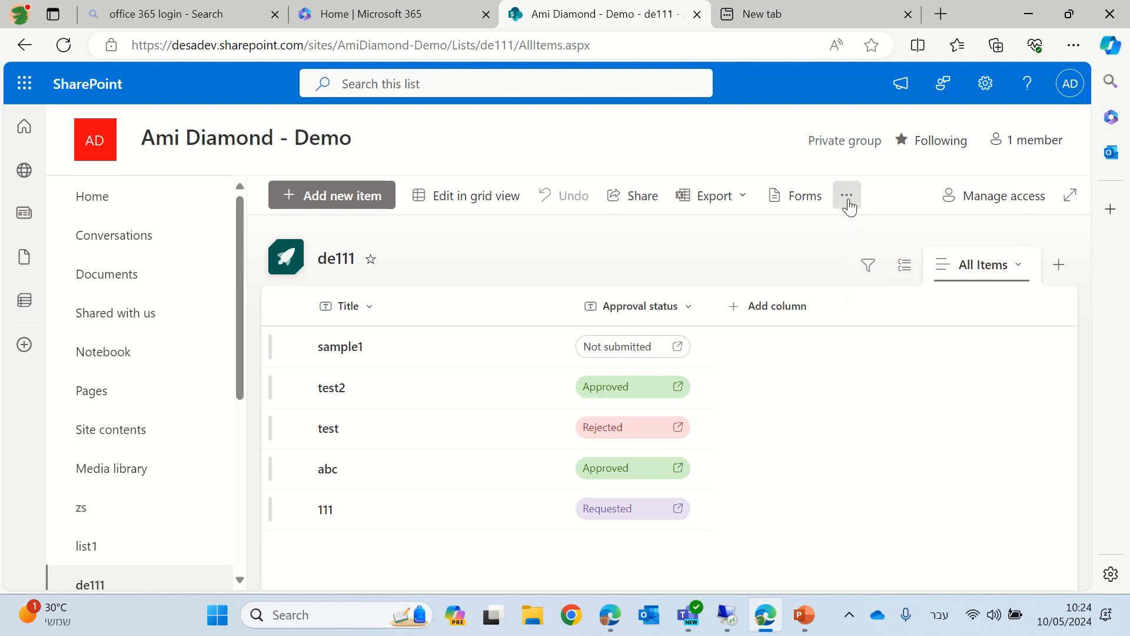
click(846, 196)
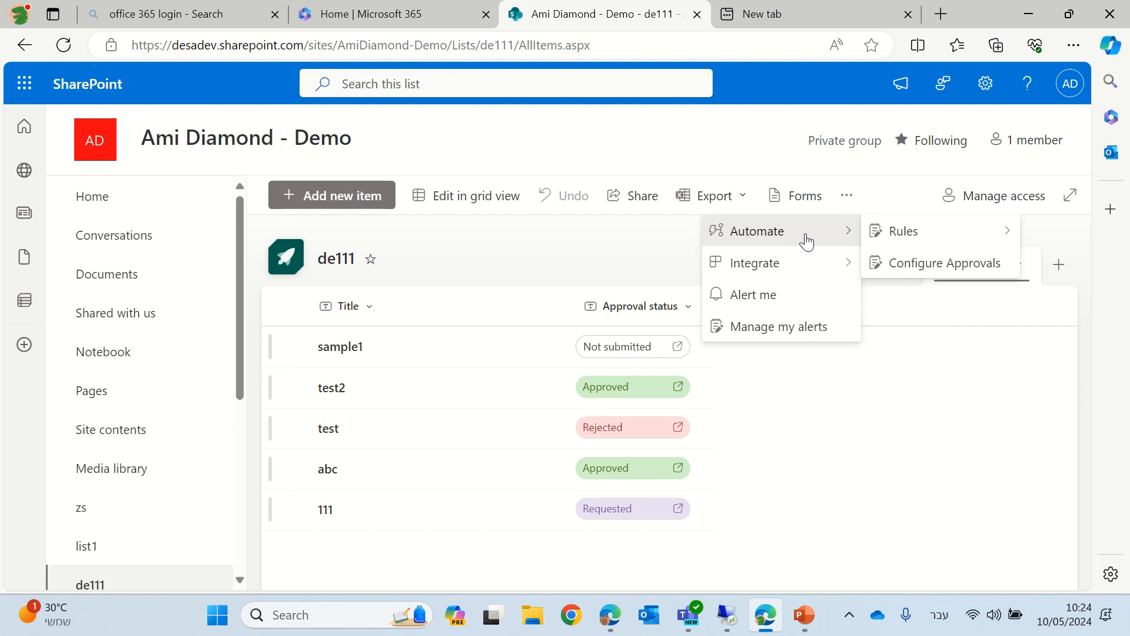
mouse_move(903, 272)
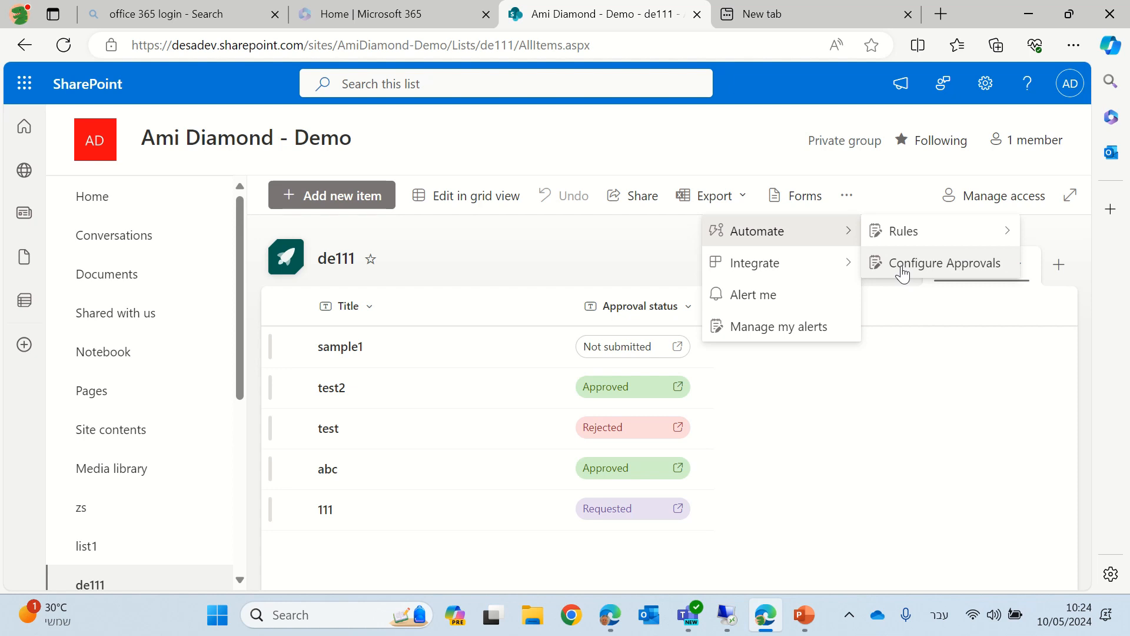
click(949, 263)
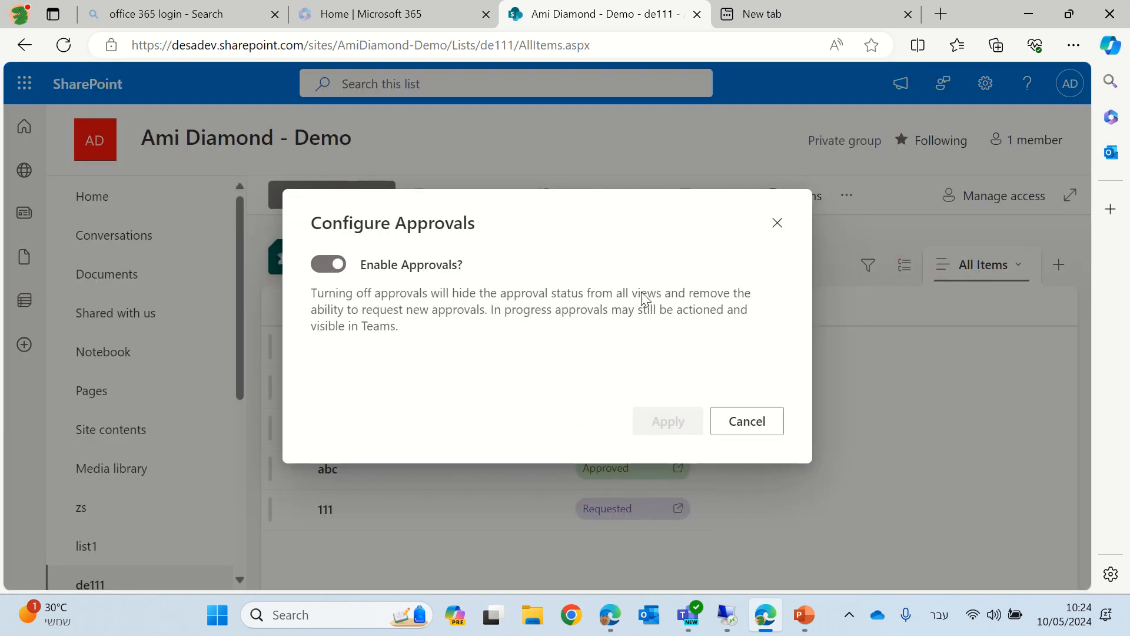
mouse_move(777, 222)
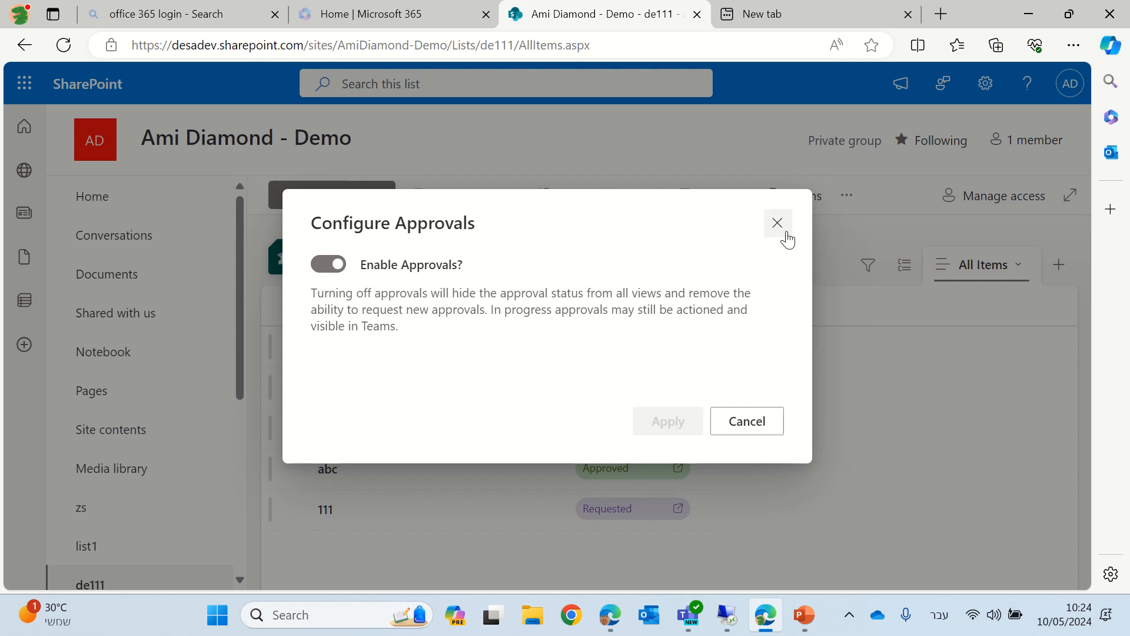
click(777, 222)
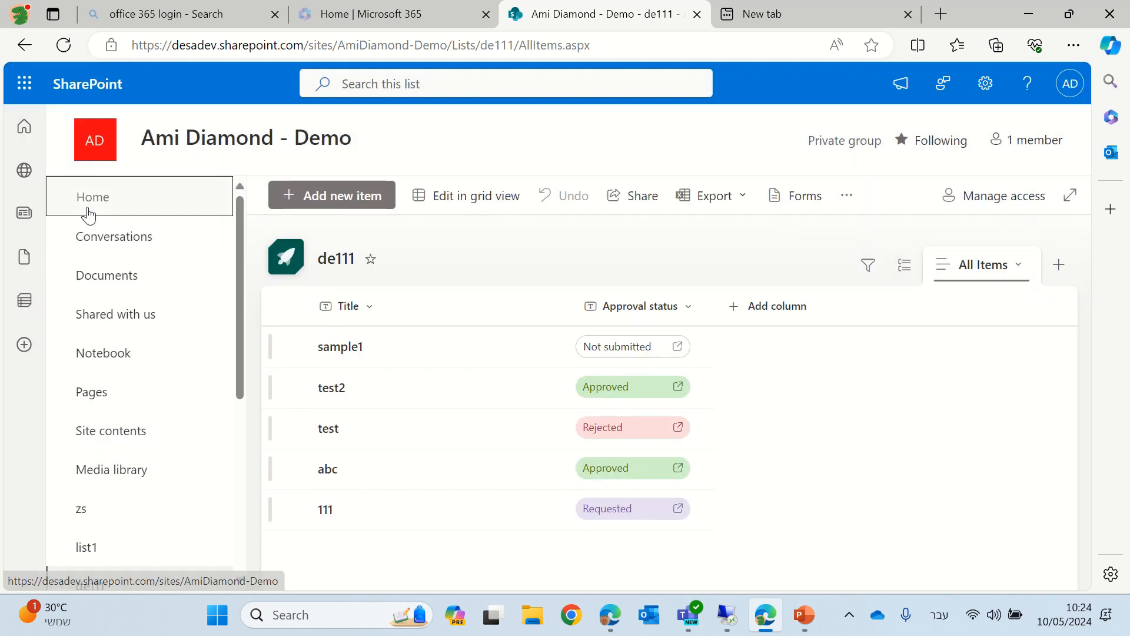
From the site home, create a new blank list named Demo 12345.
click(92, 196)
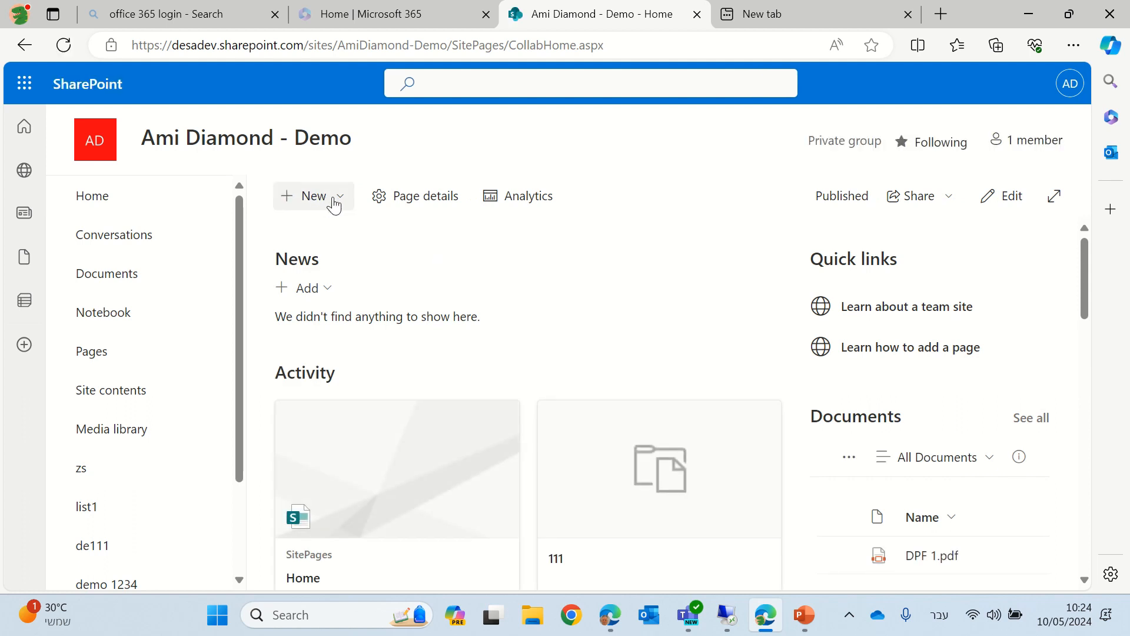
click(313, 195)
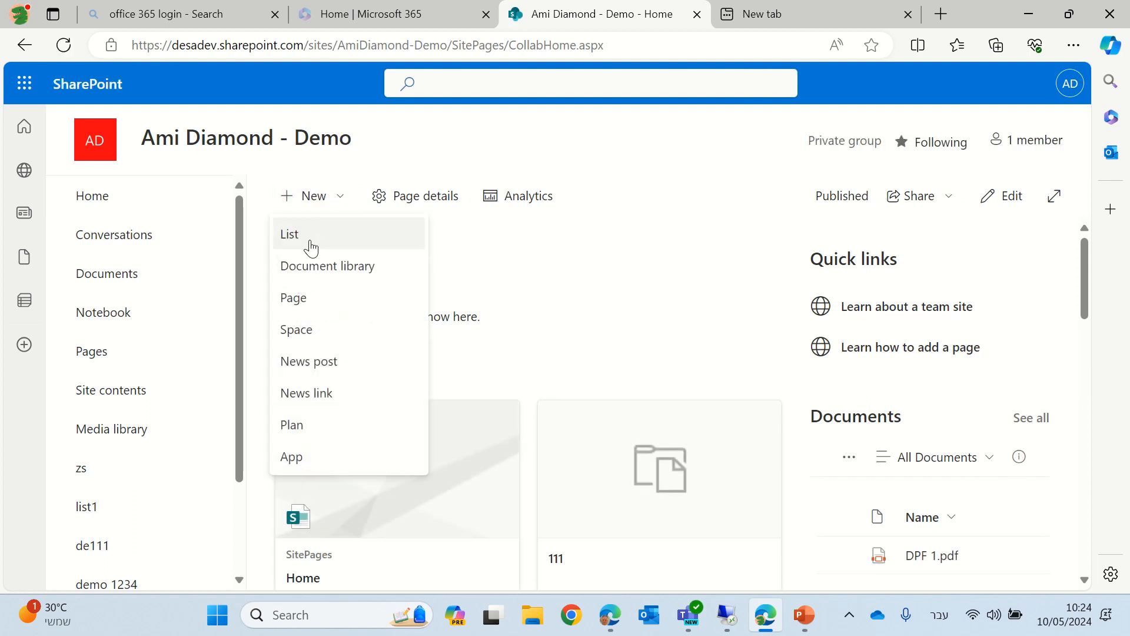
click(290, 233)
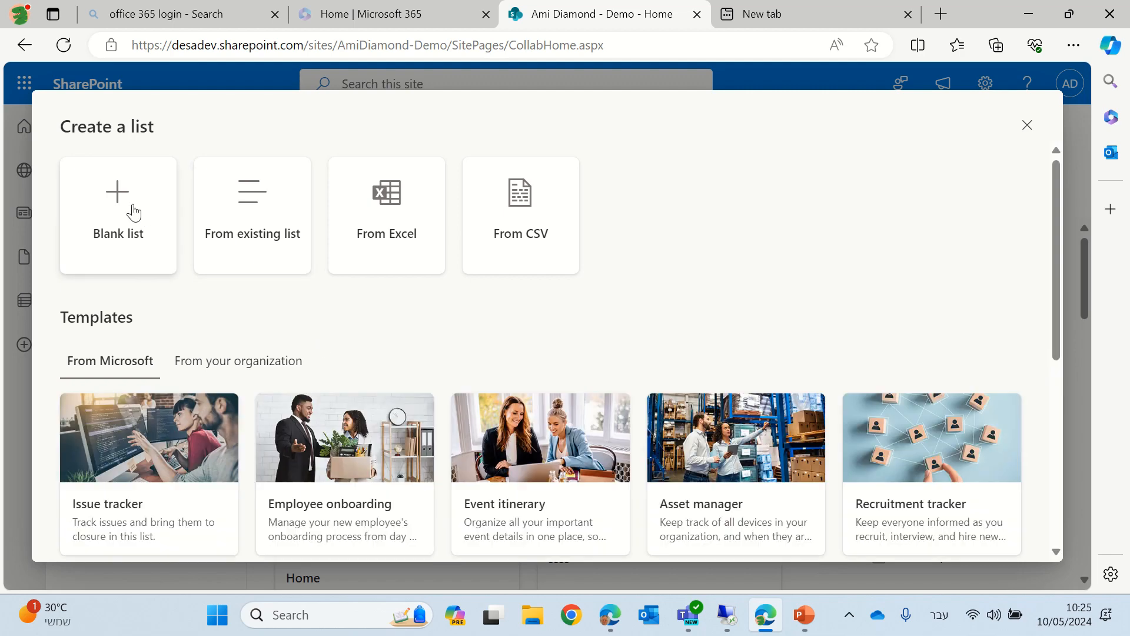
click(117, 210)
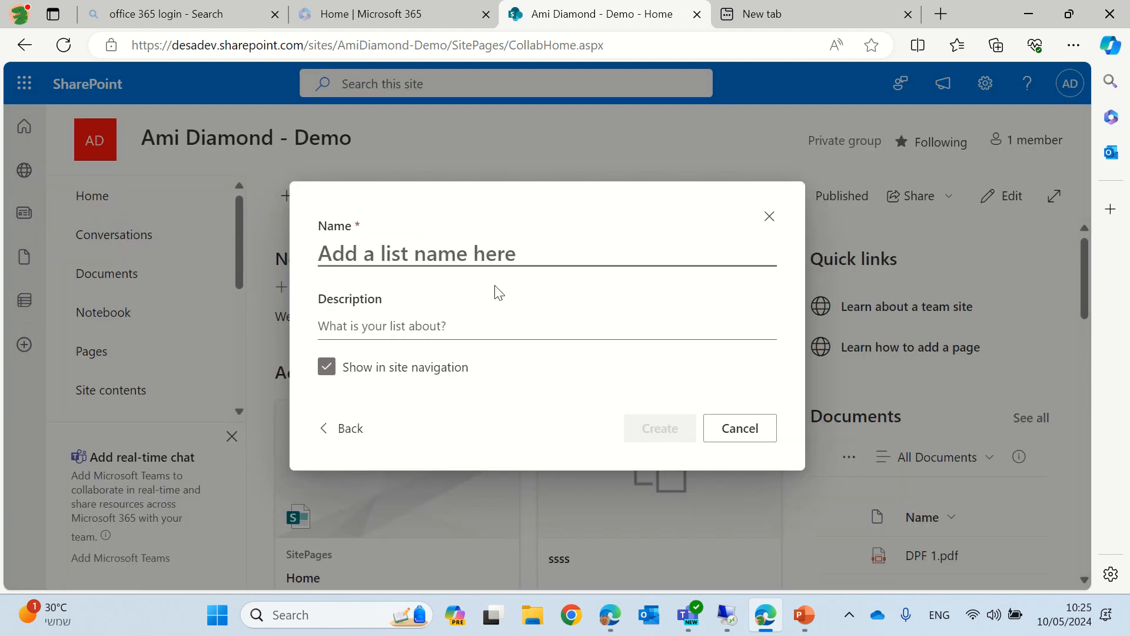
text(Demo)
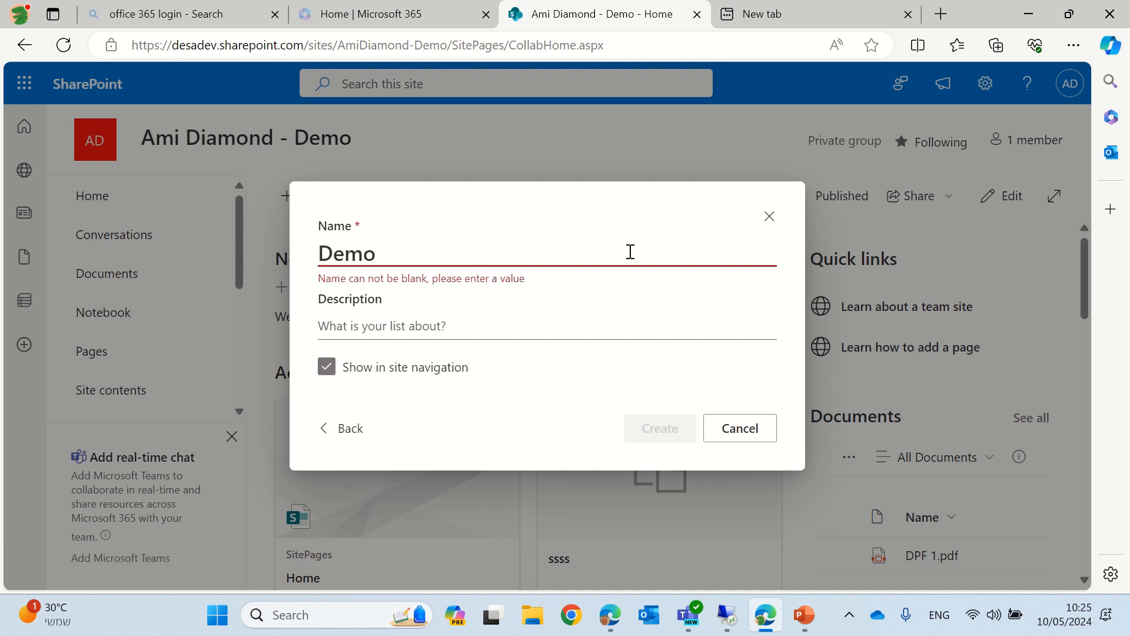
text(12345)
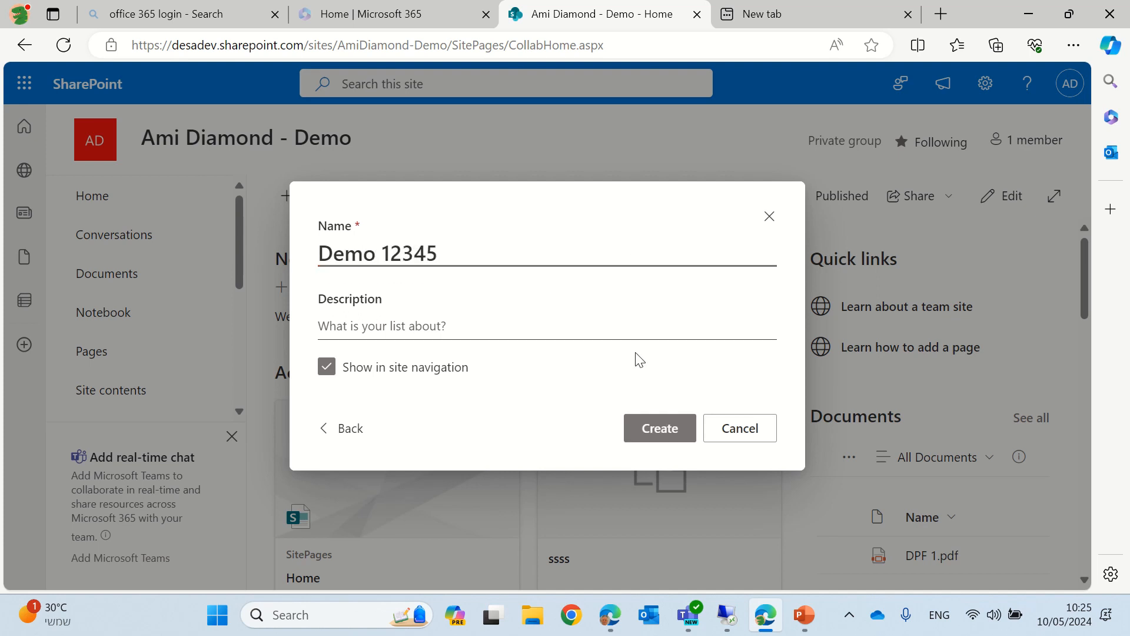
click(658, 428)
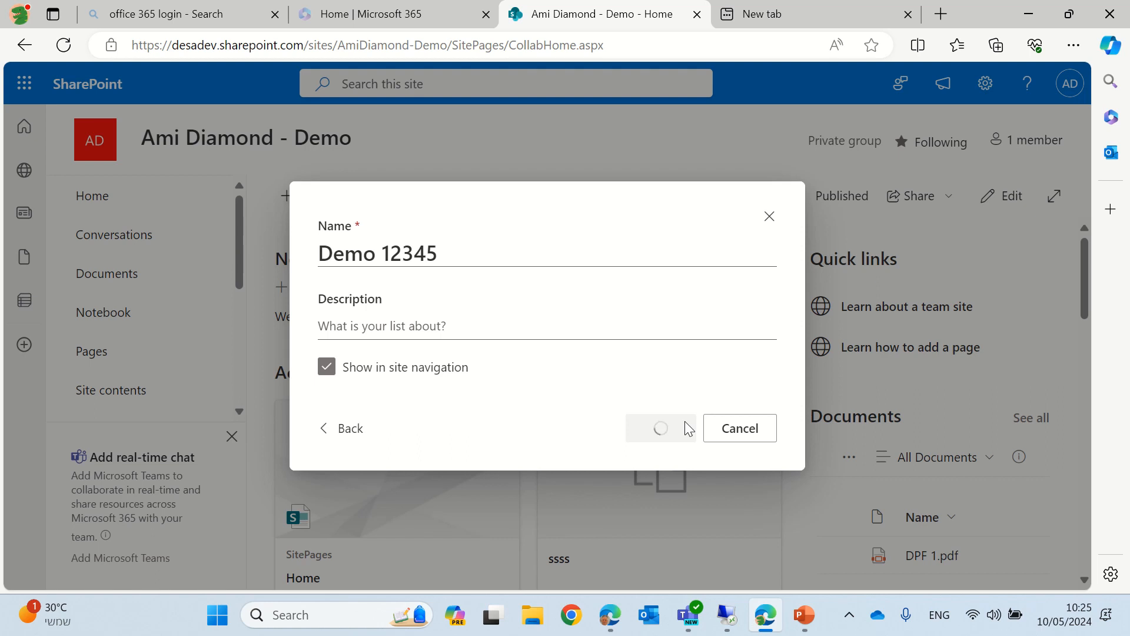
click(659, 427)
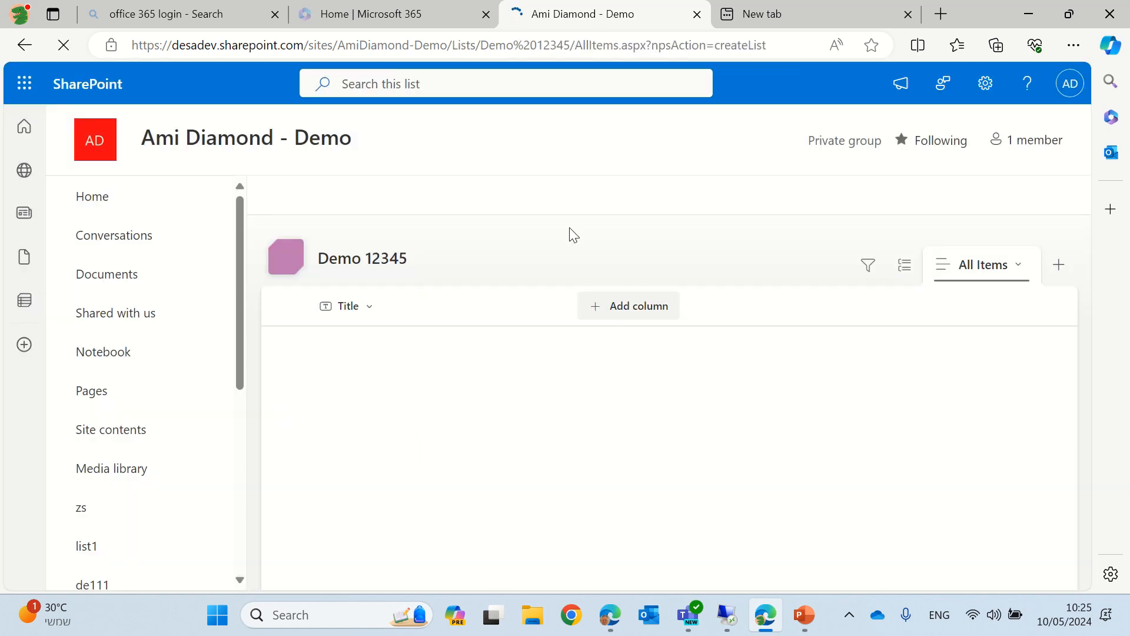
Add a Choice column named Status to the Demo 12345 list.
click(628, 306)
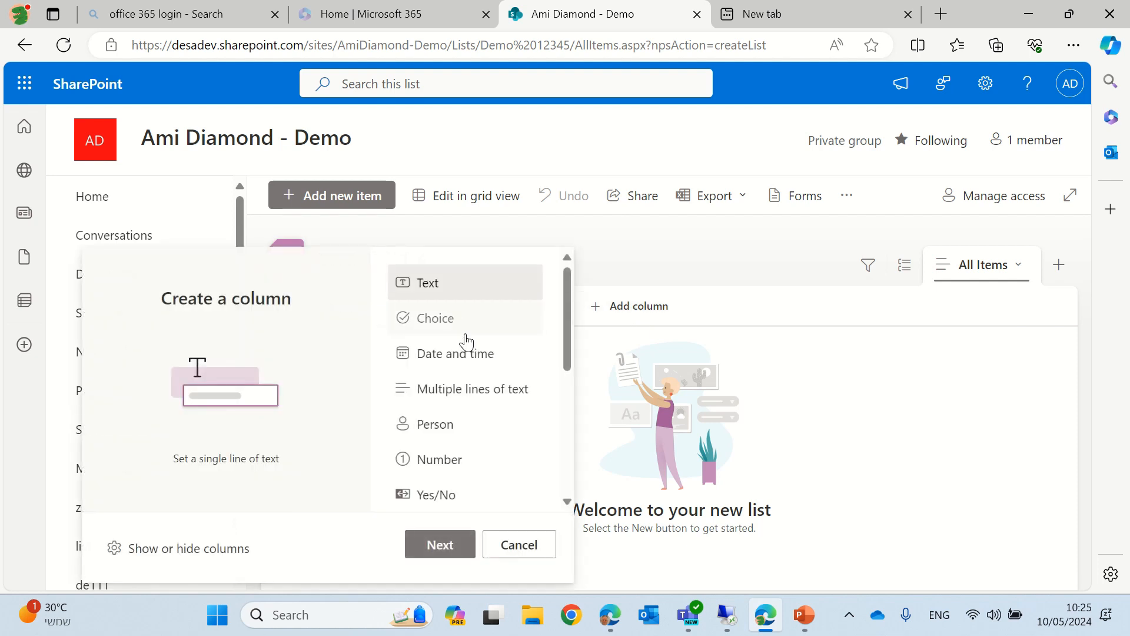
click(435, 318)
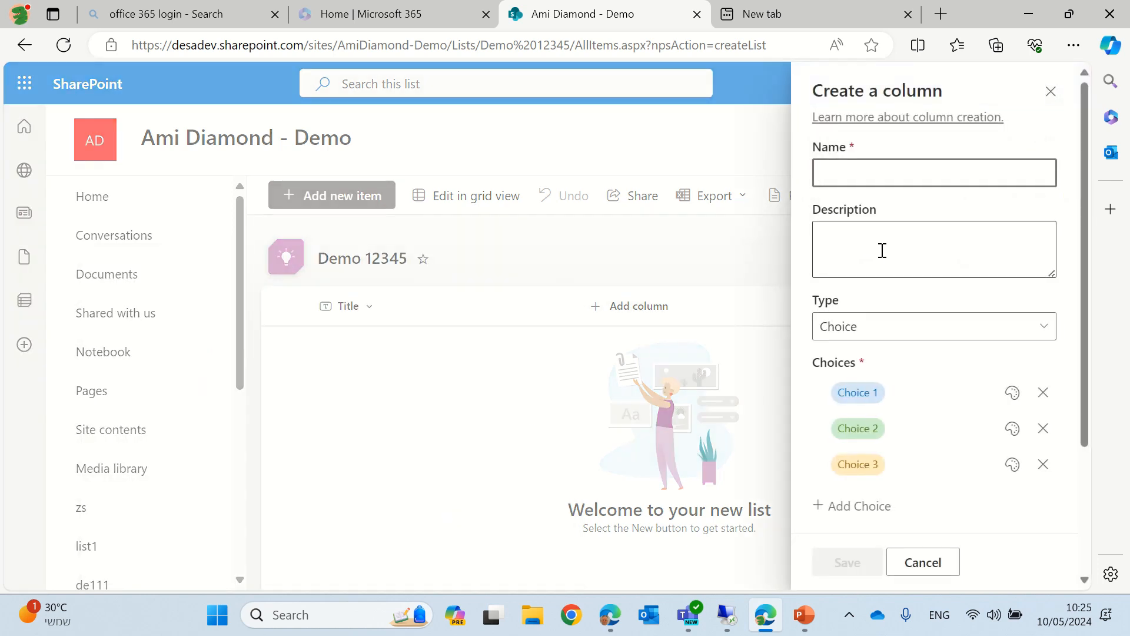
text(Stat)
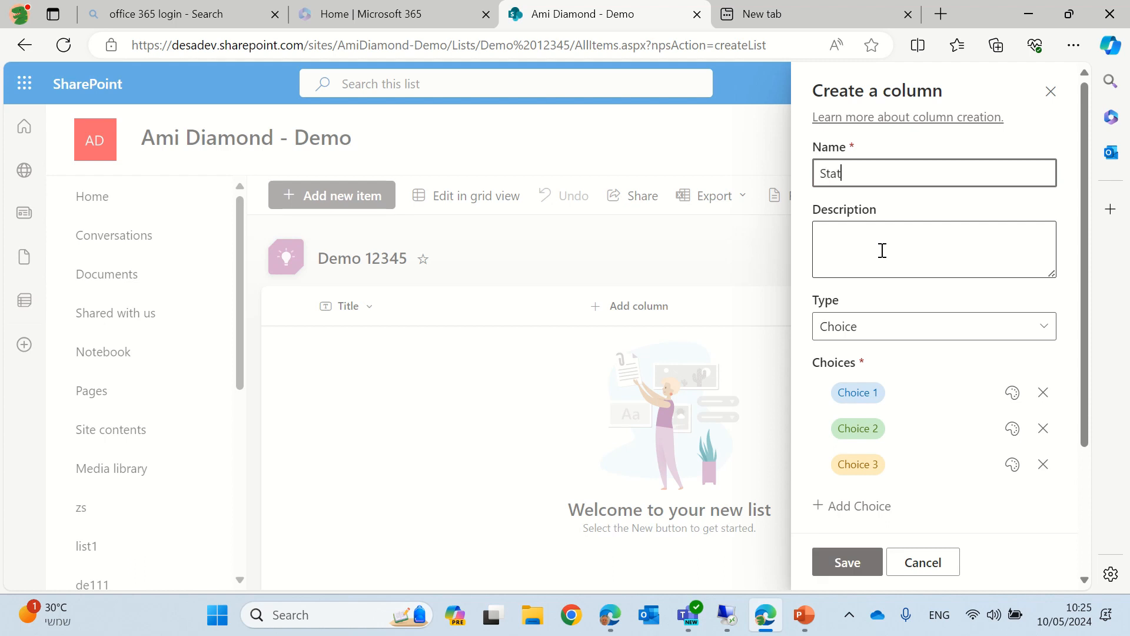
text(us)
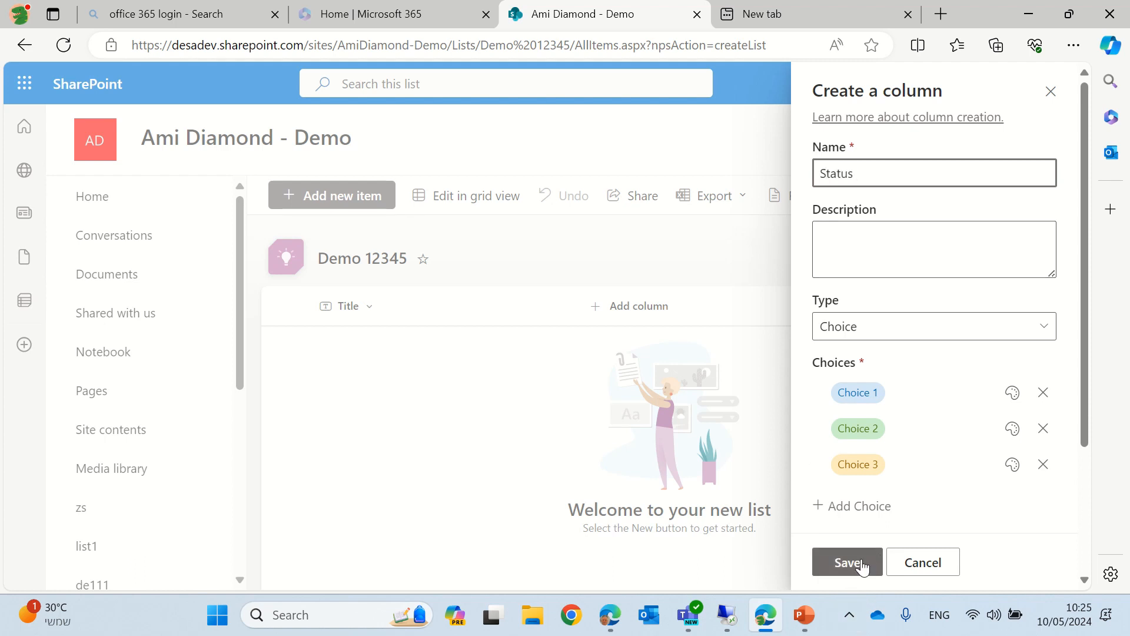
click(846, 563)
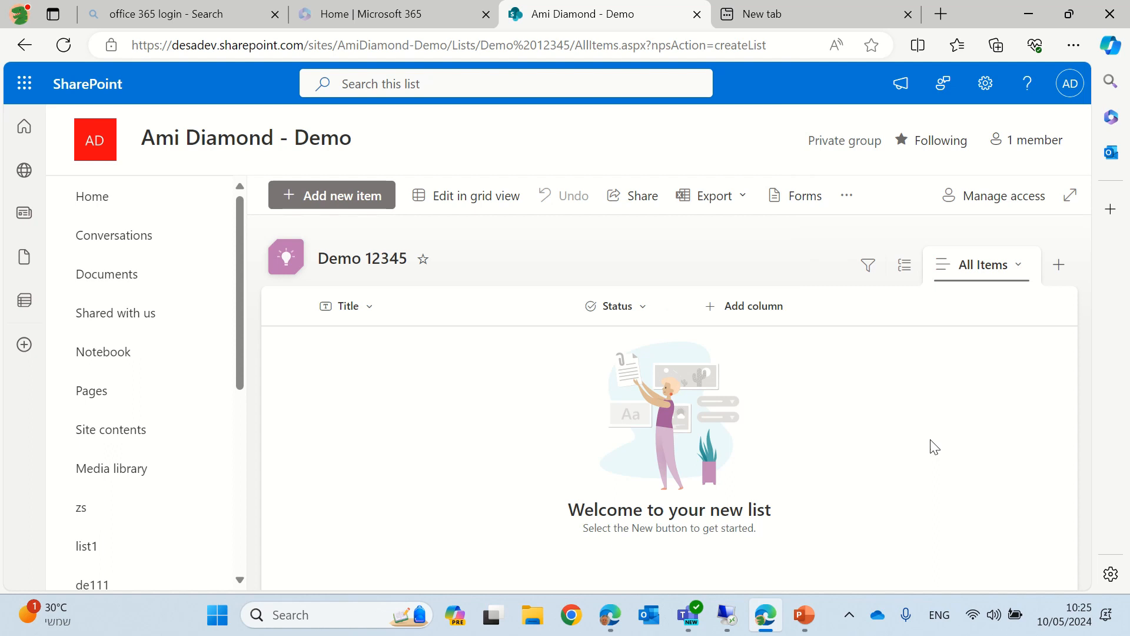
mouse_move(913, 342)
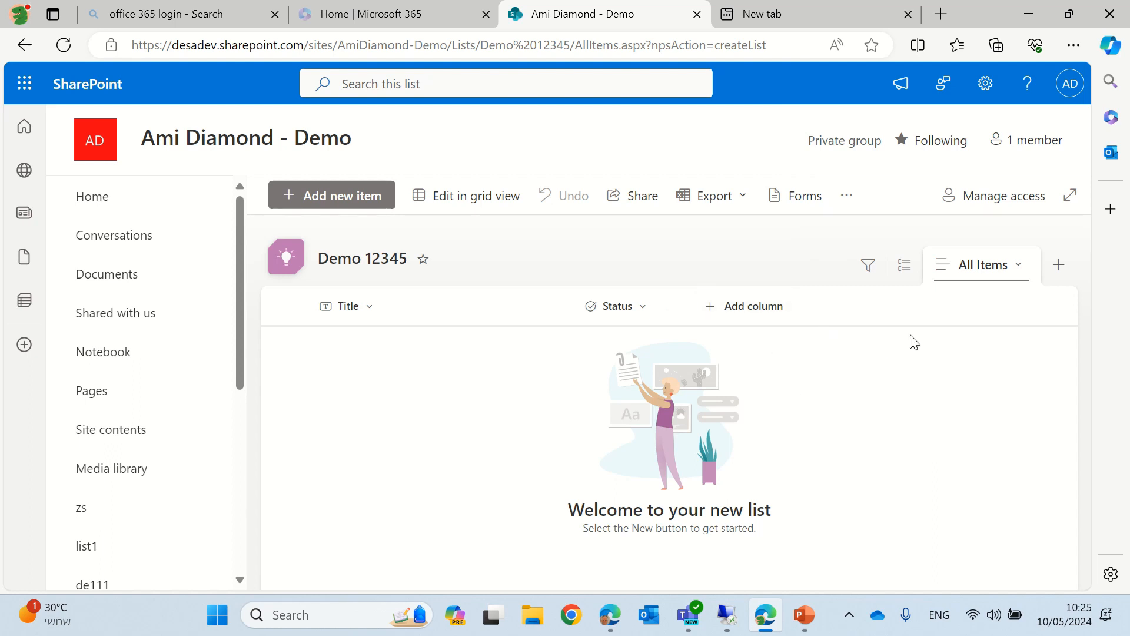
mouse_move(641, 195)
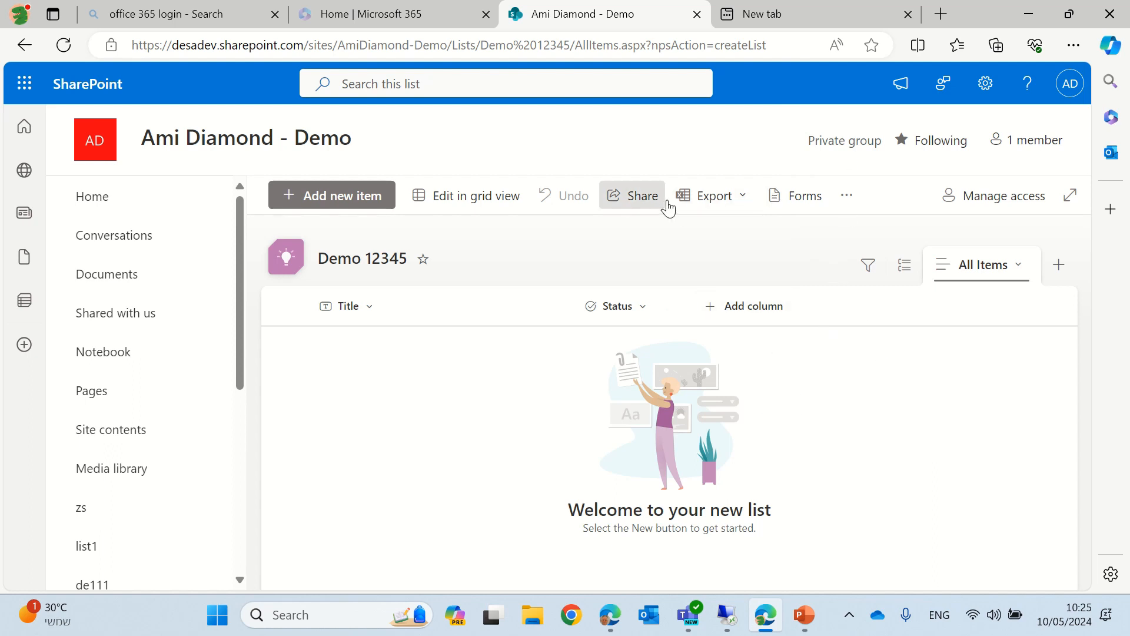
Switch on Enable Approvals in Configure Approvals and apply it, adding the Approval status column.
click(846, 195)
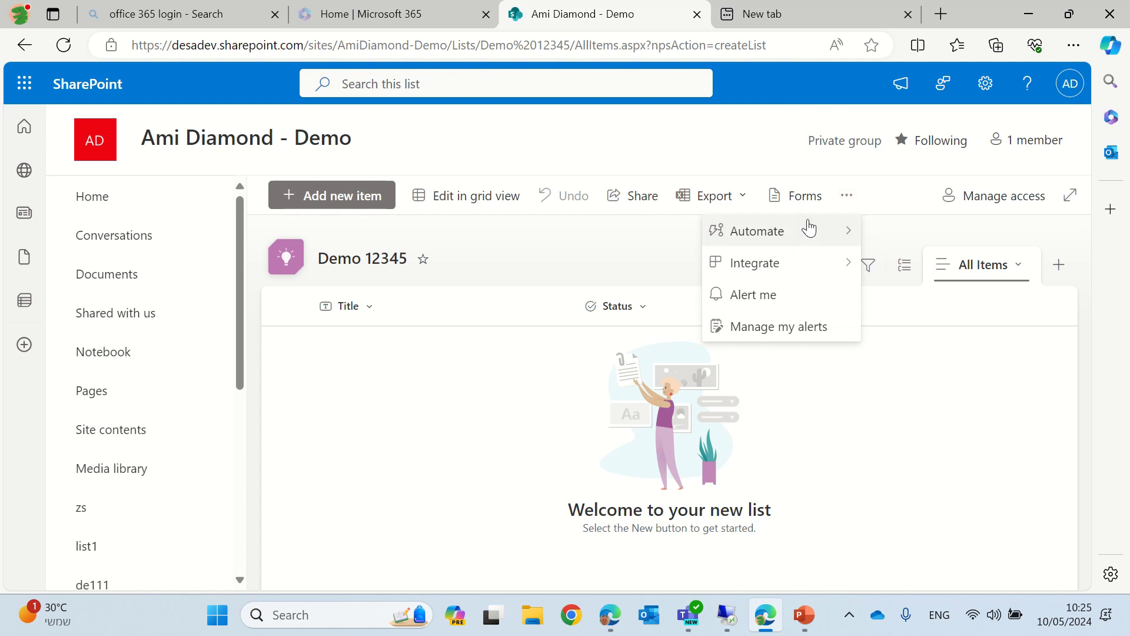
click(980, 264)
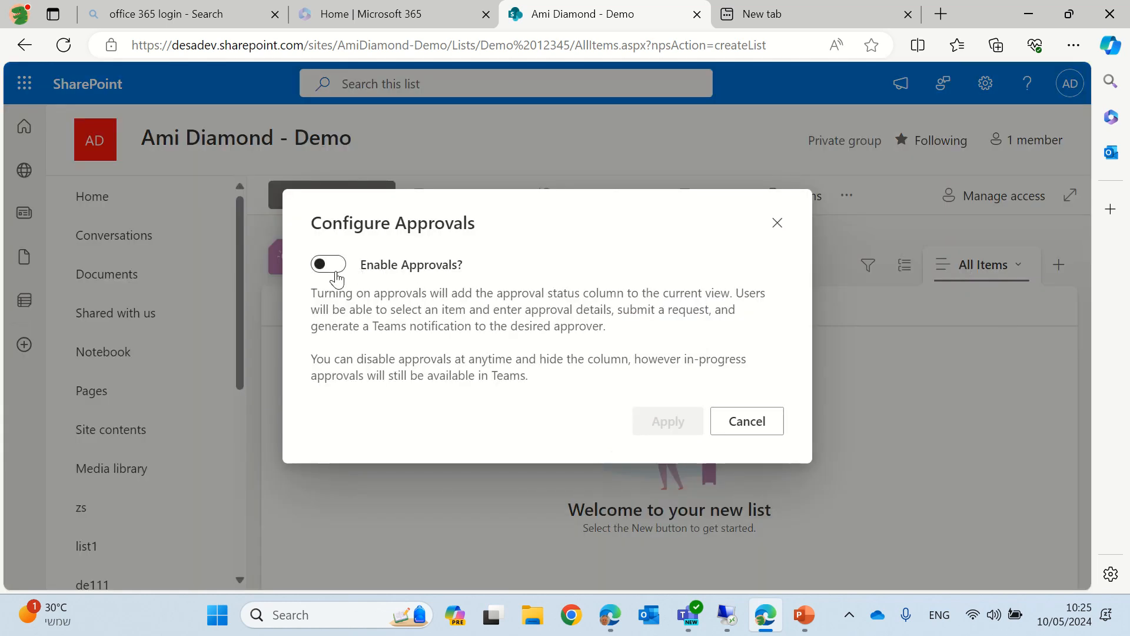
click(328, 265)
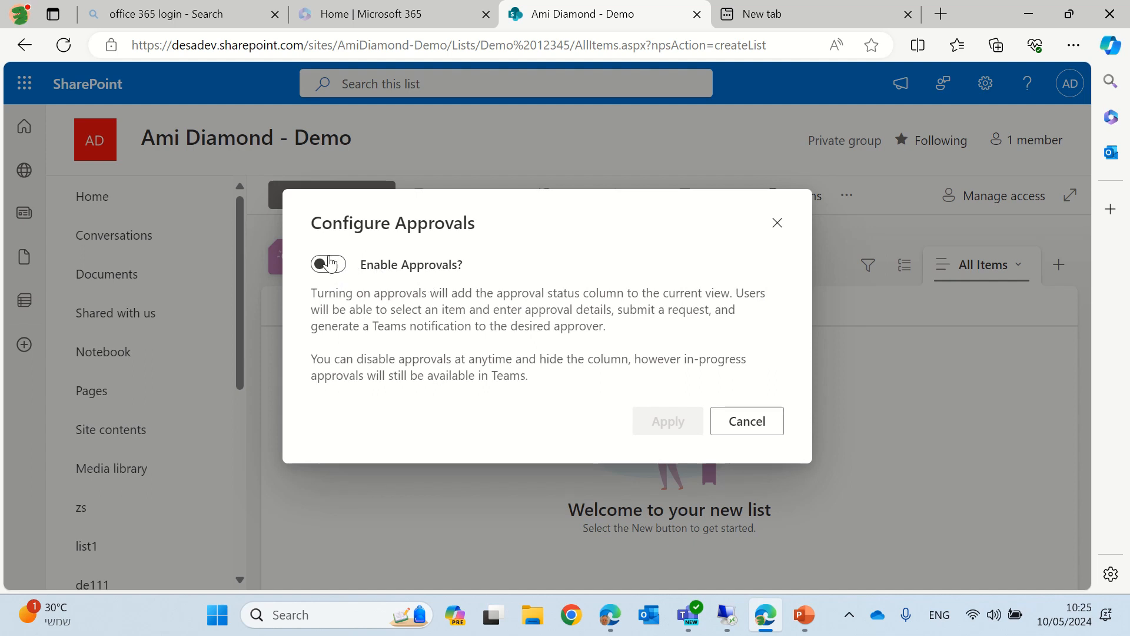
click(328, 265)
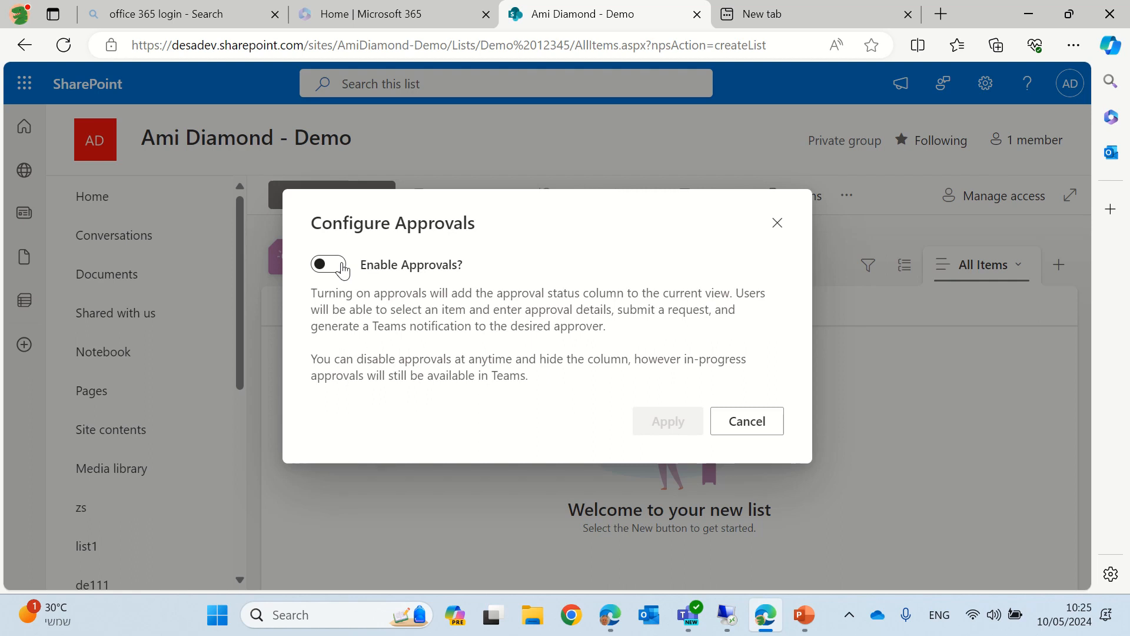
click(329, 263)
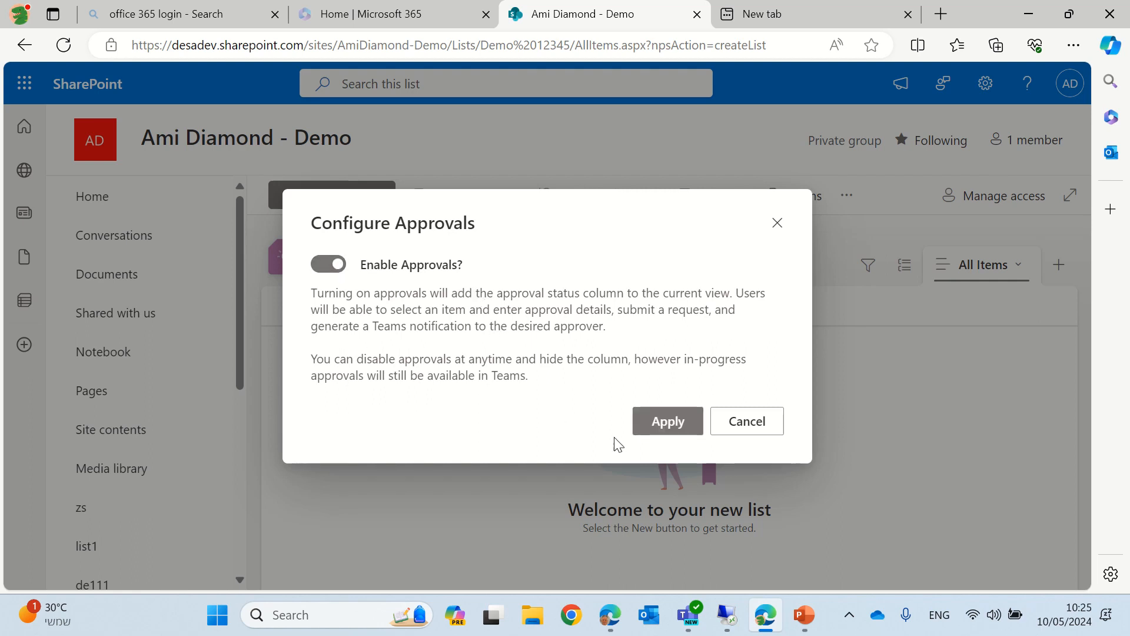
click(666, 421)
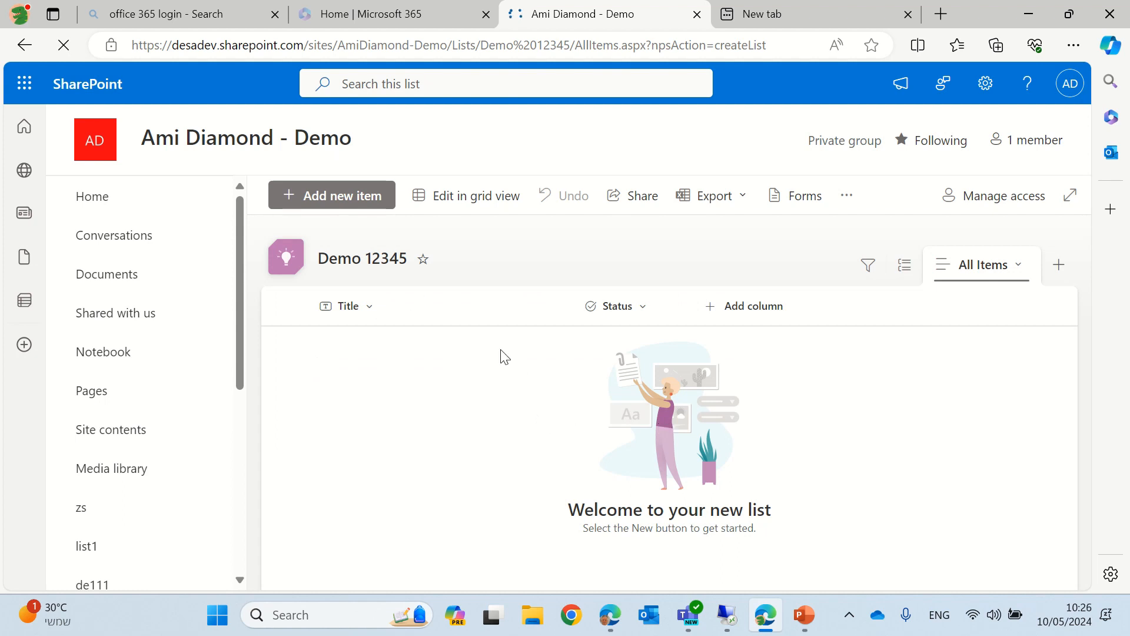
click(752, 306)
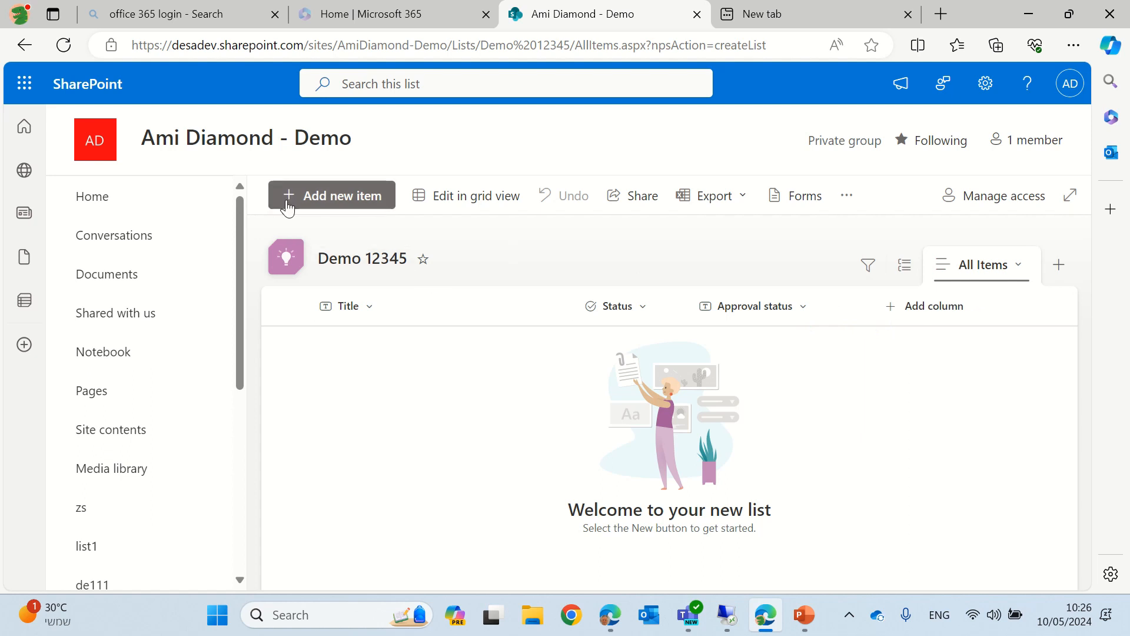
Add a new item titled topic1 with Status set to Choice 2.
click(332, 195)
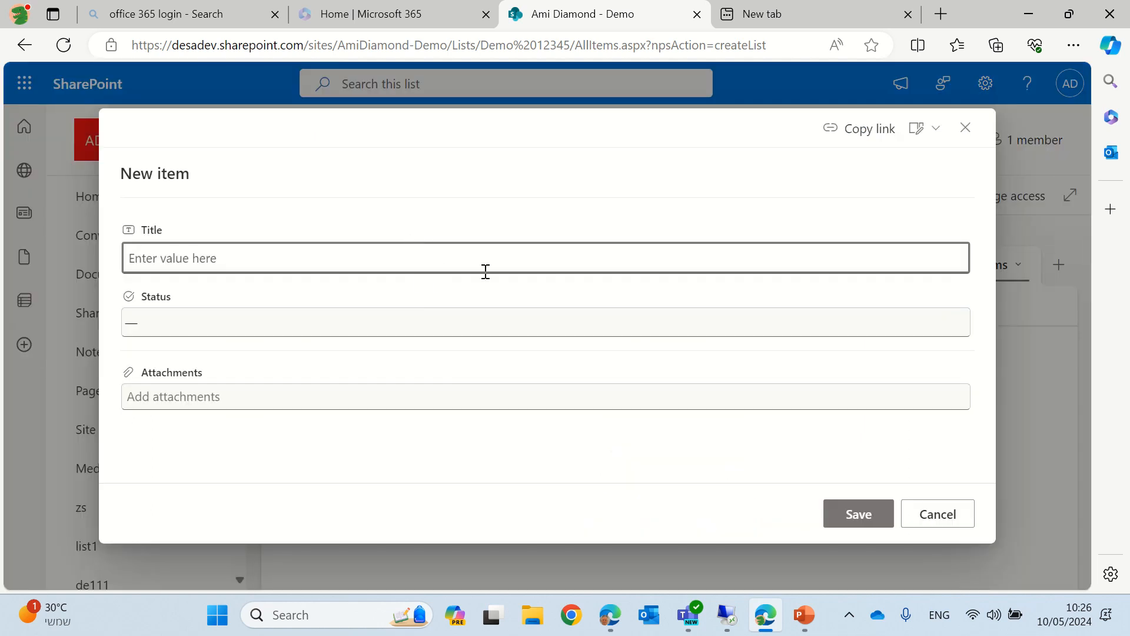
text(topic1)
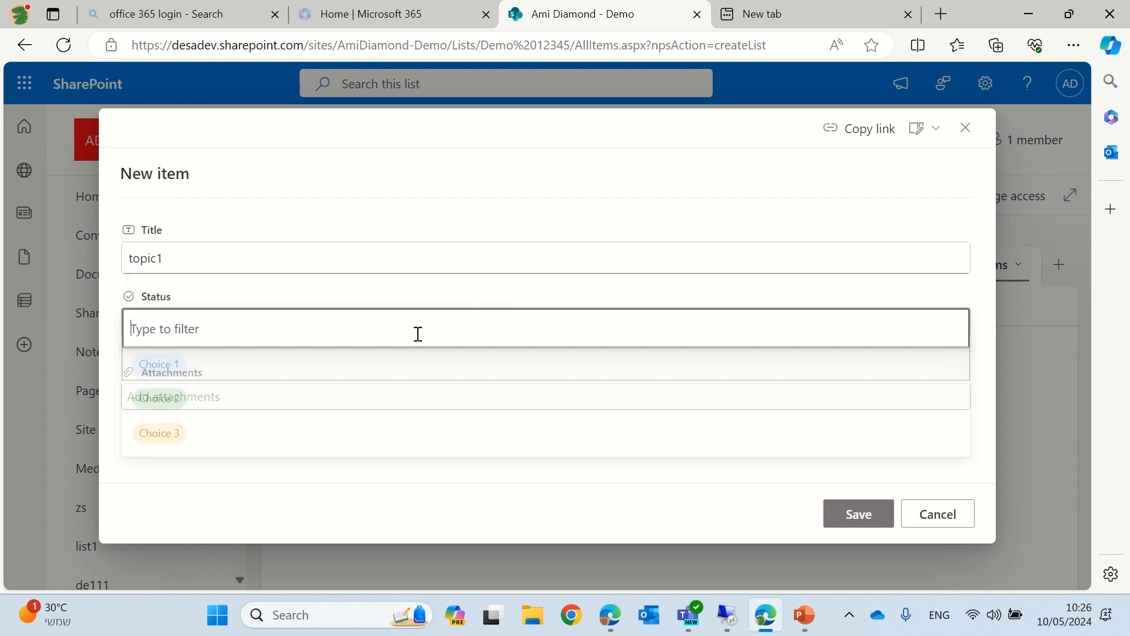
click(159, 397)
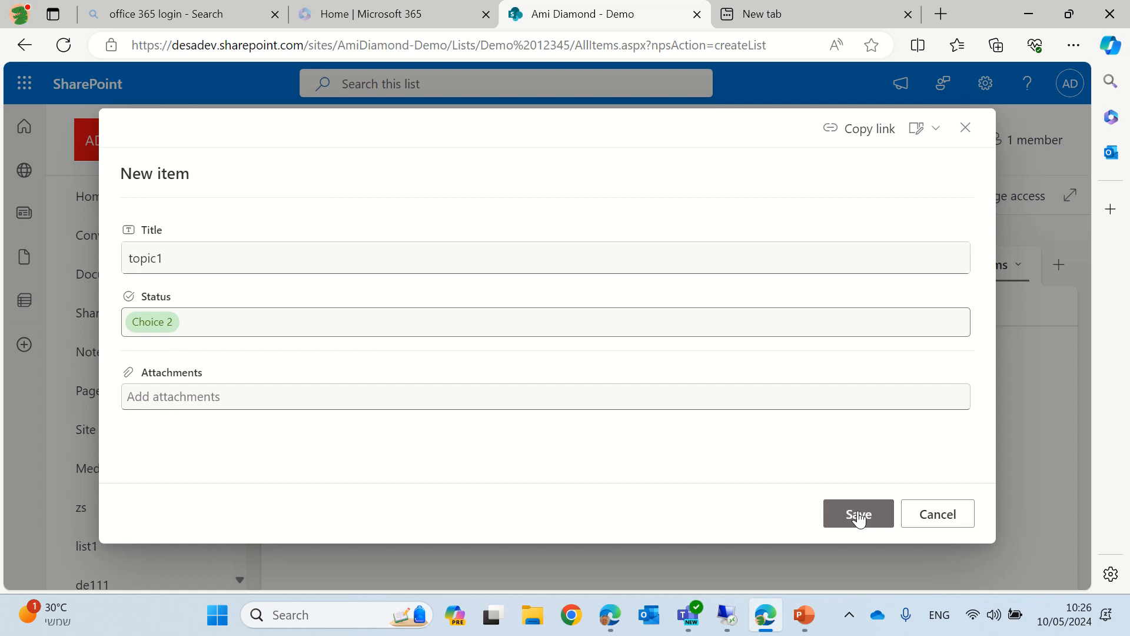
click(856, 513)
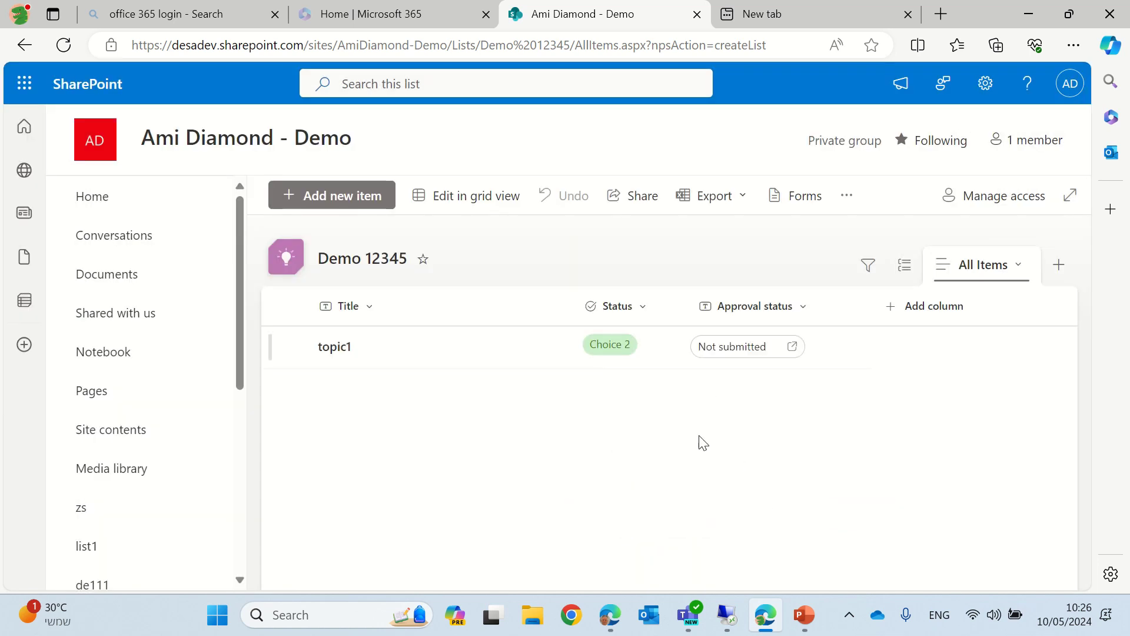
mouse_move(735, 354)
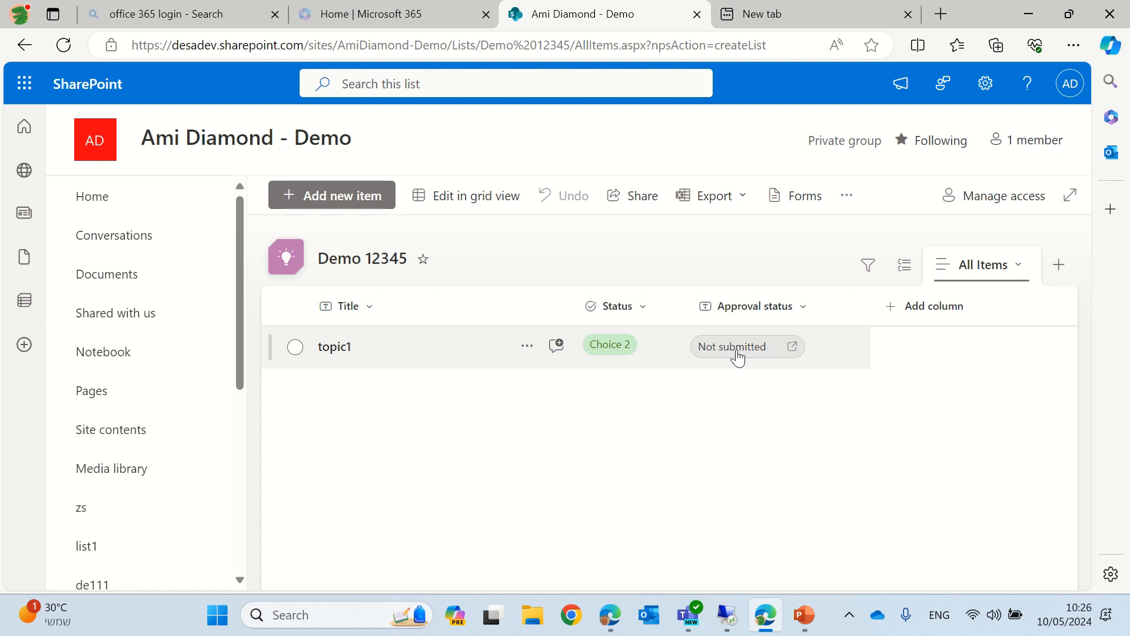
click(790, 346)
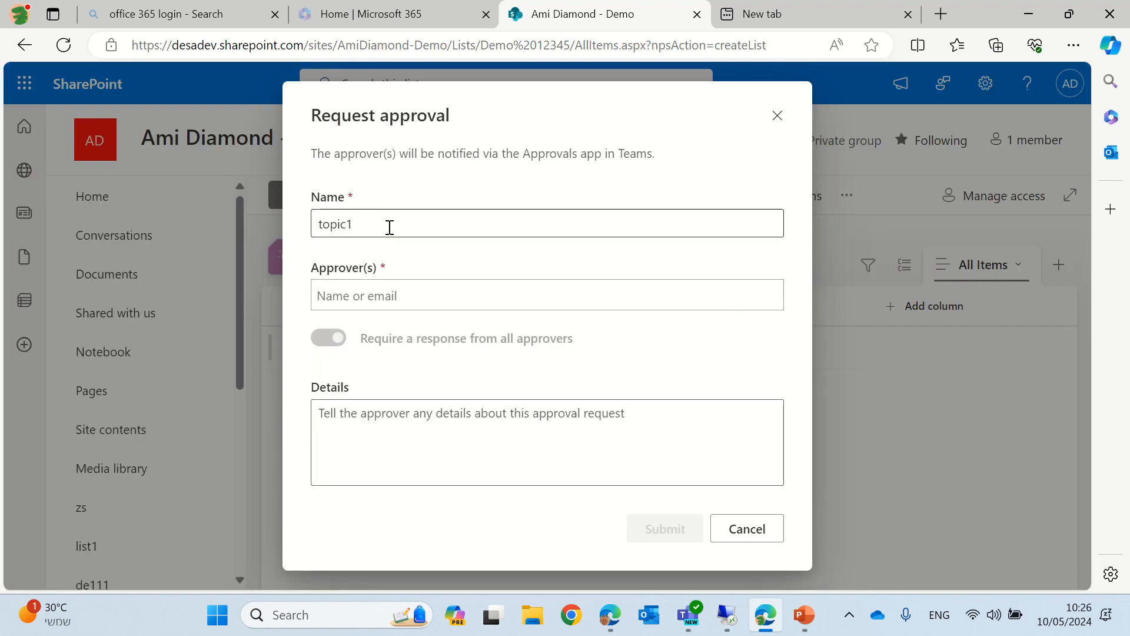
text(amond)
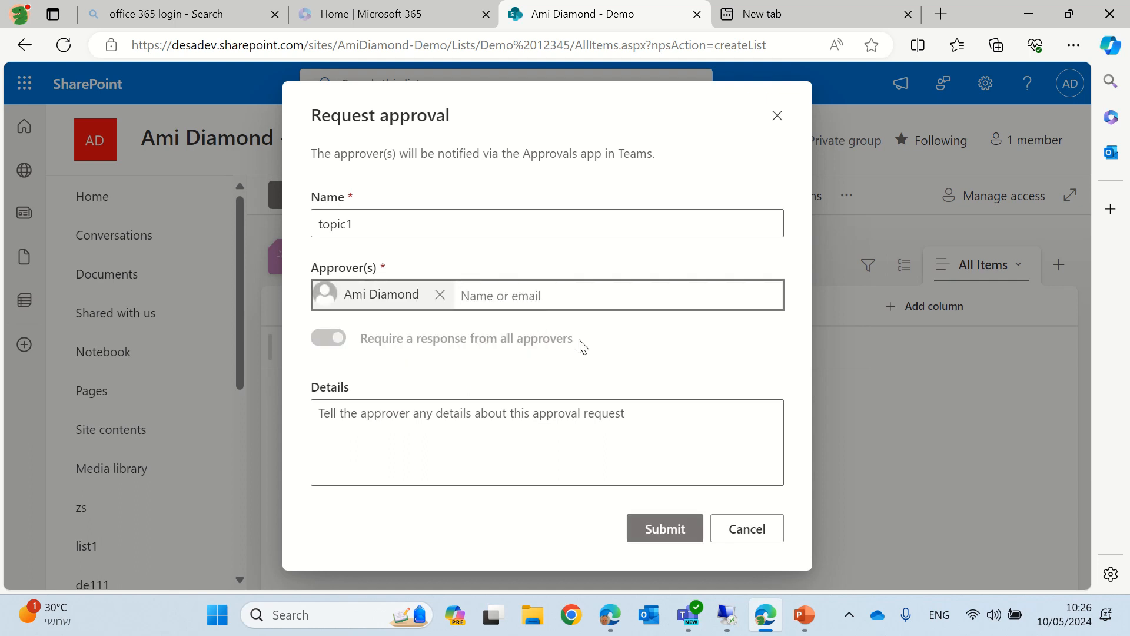
mouse_move(637, 284)
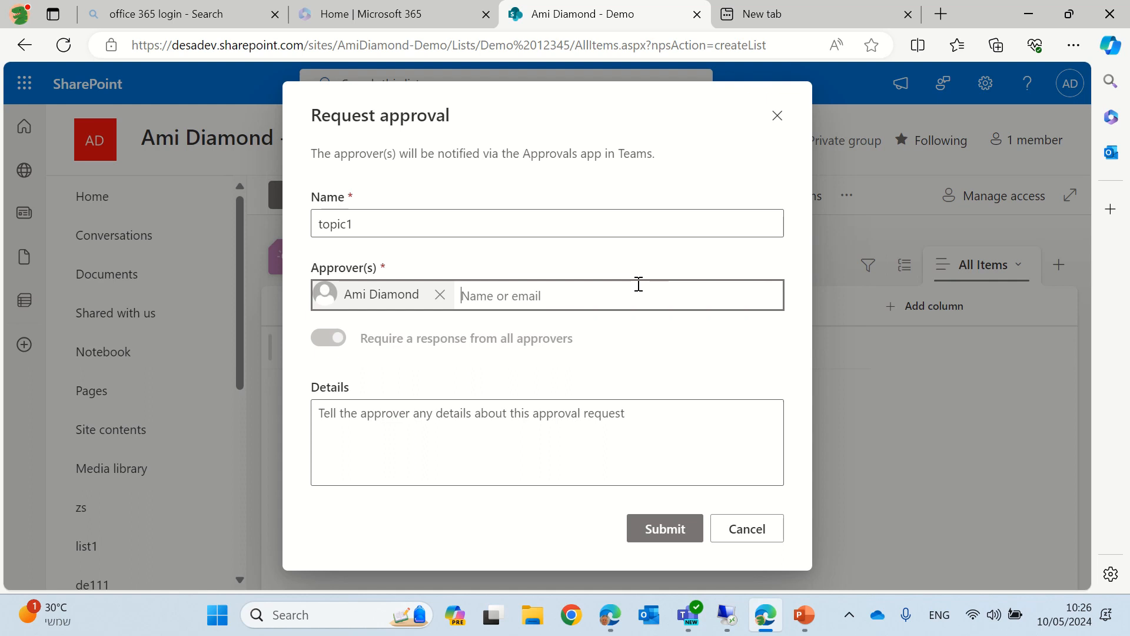
text(ami)
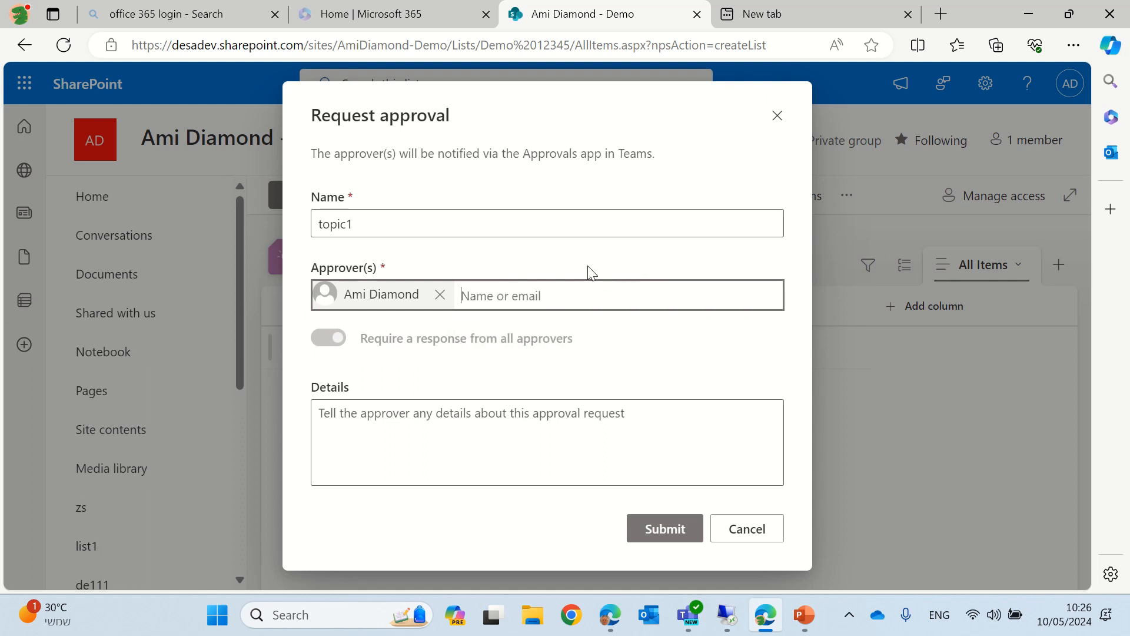
text(alex)
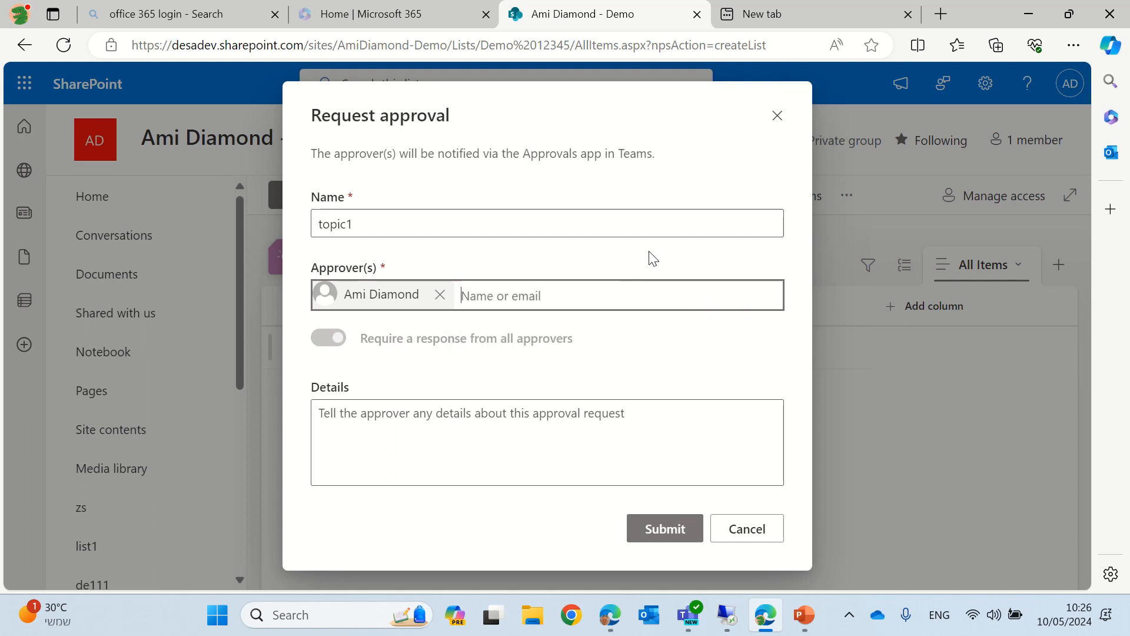
text(day)
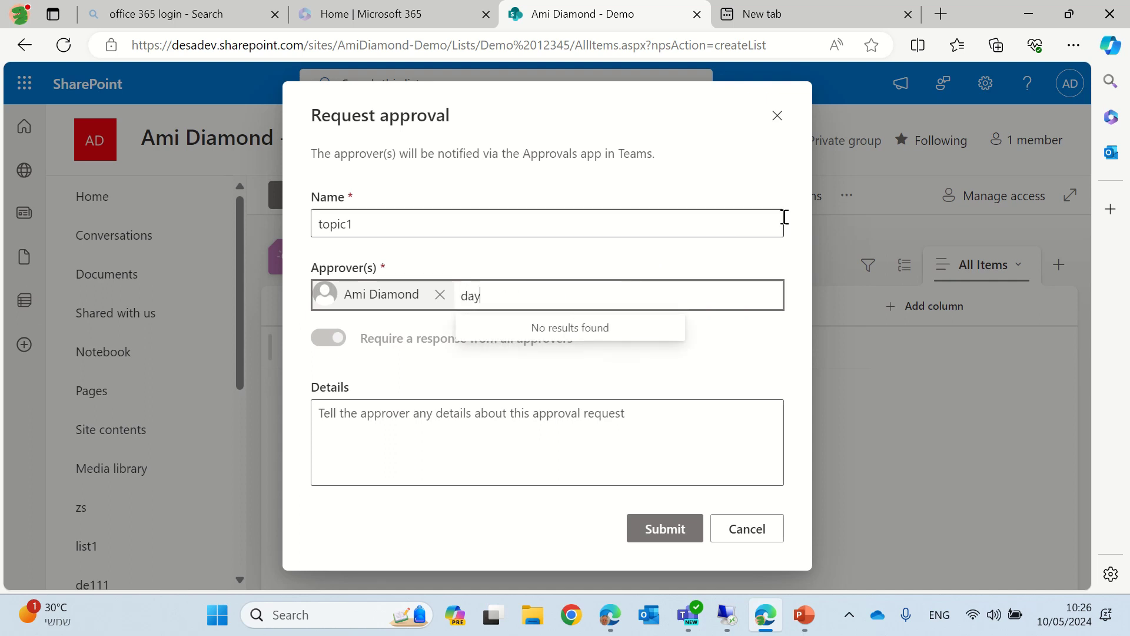
text(dan)
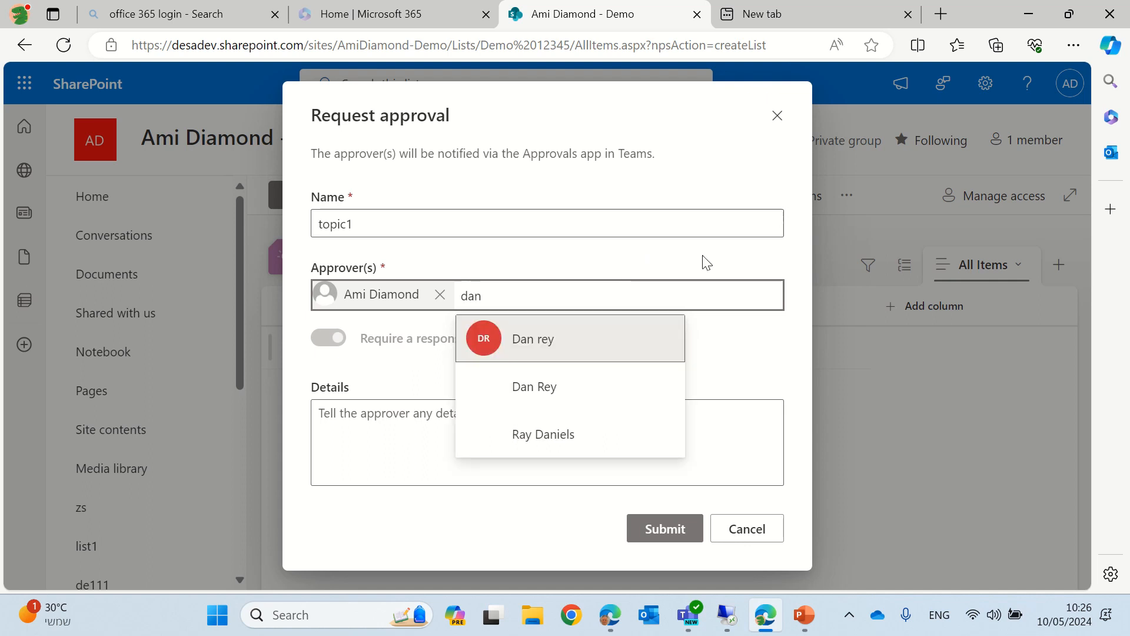
click(532, 339)
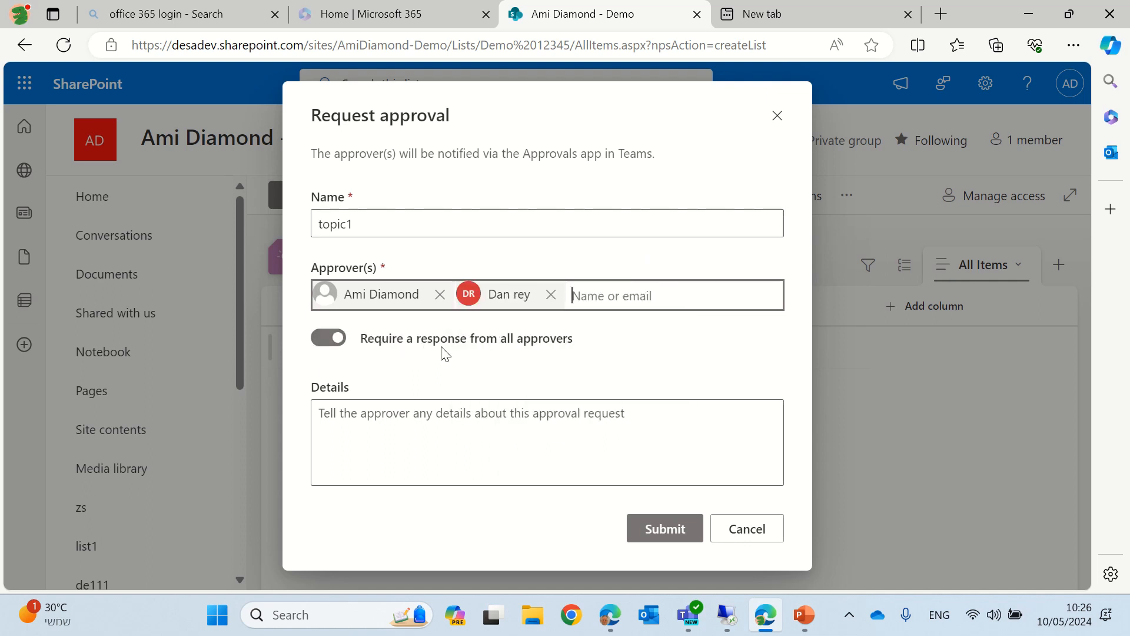
click(328, 338)
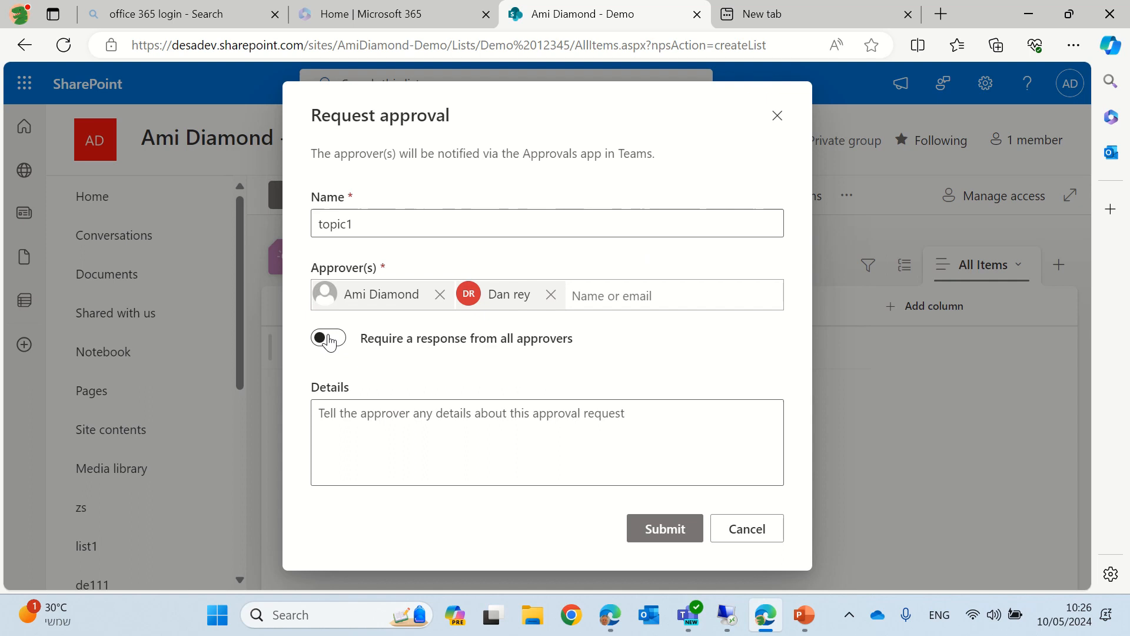
click(328, 338)
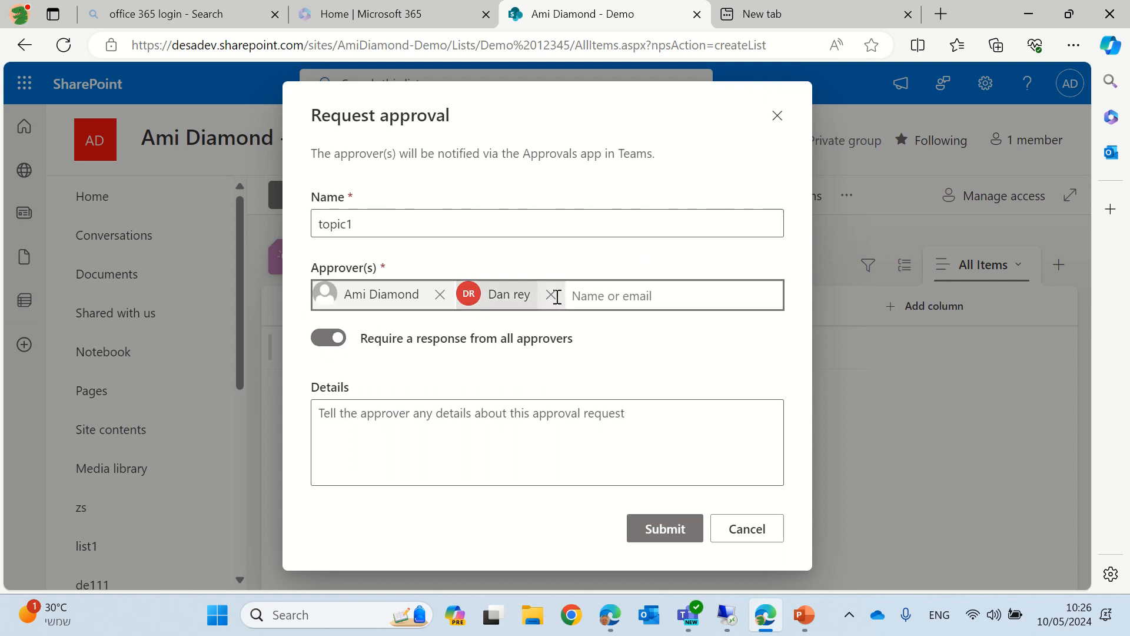
click(550, 294)
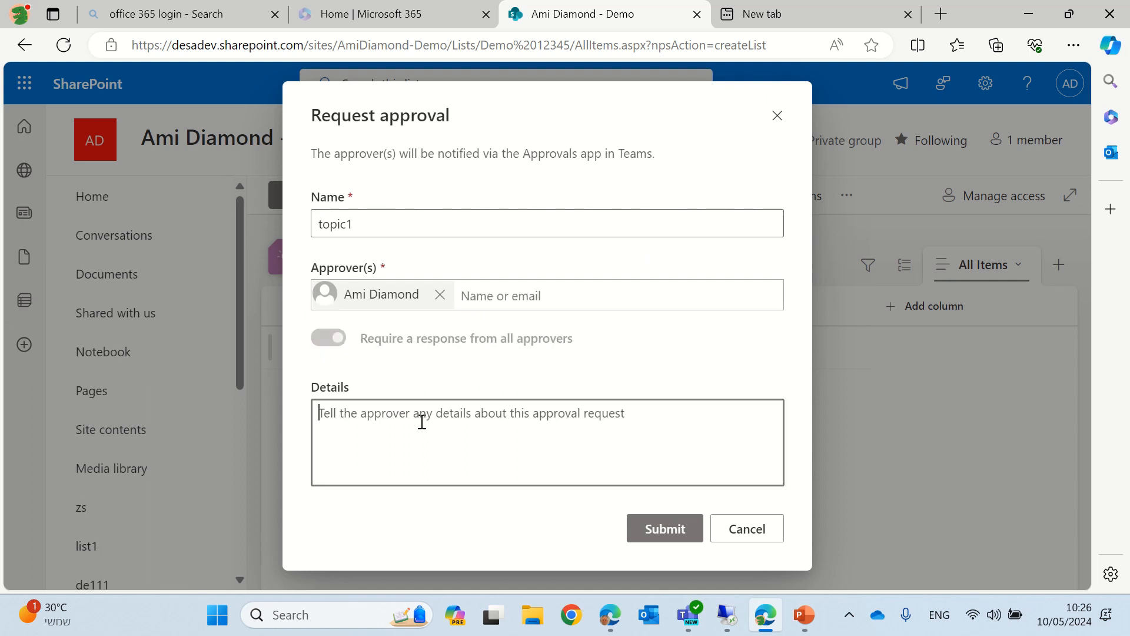
text(please si)
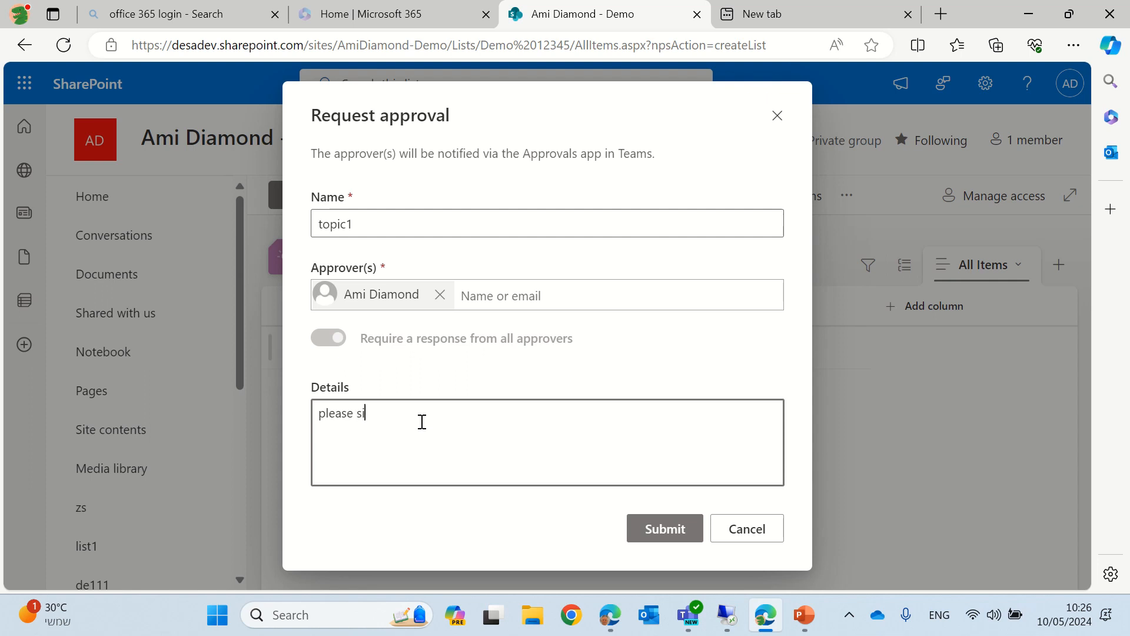
click(664, 528)
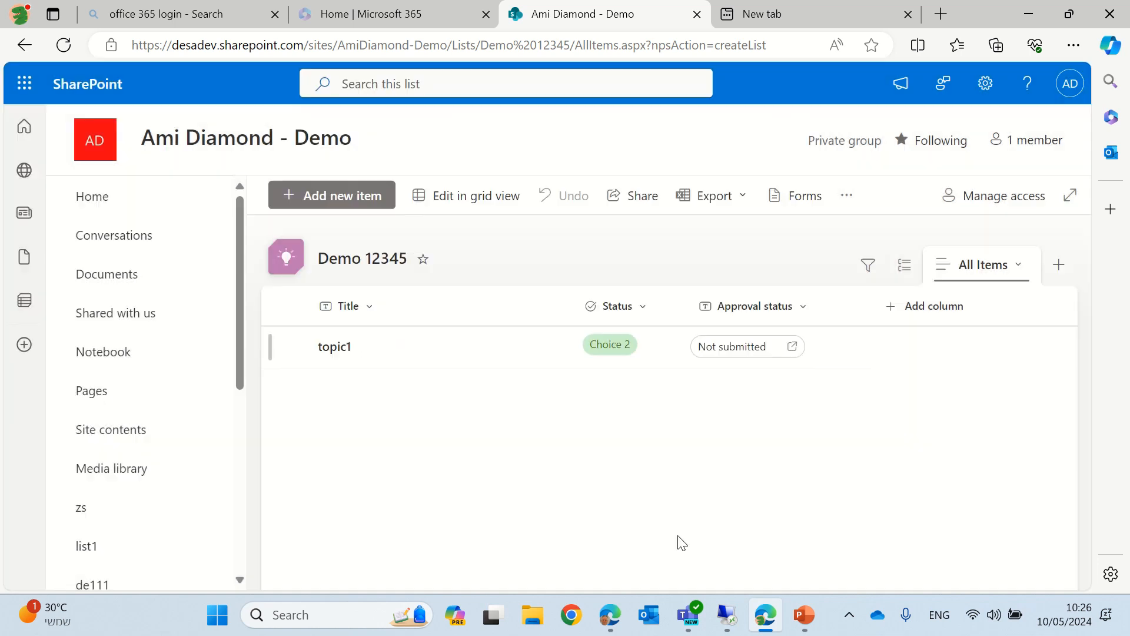
Wait for topic1 to show Requested, then switch to Teams from the taskbar.
click(792, 346)
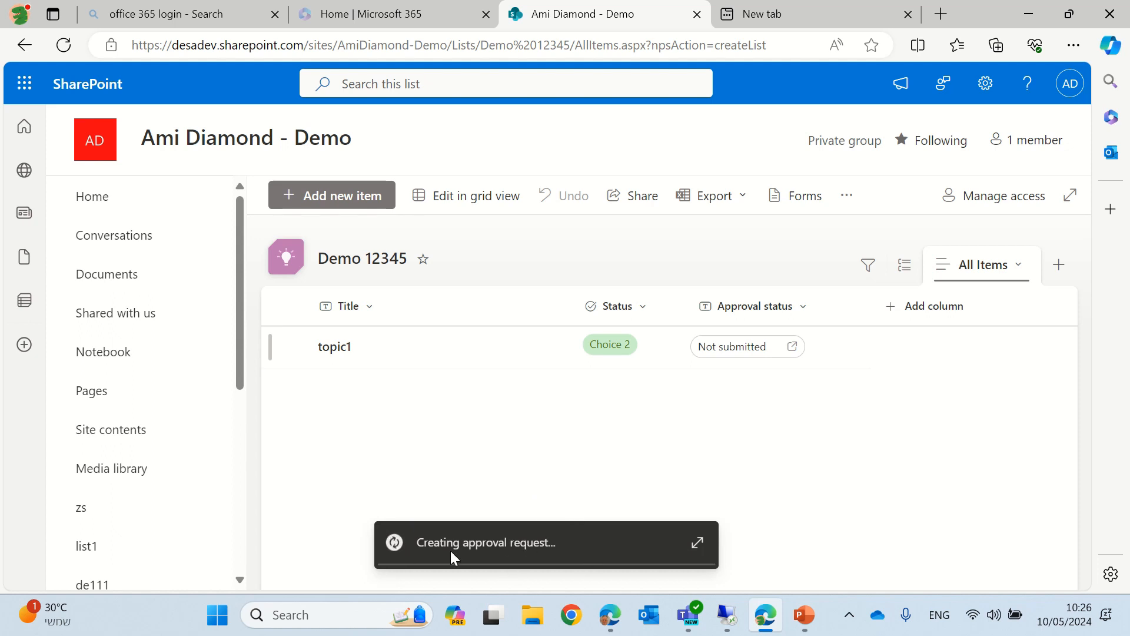
mouse_move(594, 541)
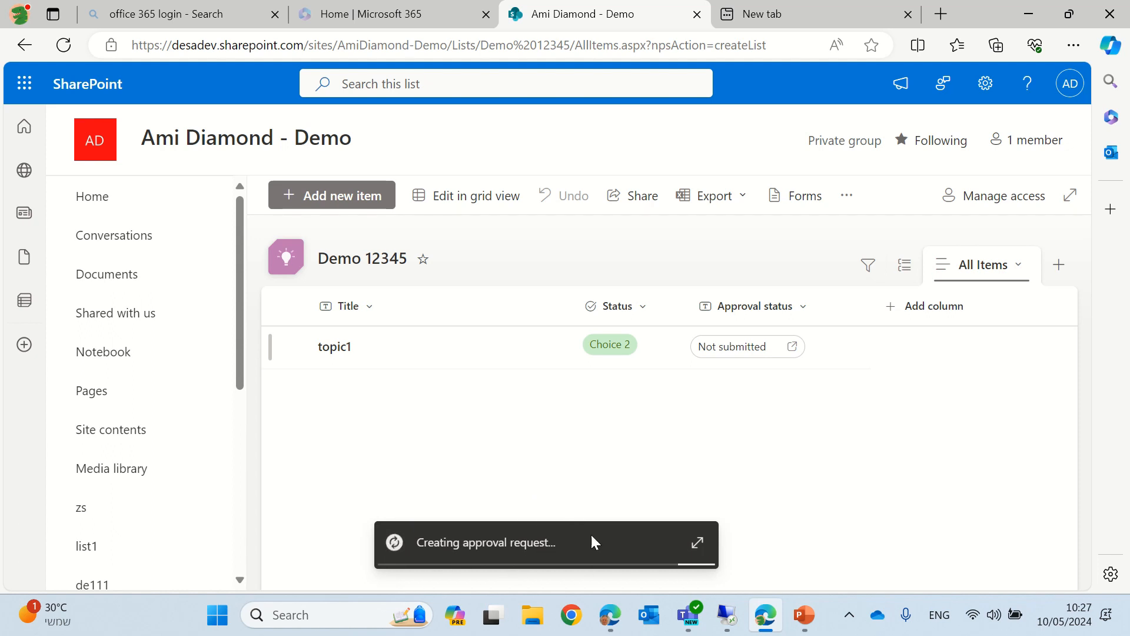
mouse_move(849, 408)
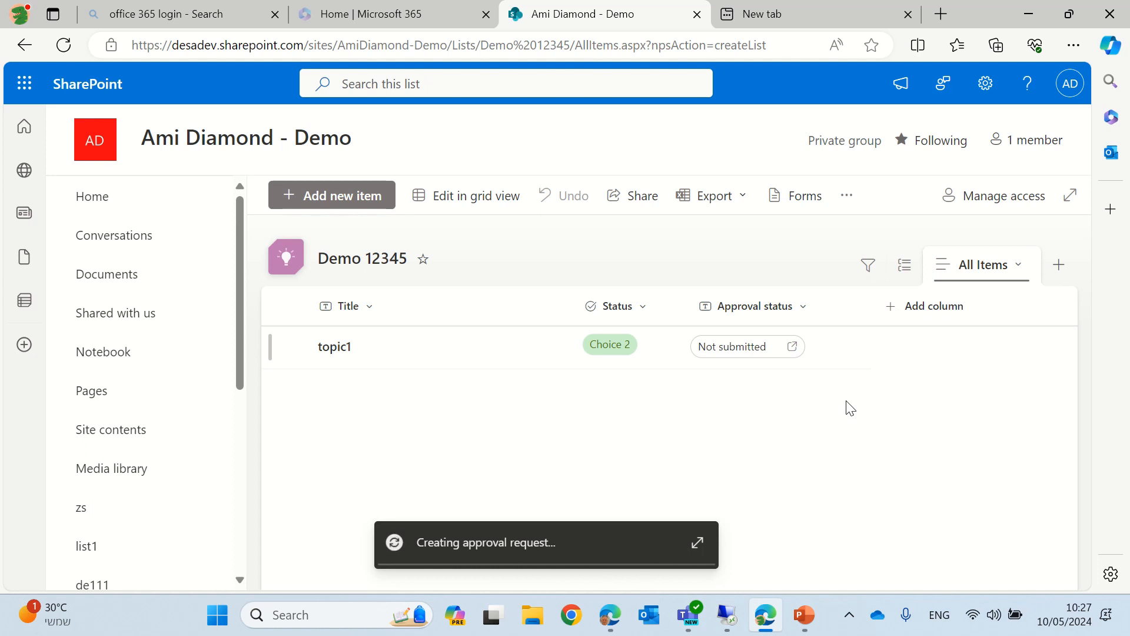
mouse_move(863, 553)
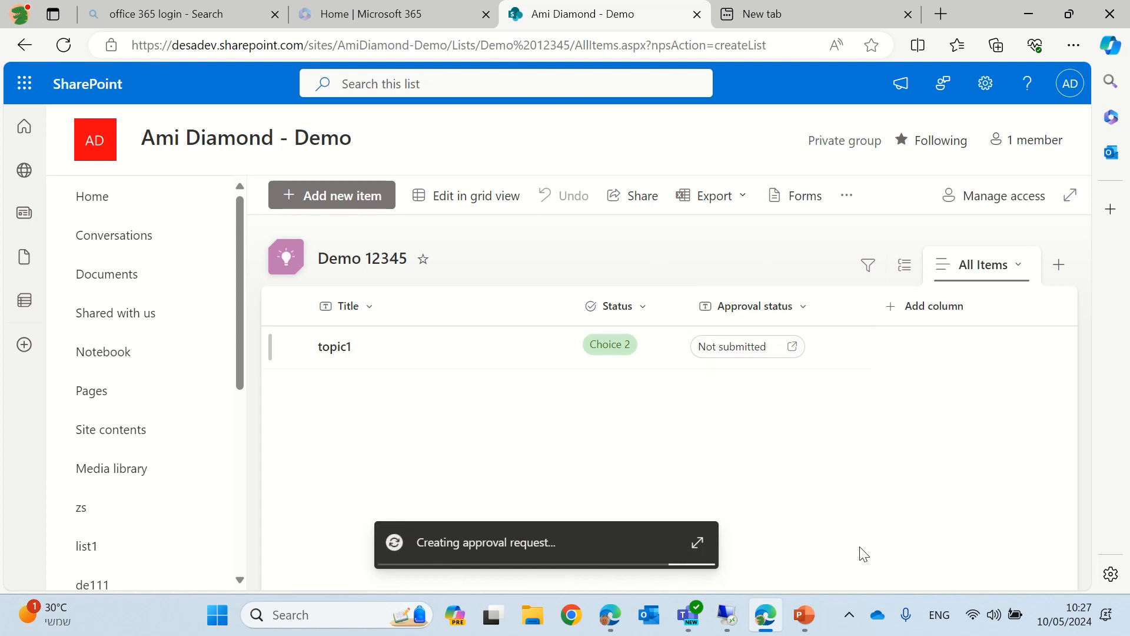
mouse_move(902, 416)
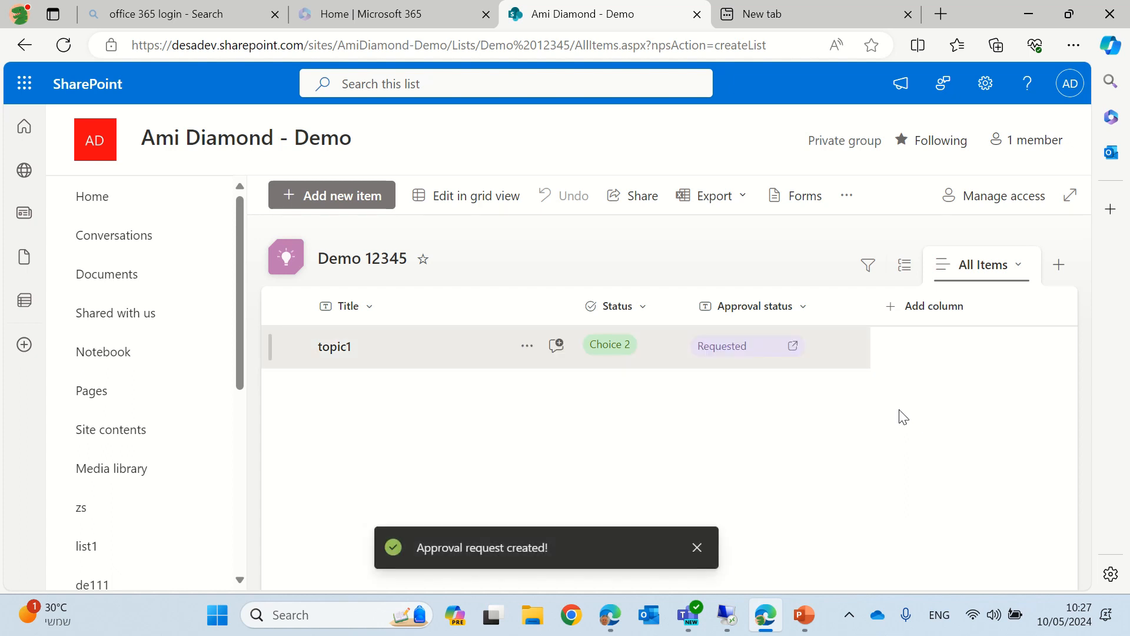
mouse_move(410, 581)
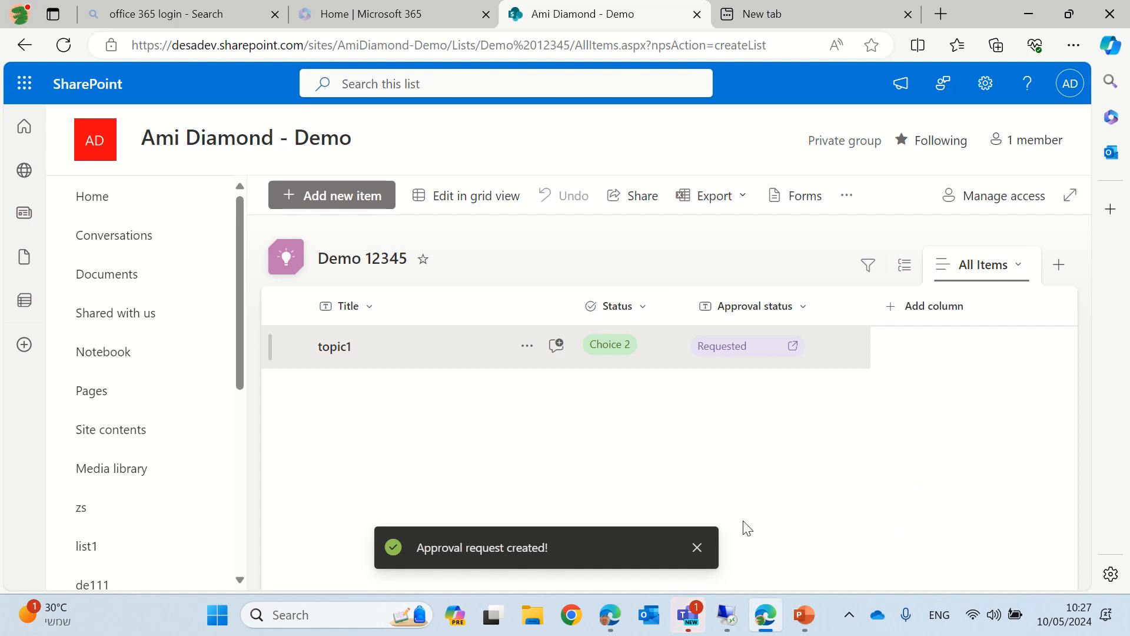
click(686, 614)
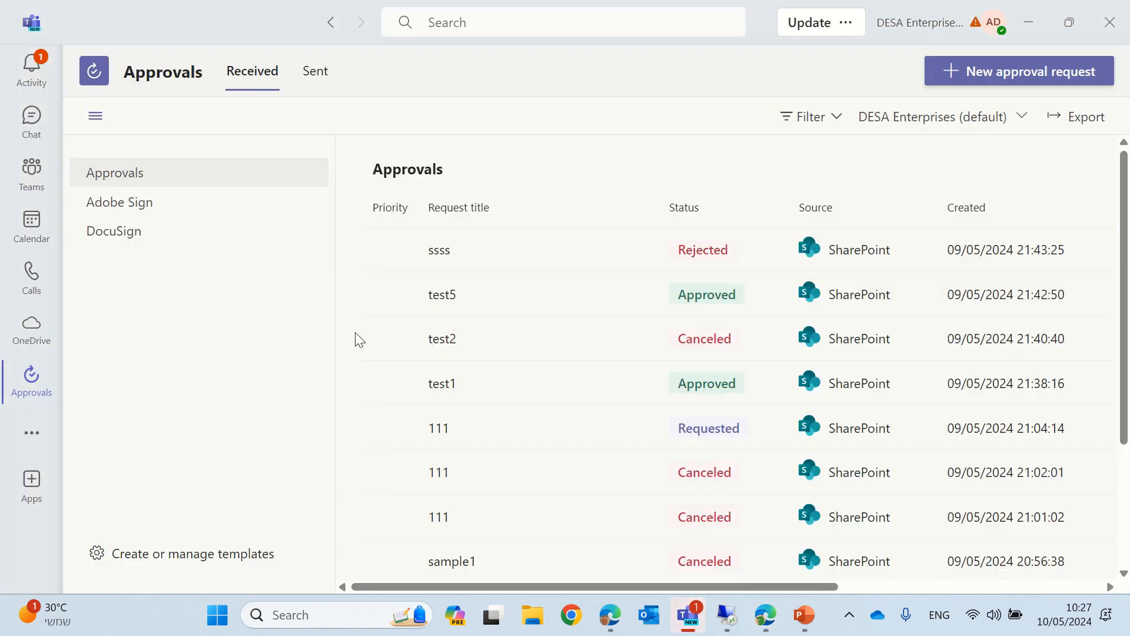
mouse_move(30, 380)
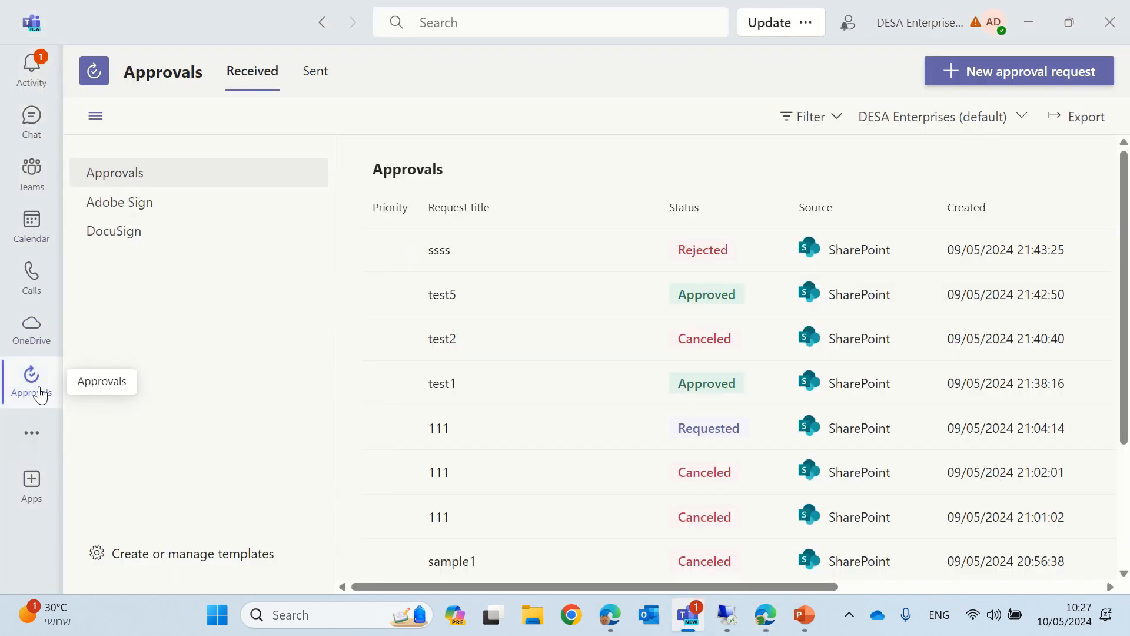
Open the Activity feed and the topic1 approval request notification.
click(30, 433)
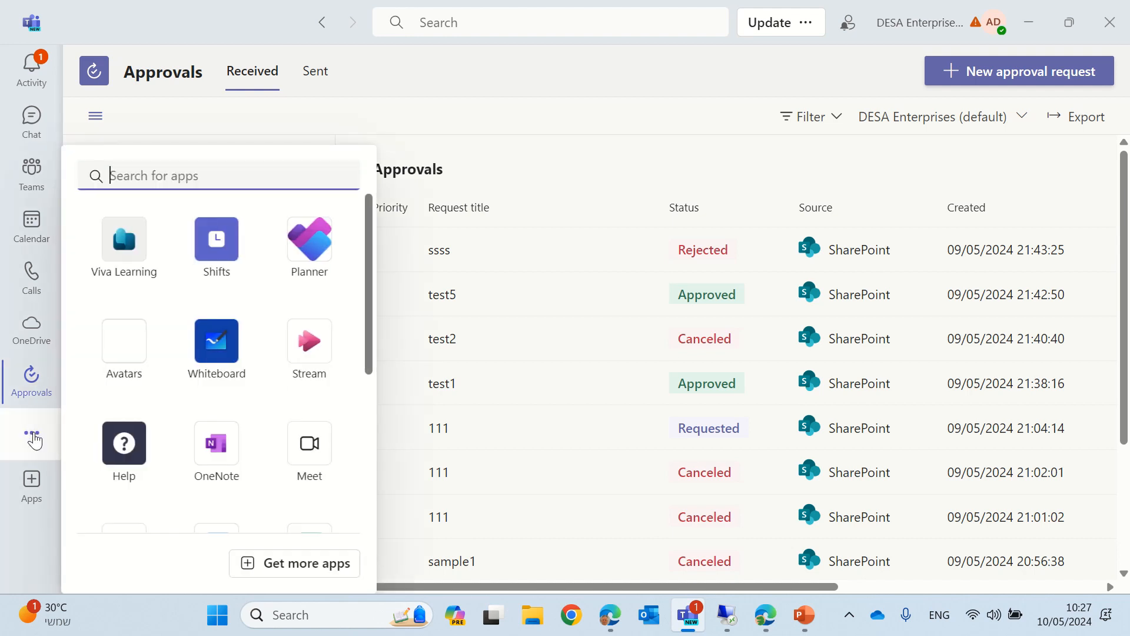
mouse_move(448, 122)
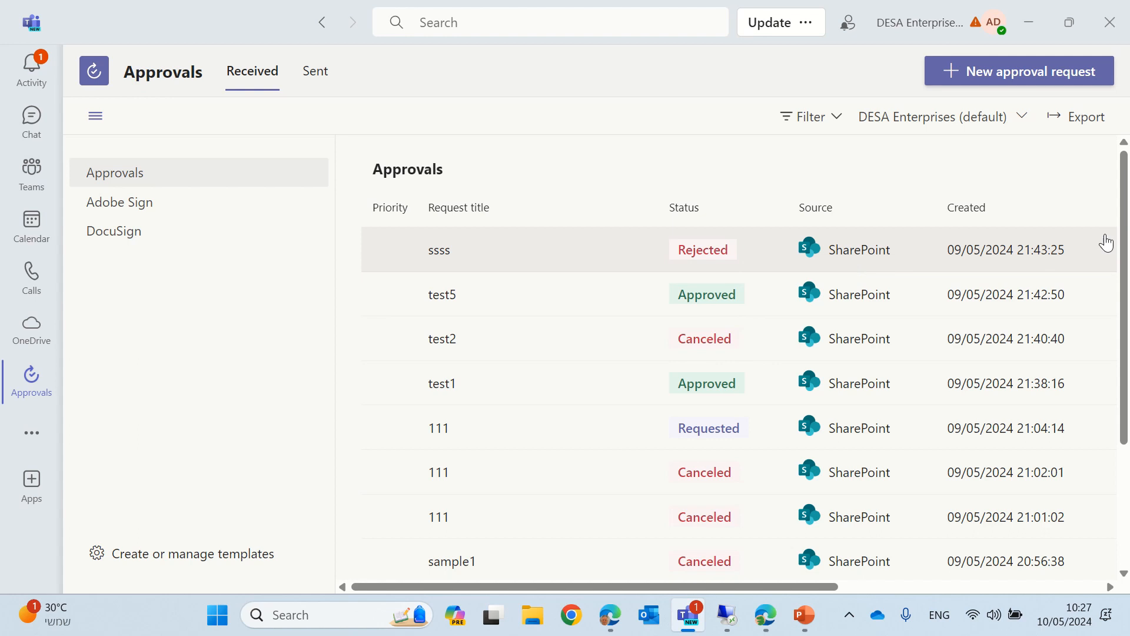
click(30, 70)
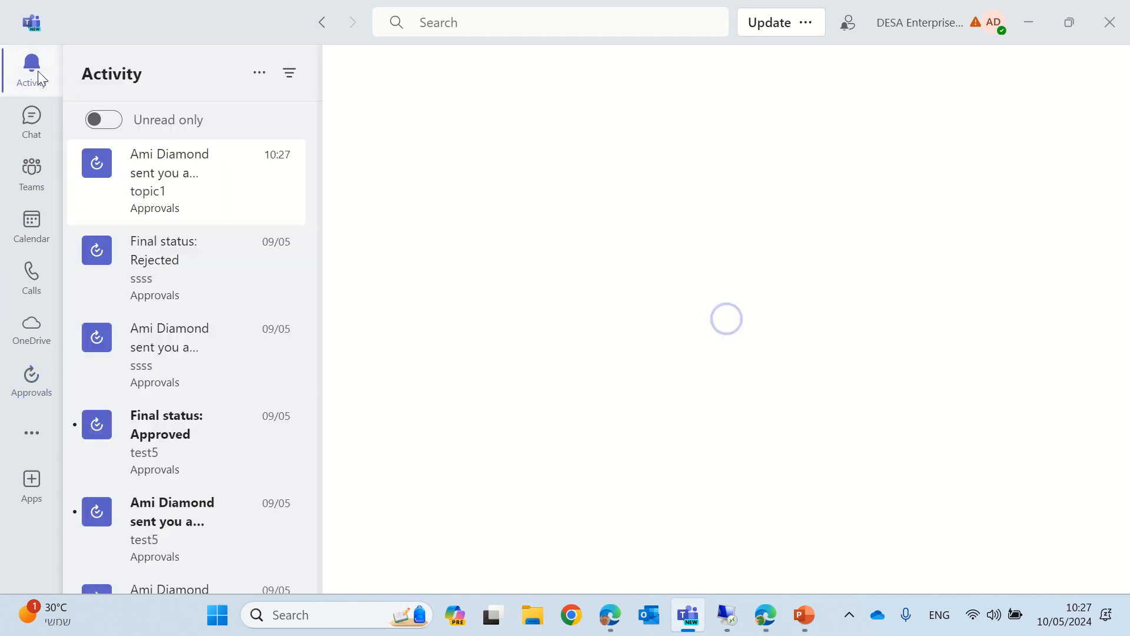
click(184, 180)
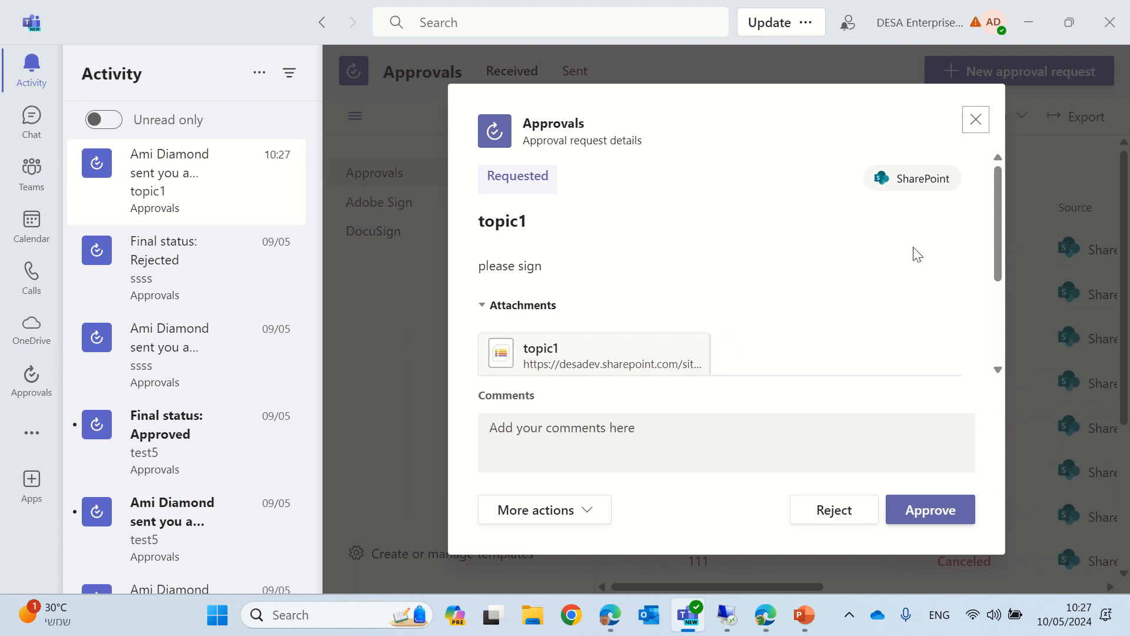
mouse_move(974, 249)
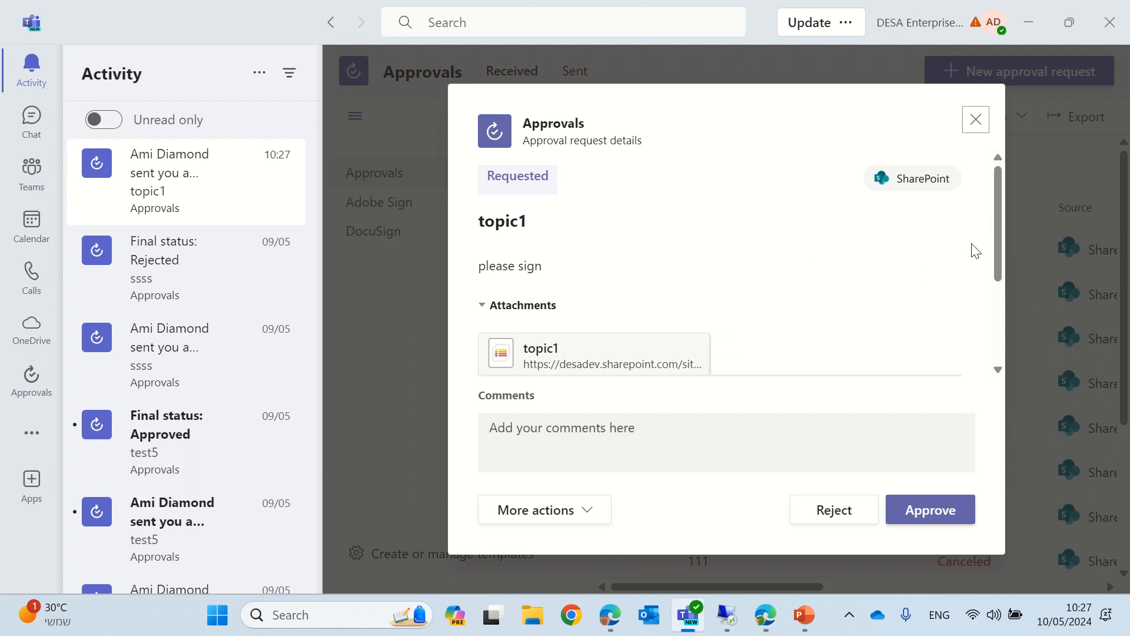
Check the Reassign option under More actions, return, and approve the topic1 request.
scroll(down, 3)
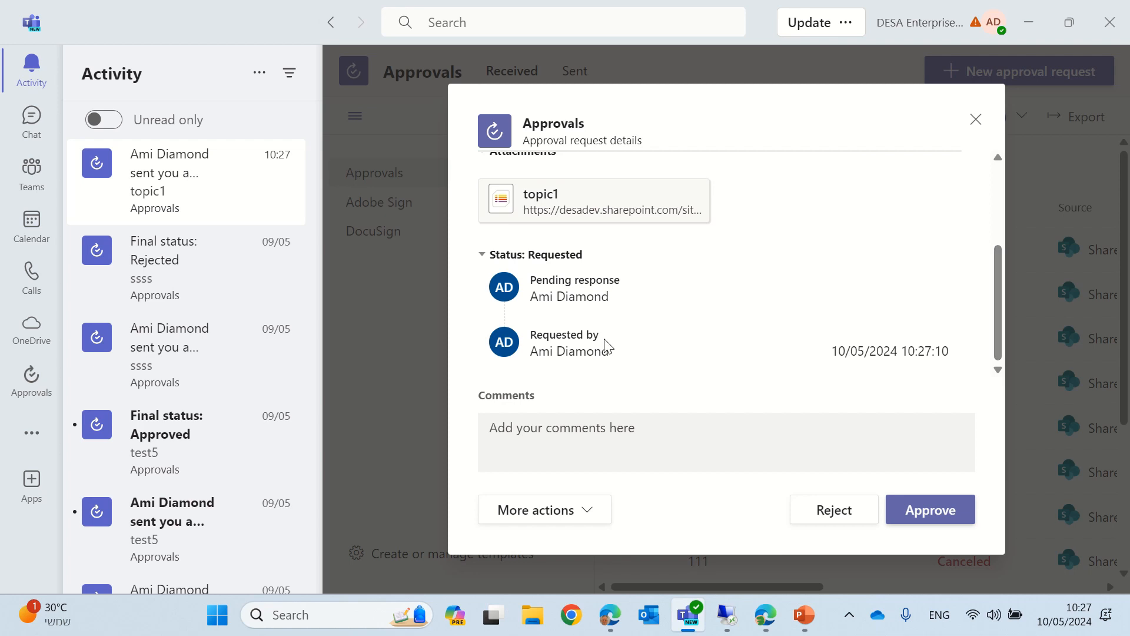
mouse_move(605, 343)
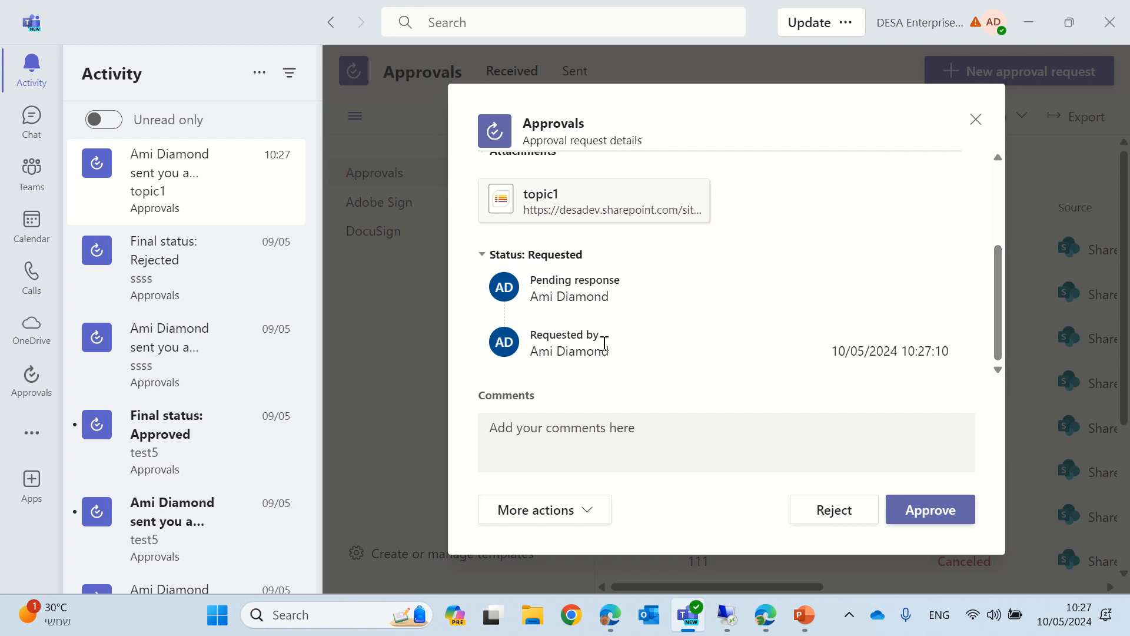
mouse_move(580, 290)
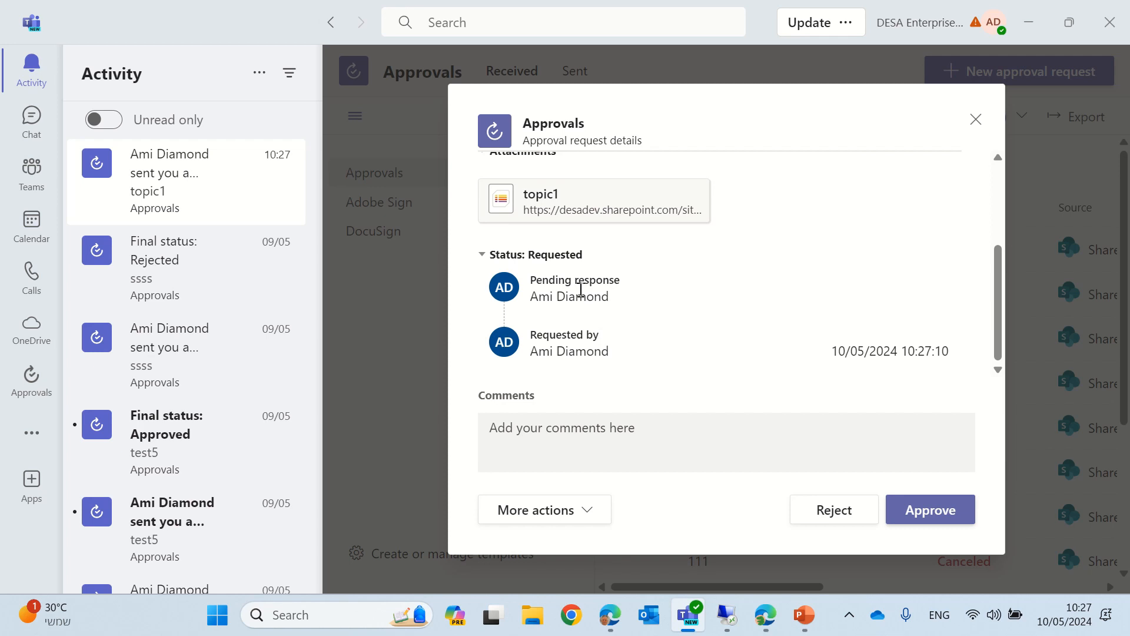
mouse_move(890, 455)
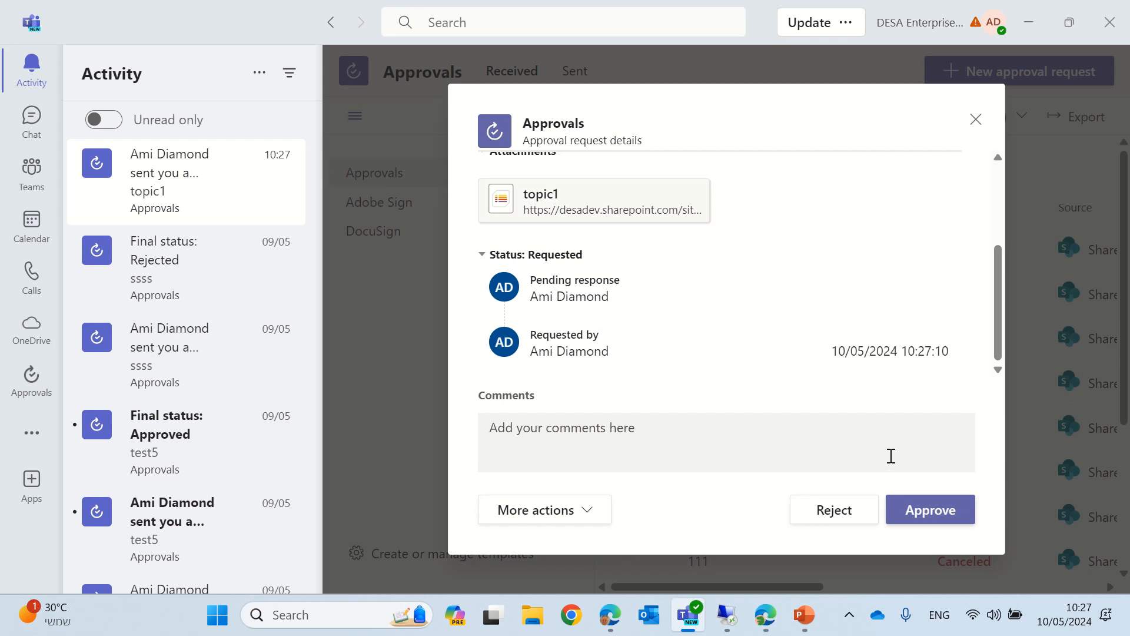
mouse_move(772, 312)
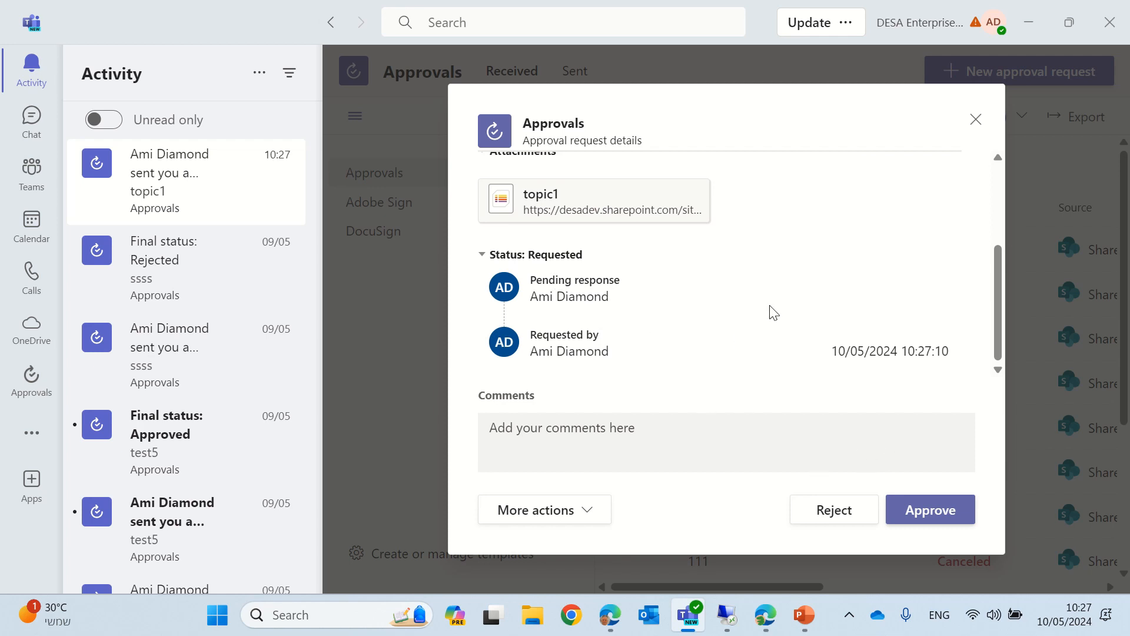
mouse_move(590, 513)
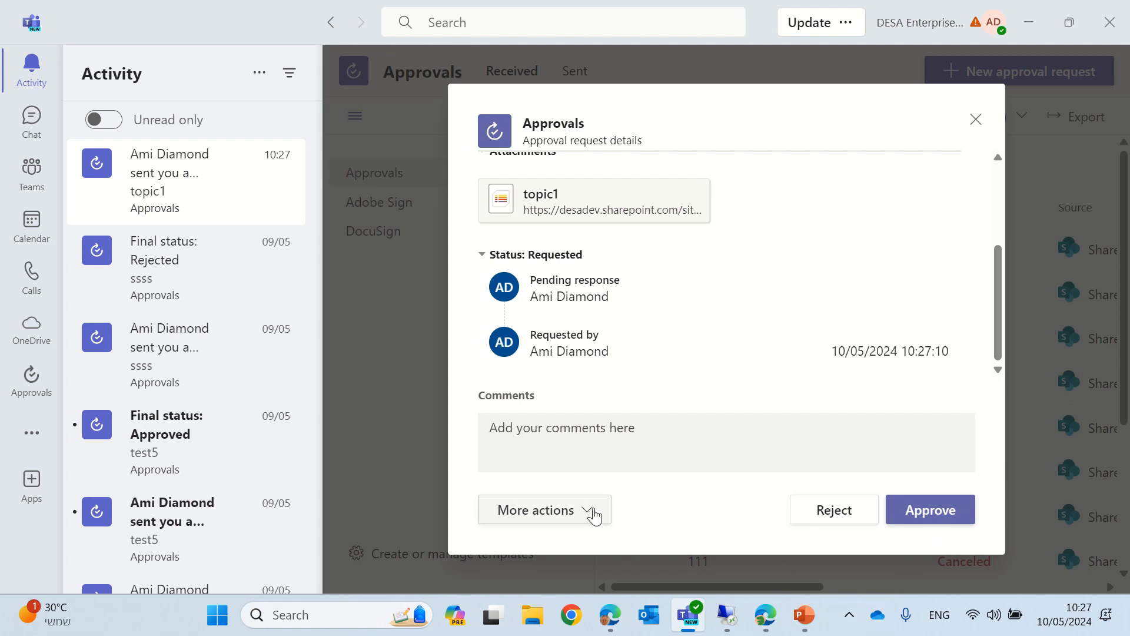
click(536, 510)
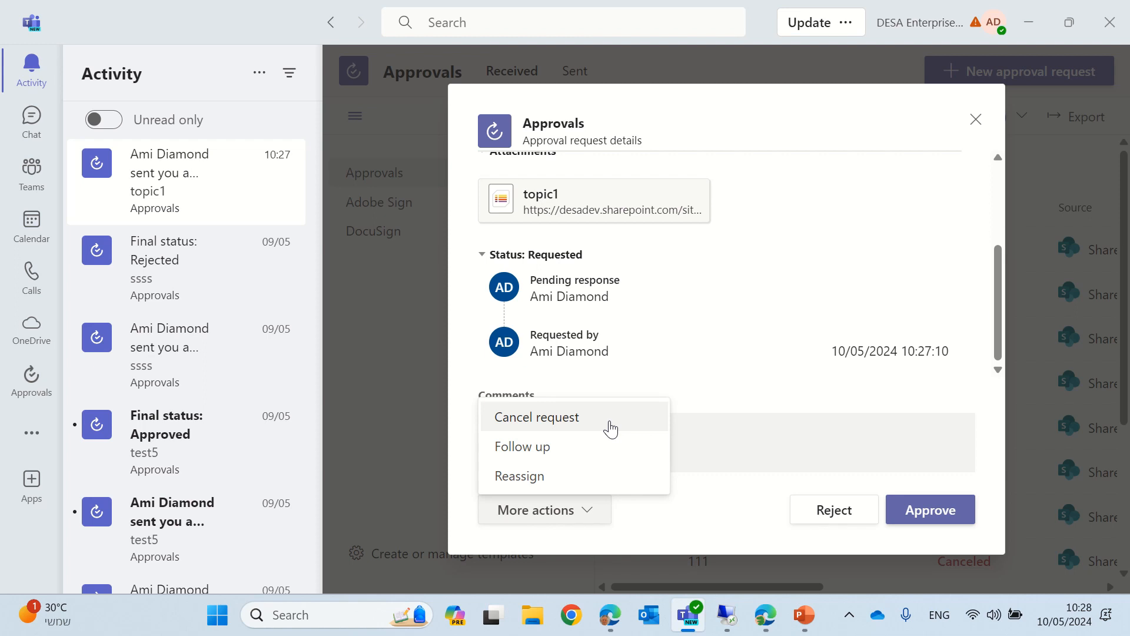
mouse_move(551, 446)
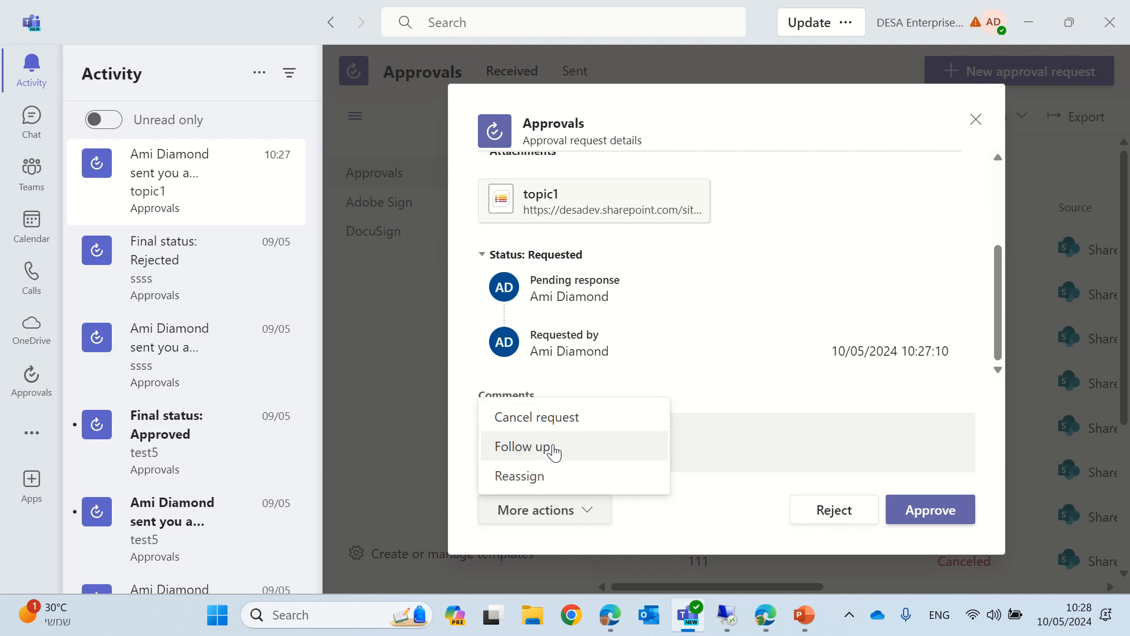
click(518, 475)
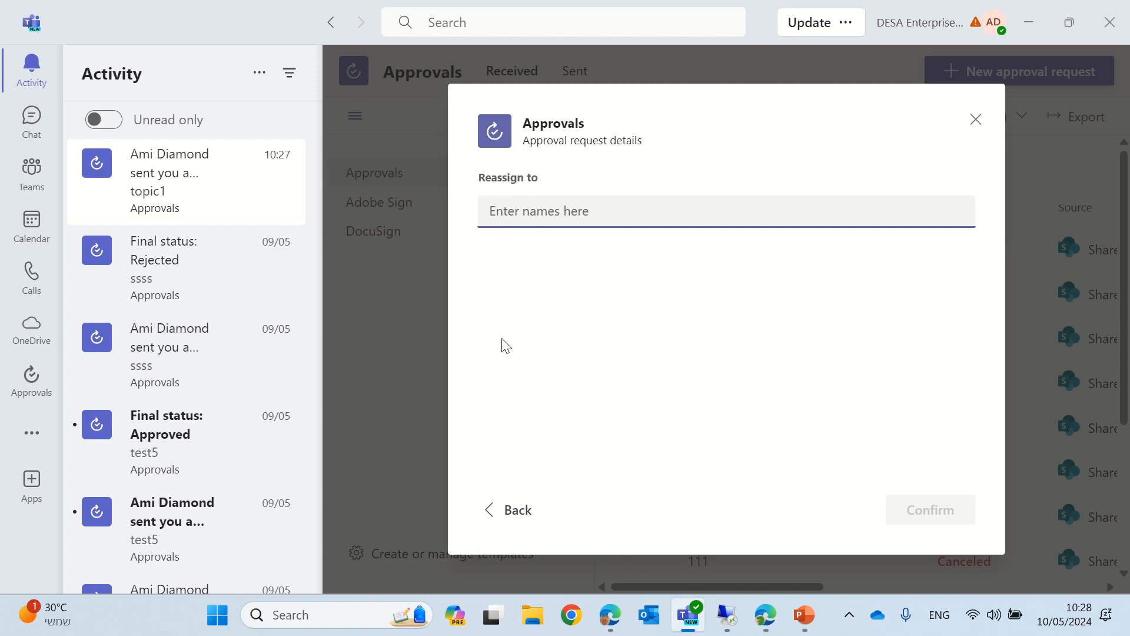
click(506, 510)
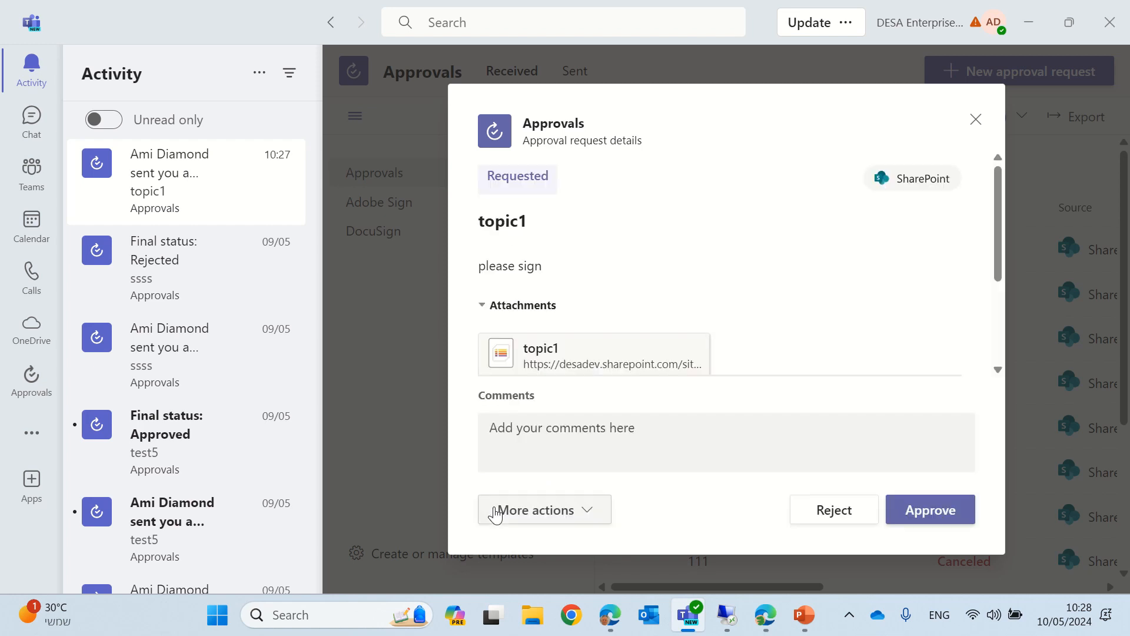
mouse_move(884, 340)
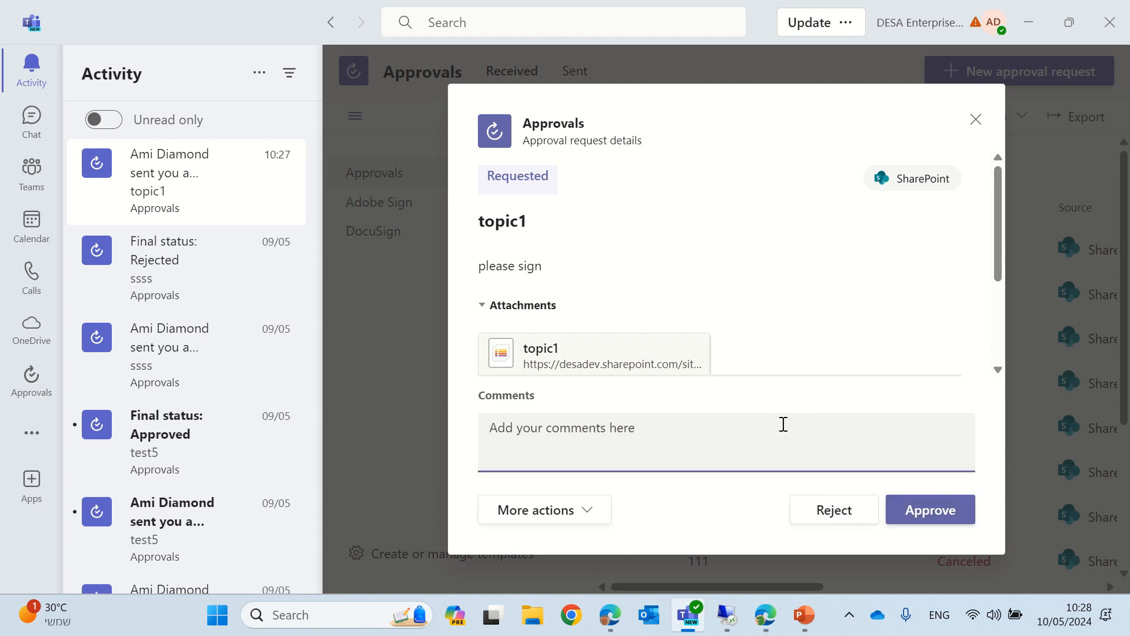
click(929, 509)
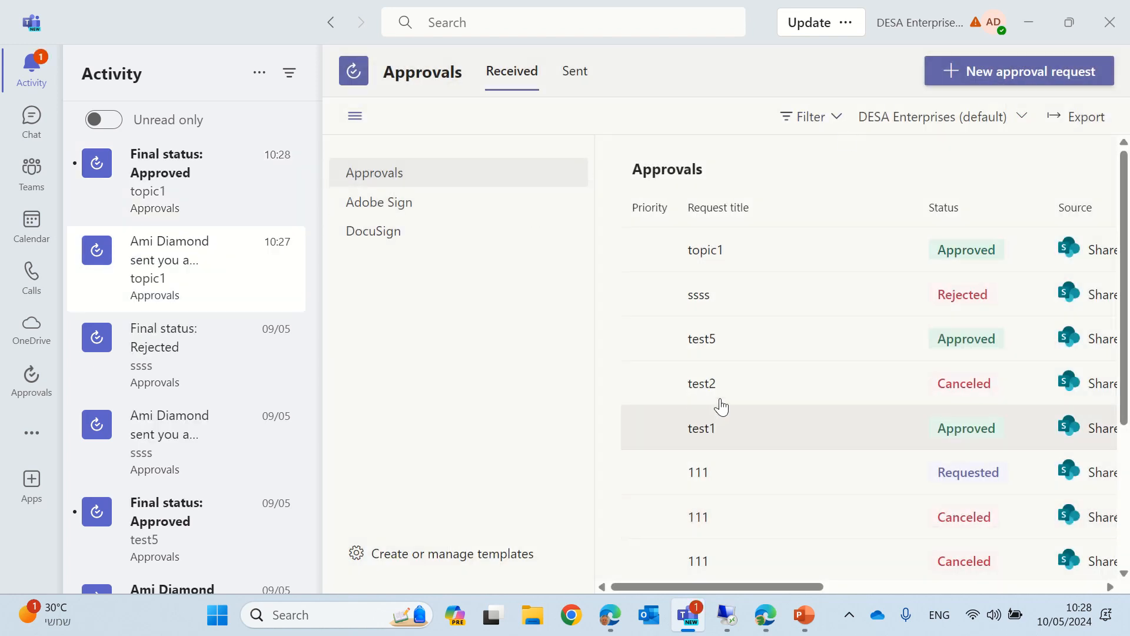
mouse_move(1044, 45)
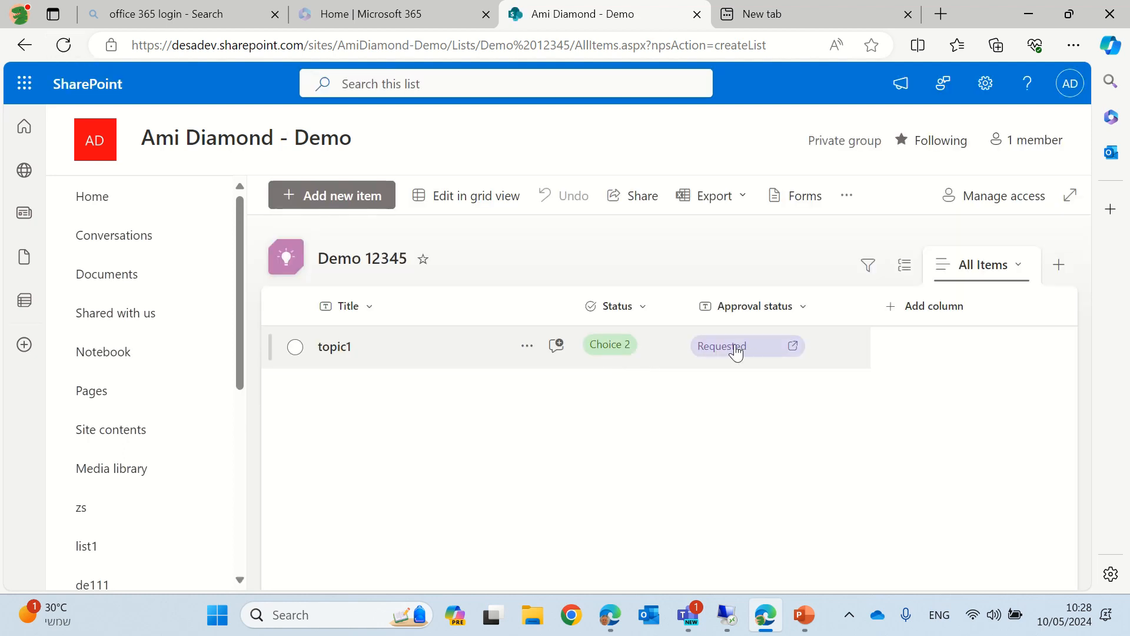
Reload the list and add a new item titled topic2 with Status Choice 3.
click(63, 45)
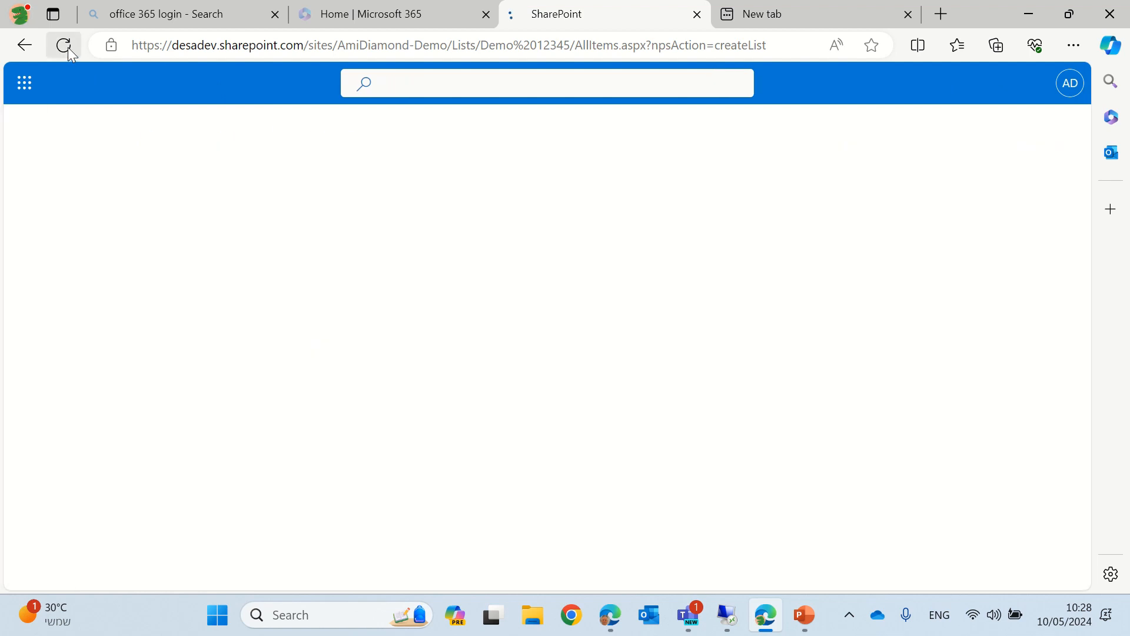
click(63, 45)
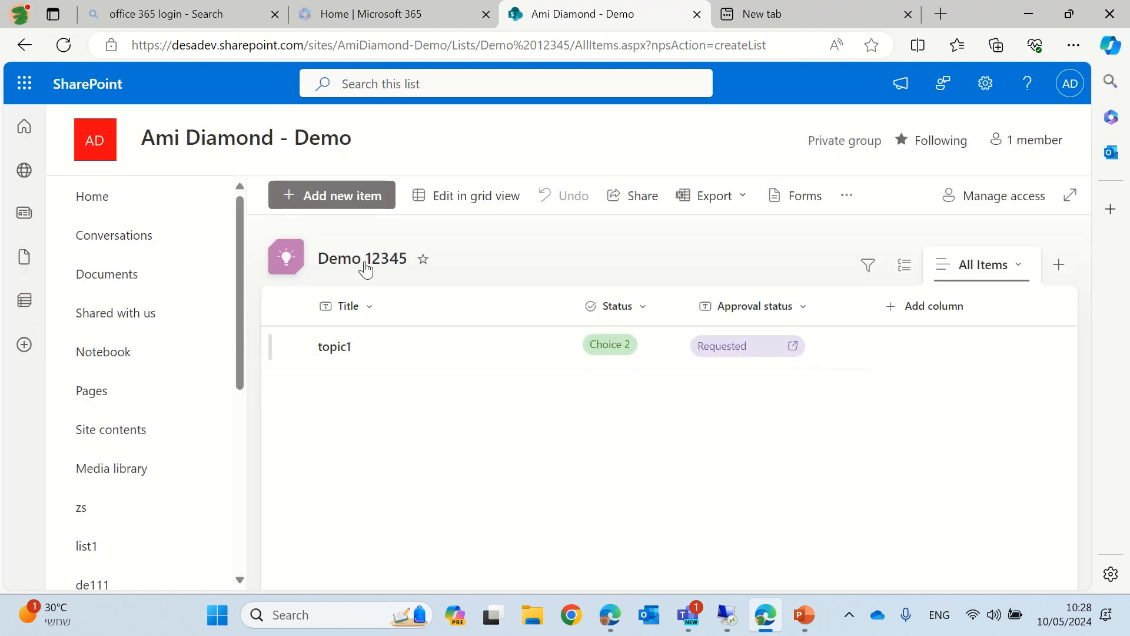
click(331, 195)
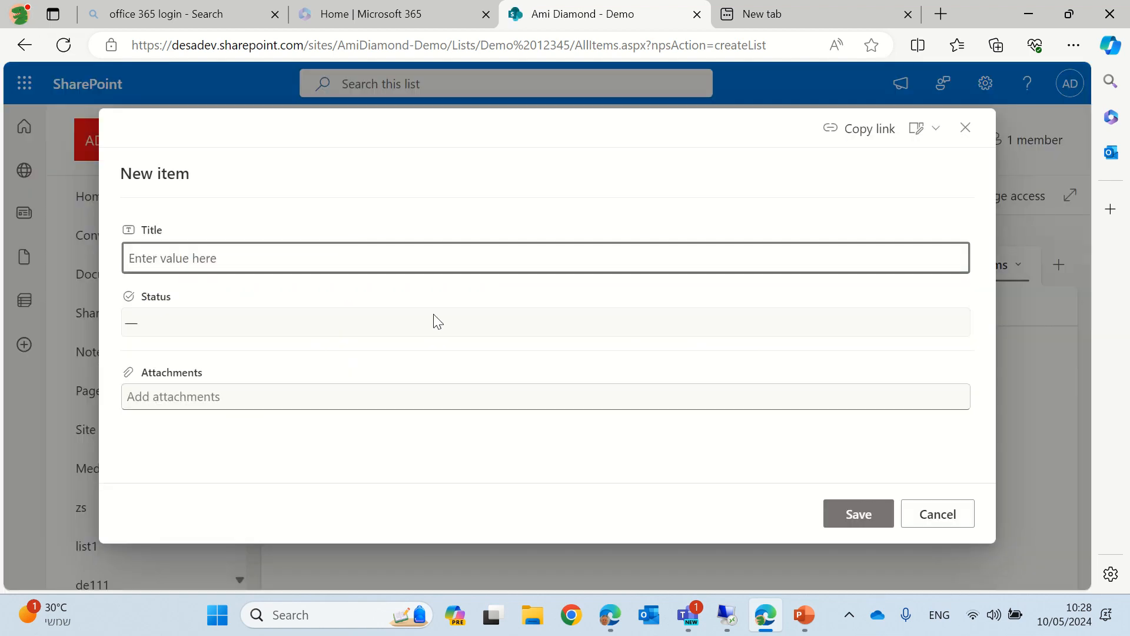
text(topic2)
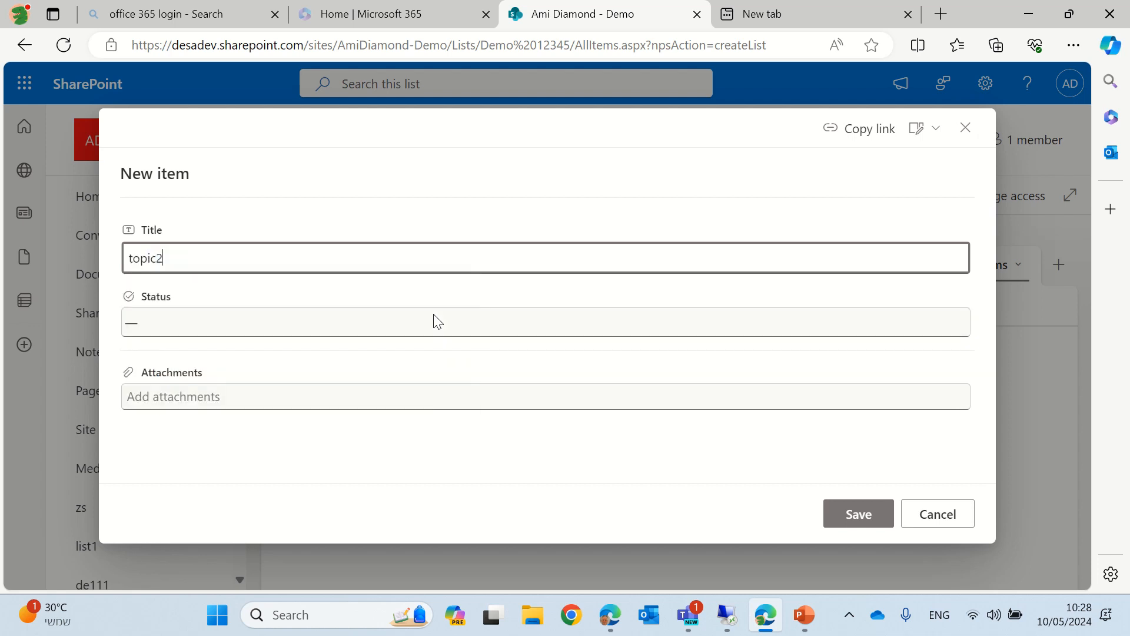
click(505, 322)
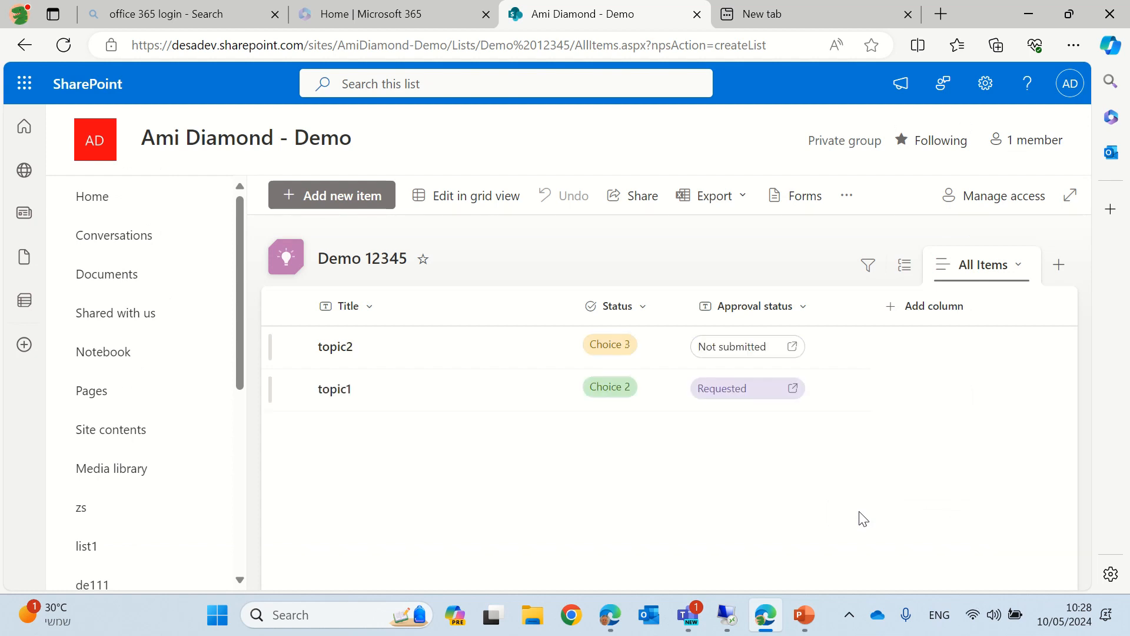
mouse_move(739, 353)
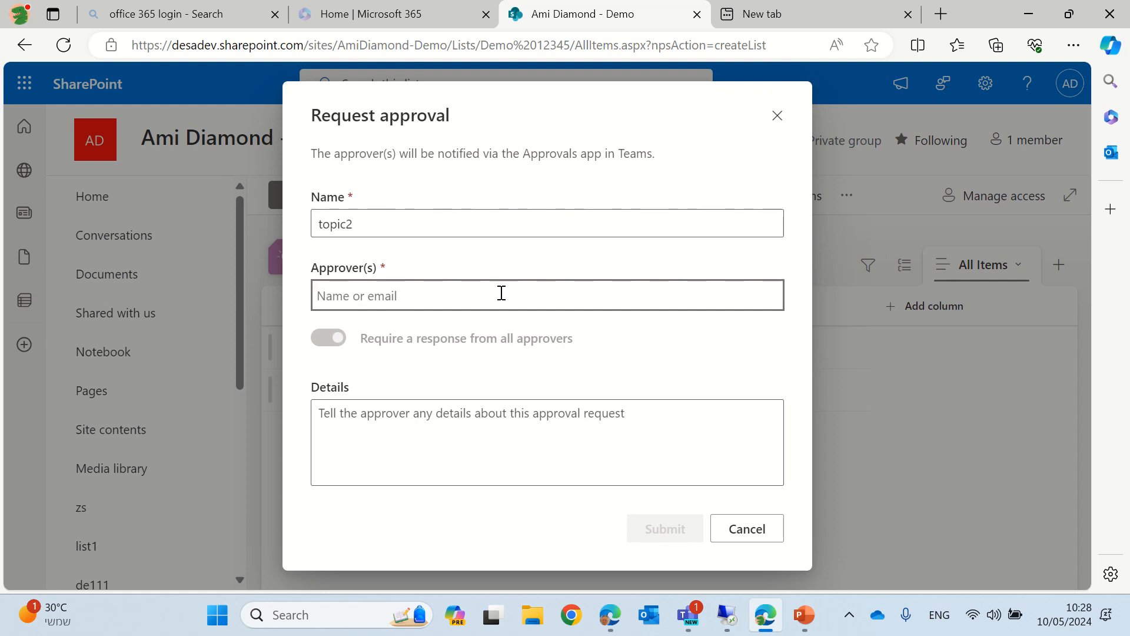
Submit topic2's approval request with the suggested approver and details 'test'.
click(501, 294)
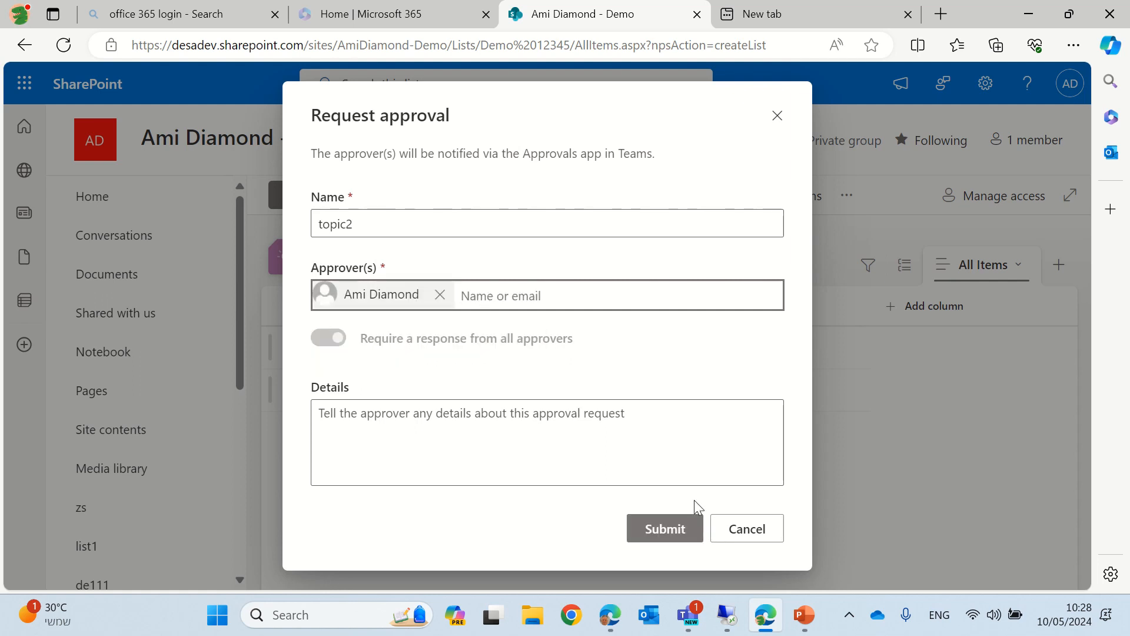
text(test)
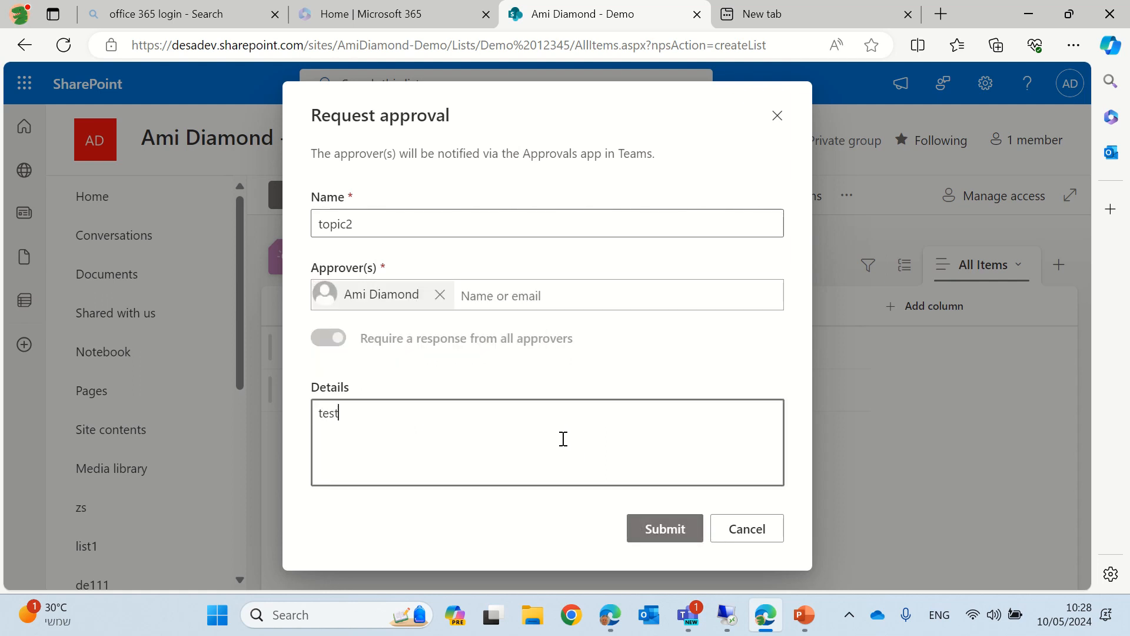
click(662, 528)
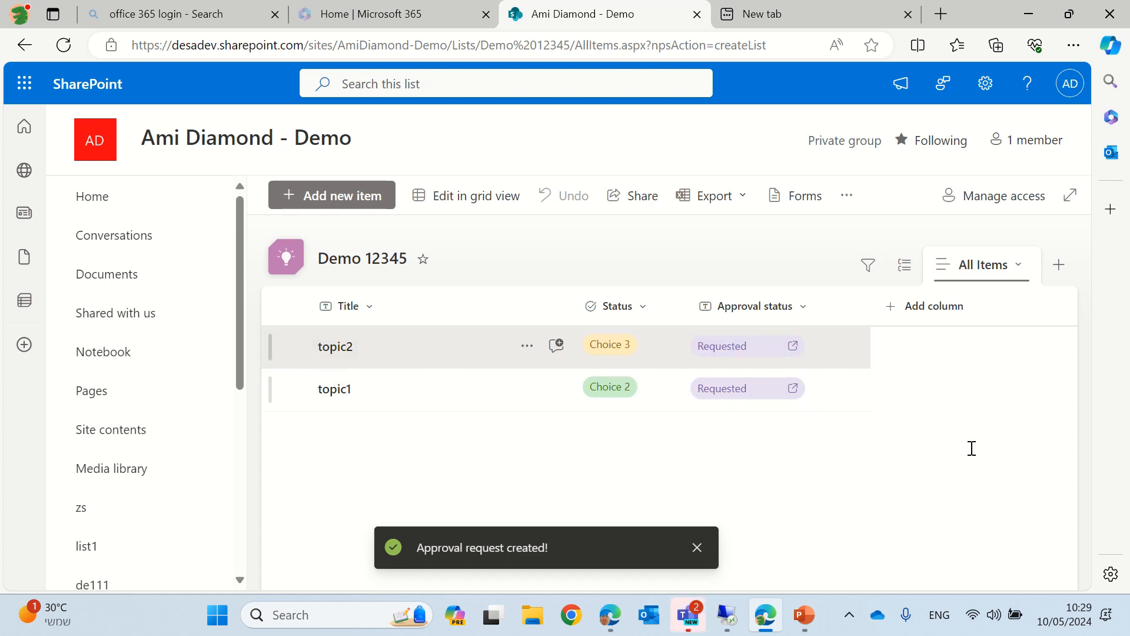
mouse_move(1104, 425)
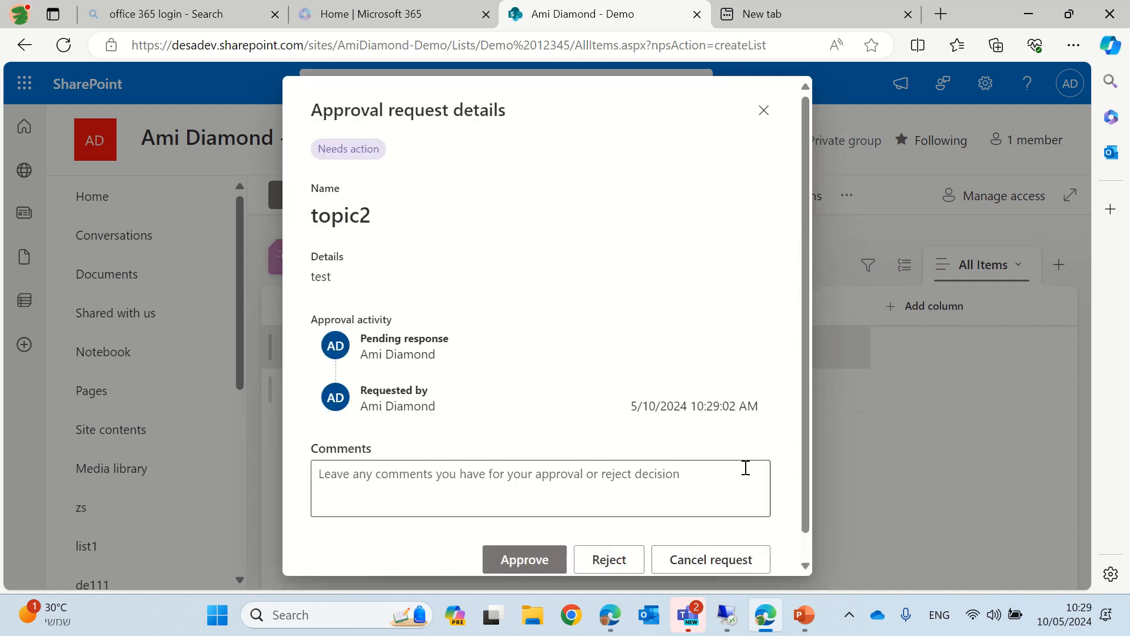
Reject the topic2 approval request from its Approval request details so it shows Rejected.
scroll(up, 3)
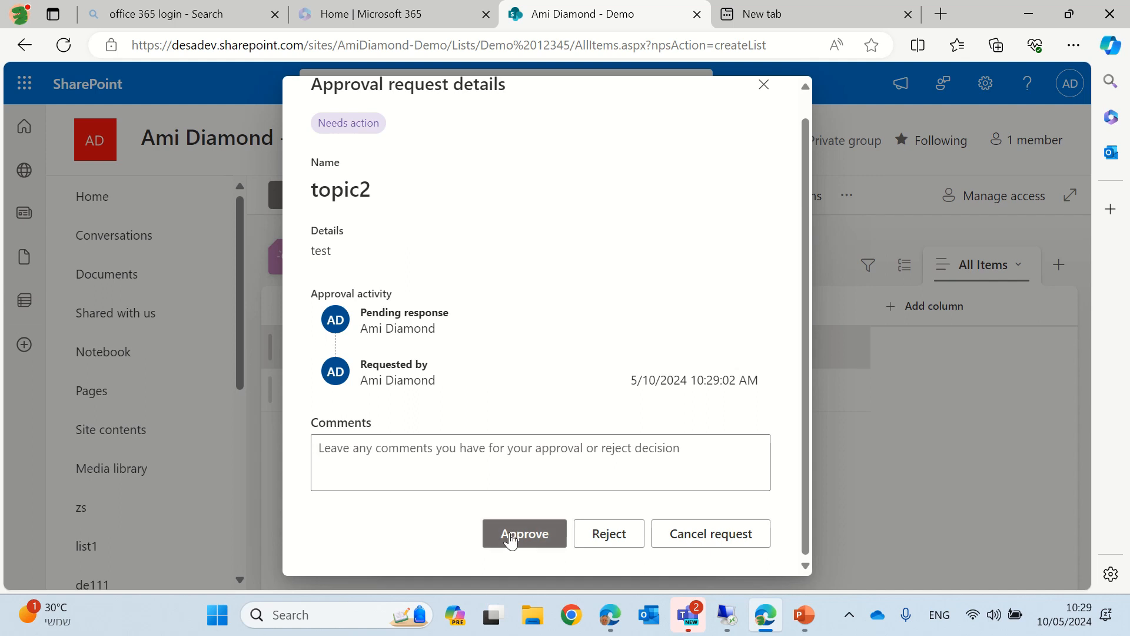
mouse_move(692, 461)
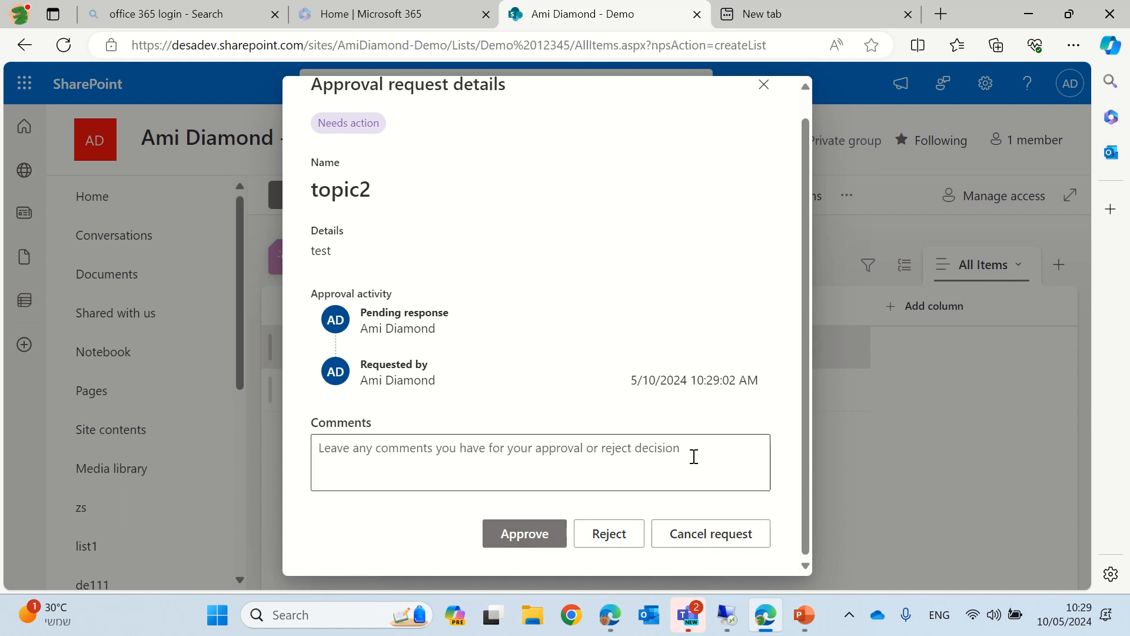
mouse_move(604, 519)
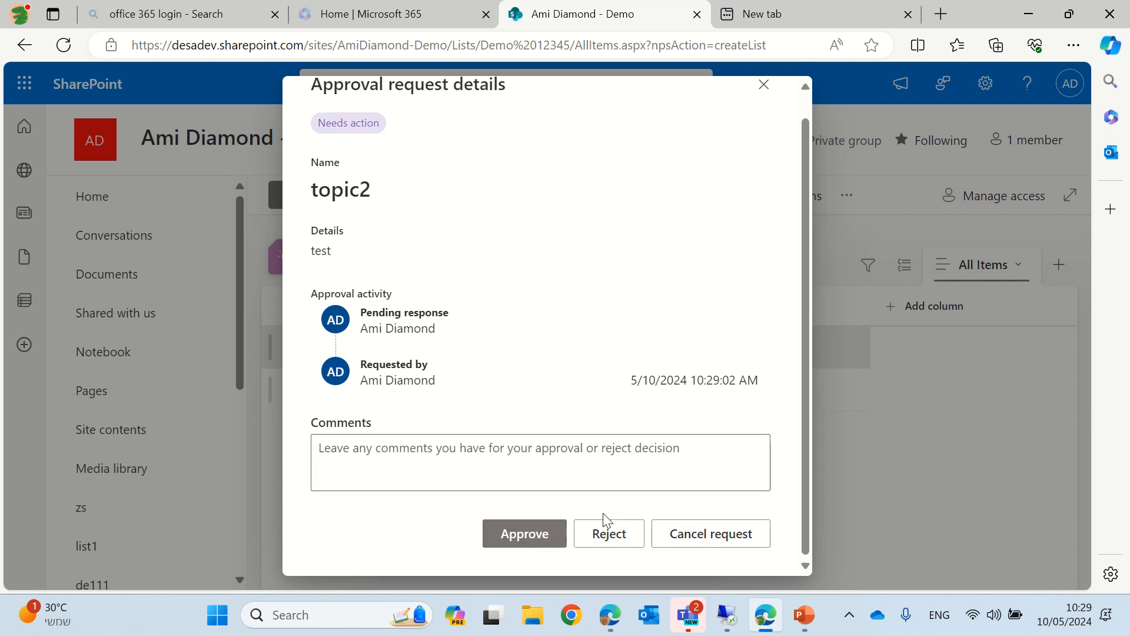
click(608, 533)
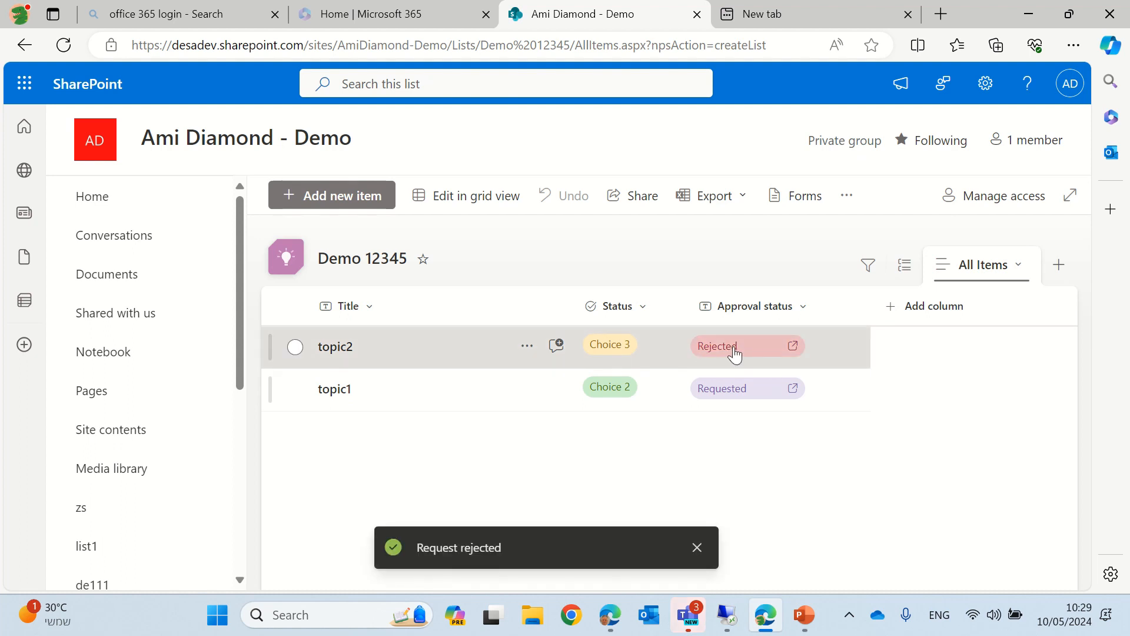
mouse_move(331, 196)
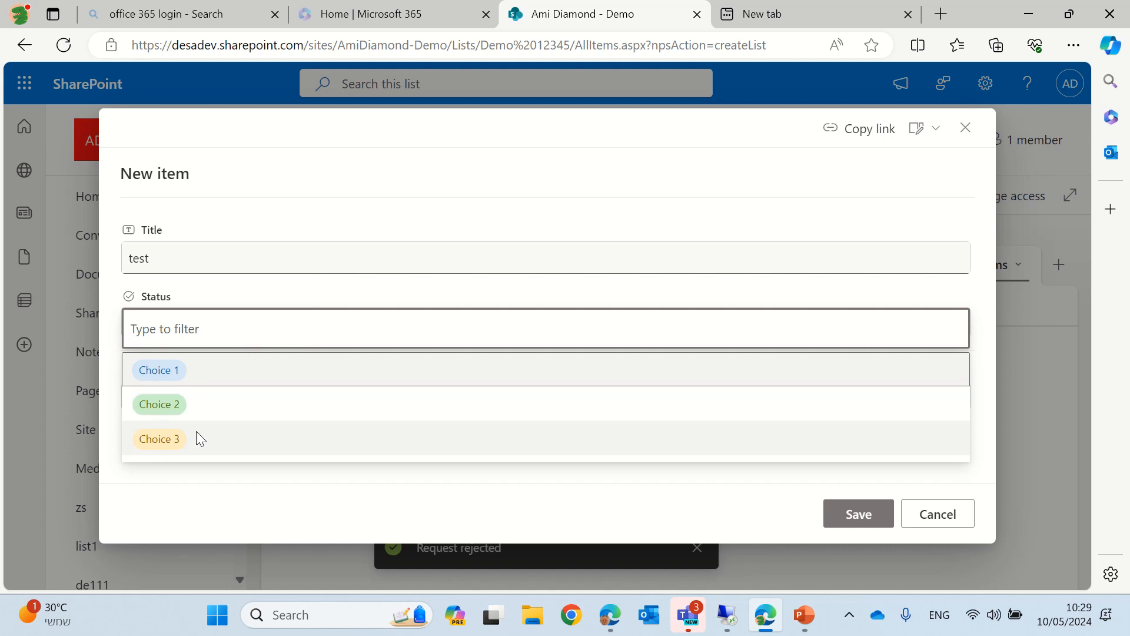
Add the test item with Status Choice 3, cancel its request, and clear both notification toasts.
click(937, 513)
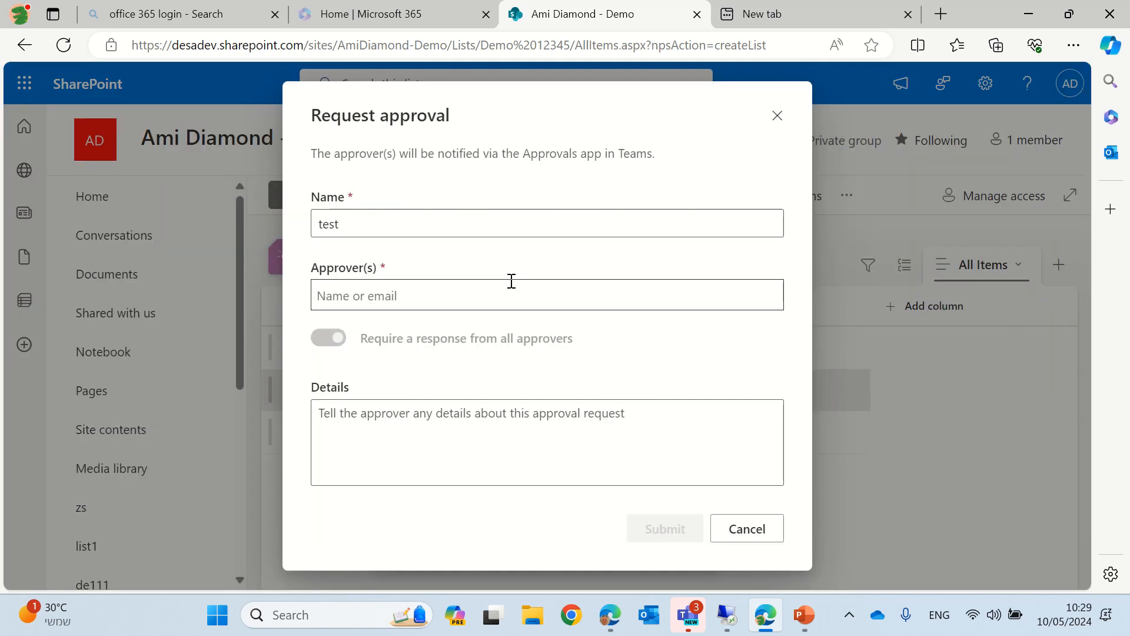
text(ami)
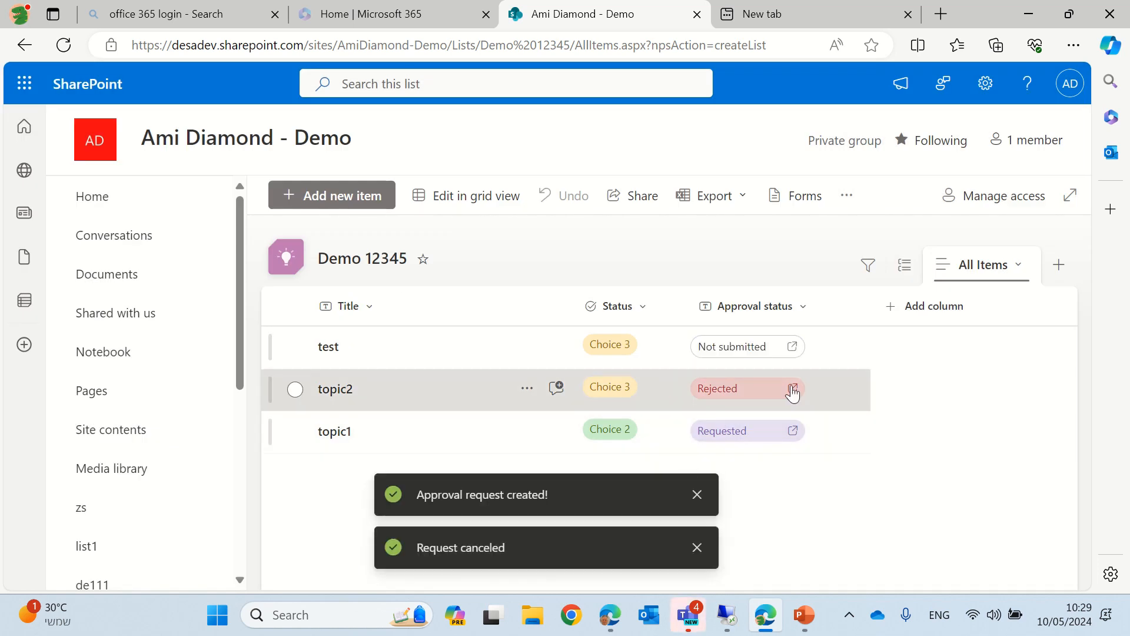
mouse_move(748, 346)
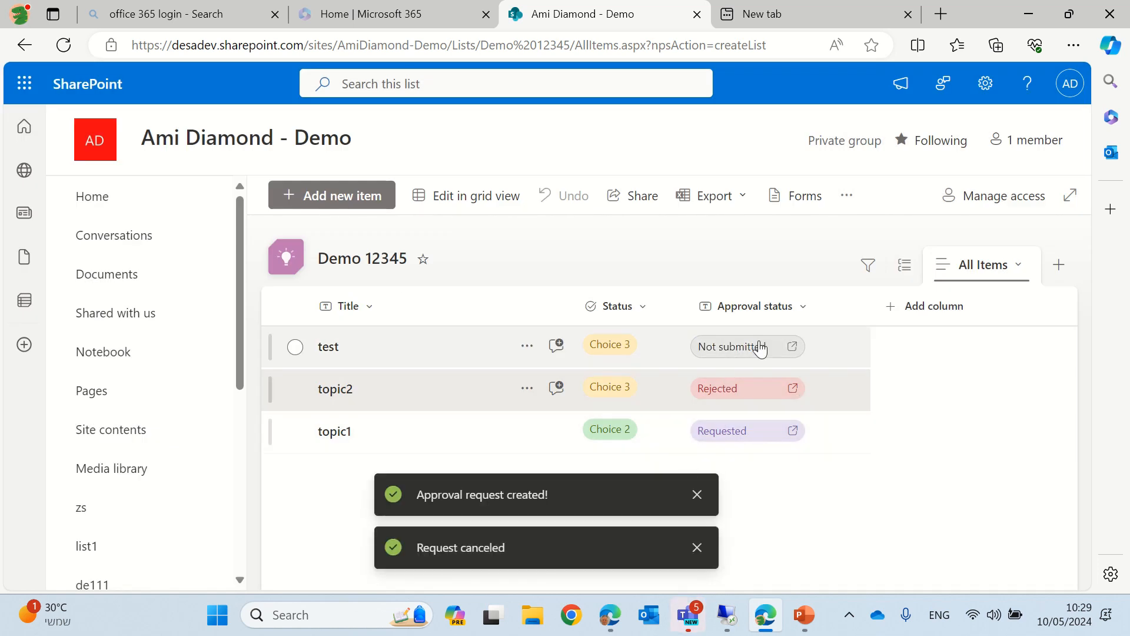
click(695, 494)
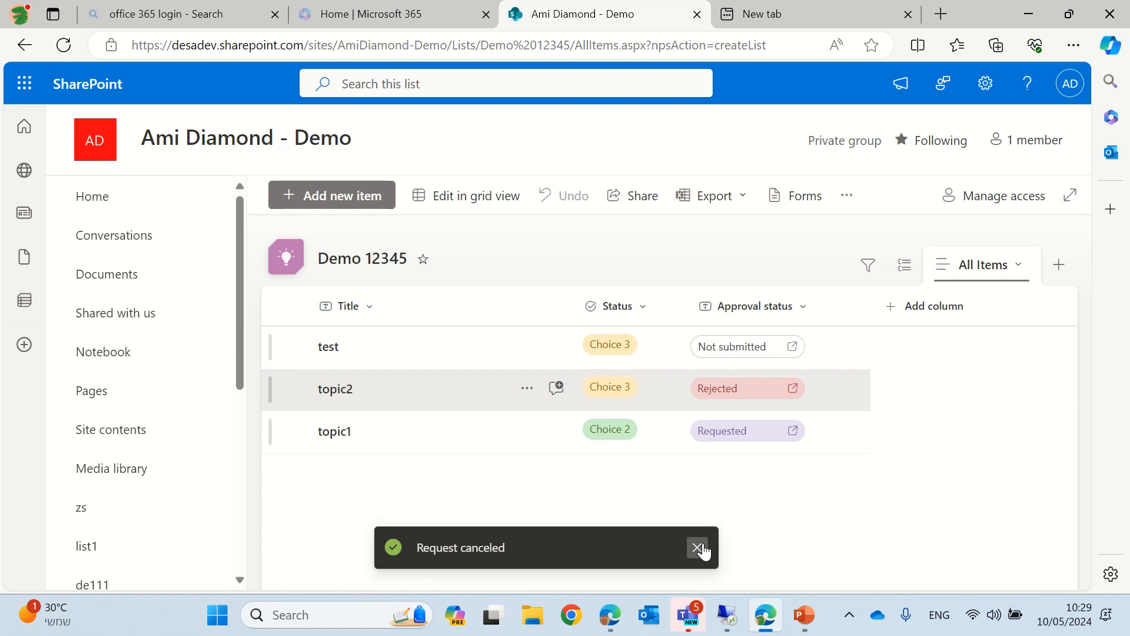
click(696, 547)
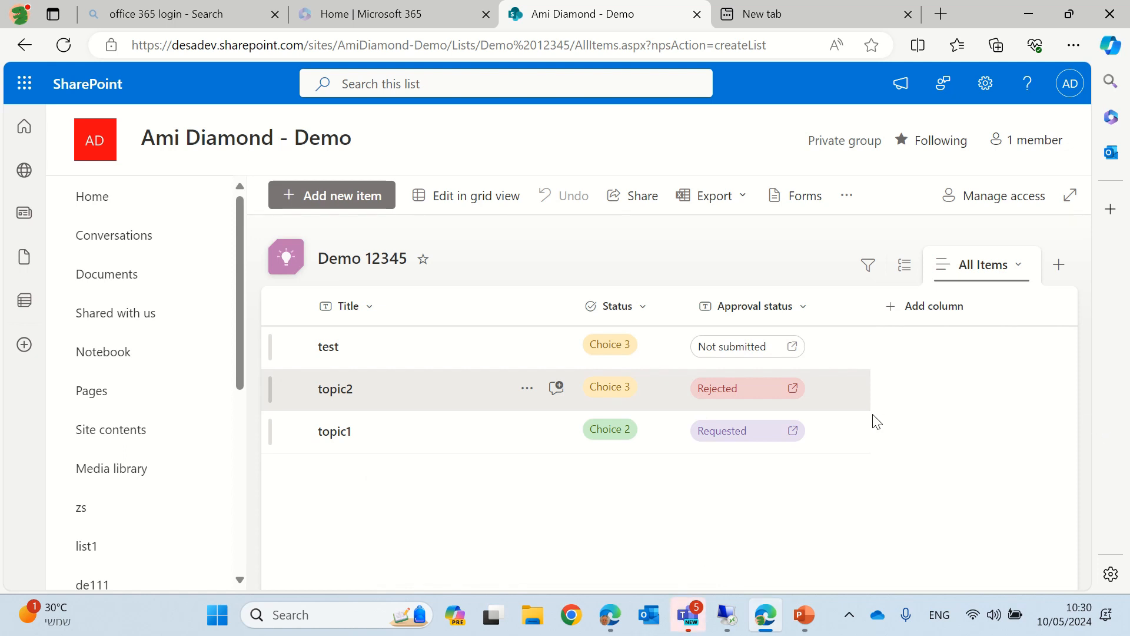
mouse_move(744, 469)
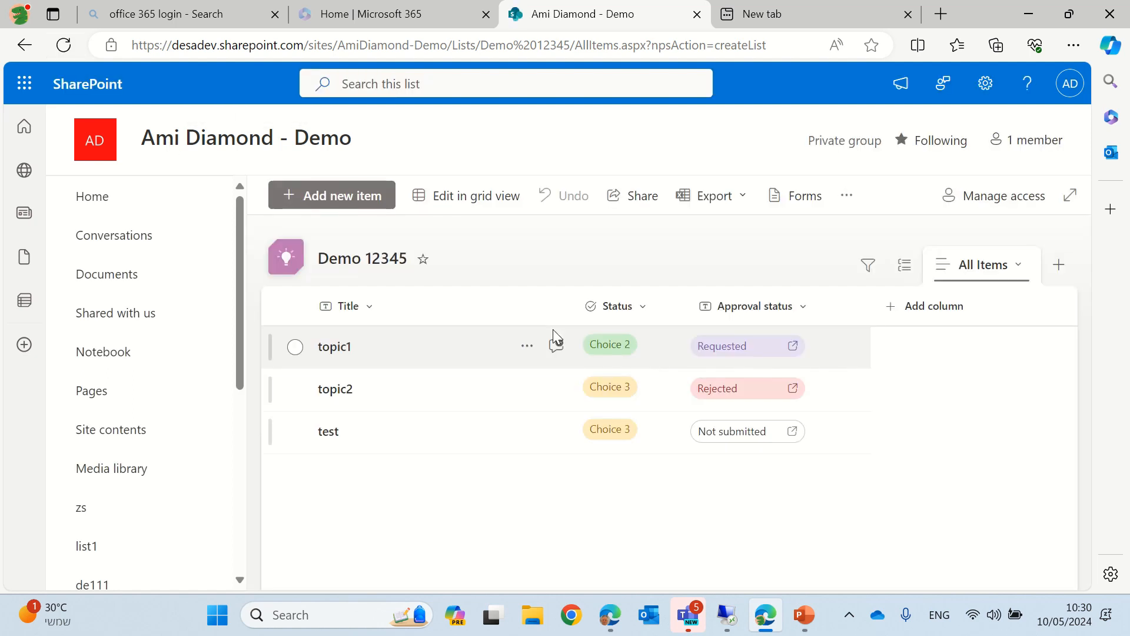
mouse_move(694, 615)
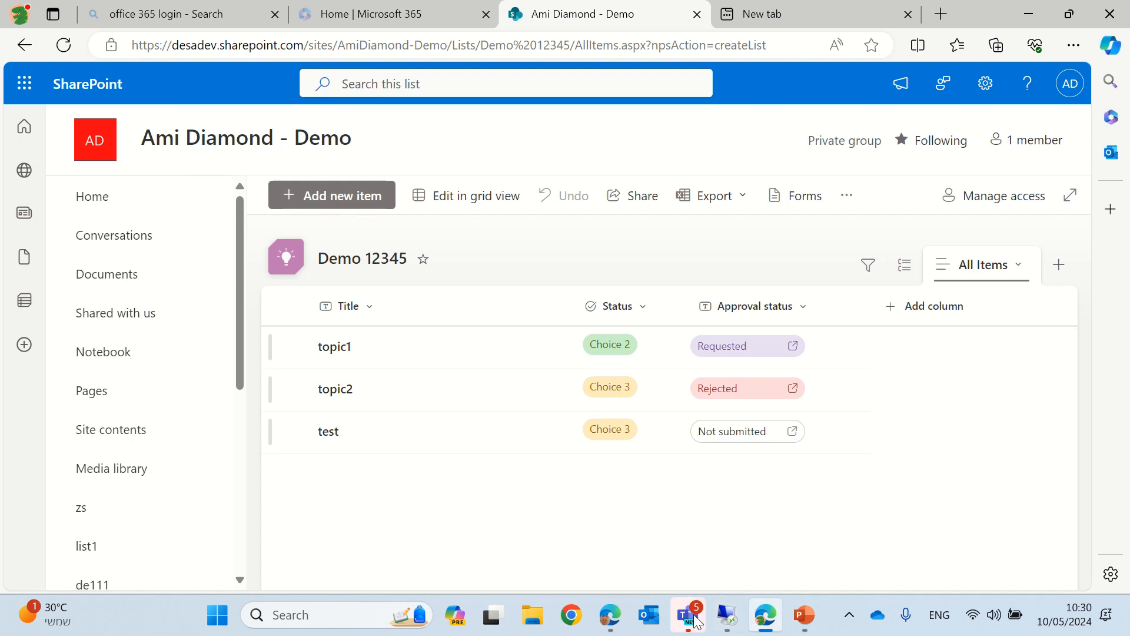
Switch to Microsoft Teams and briefly view the topic1 request in Approvals.
click(687, 614)
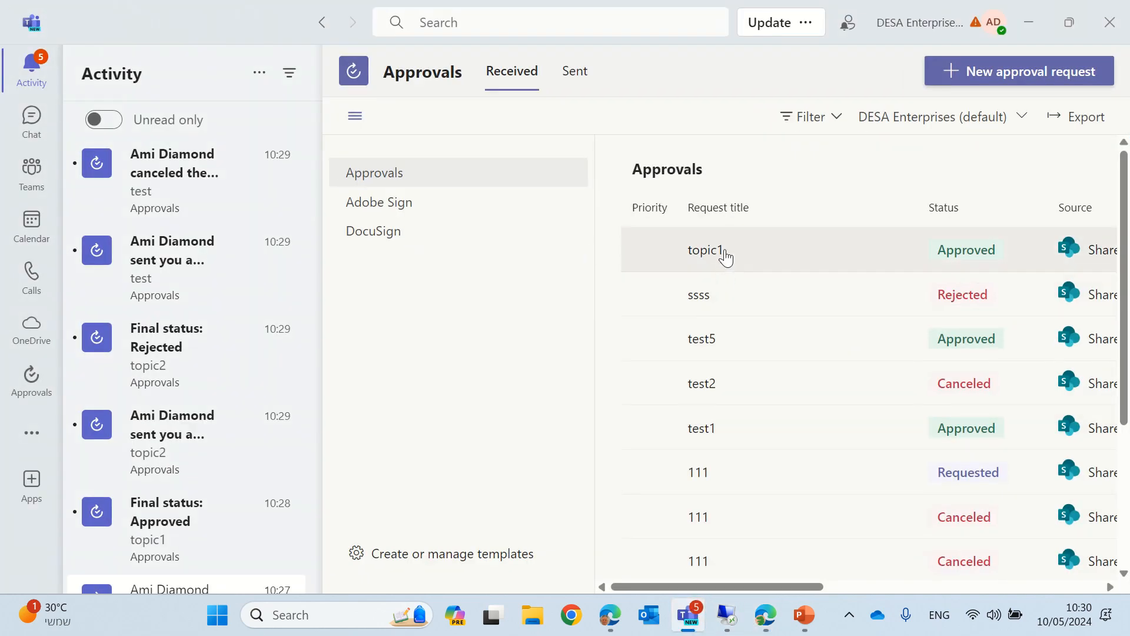
click(706, 250)
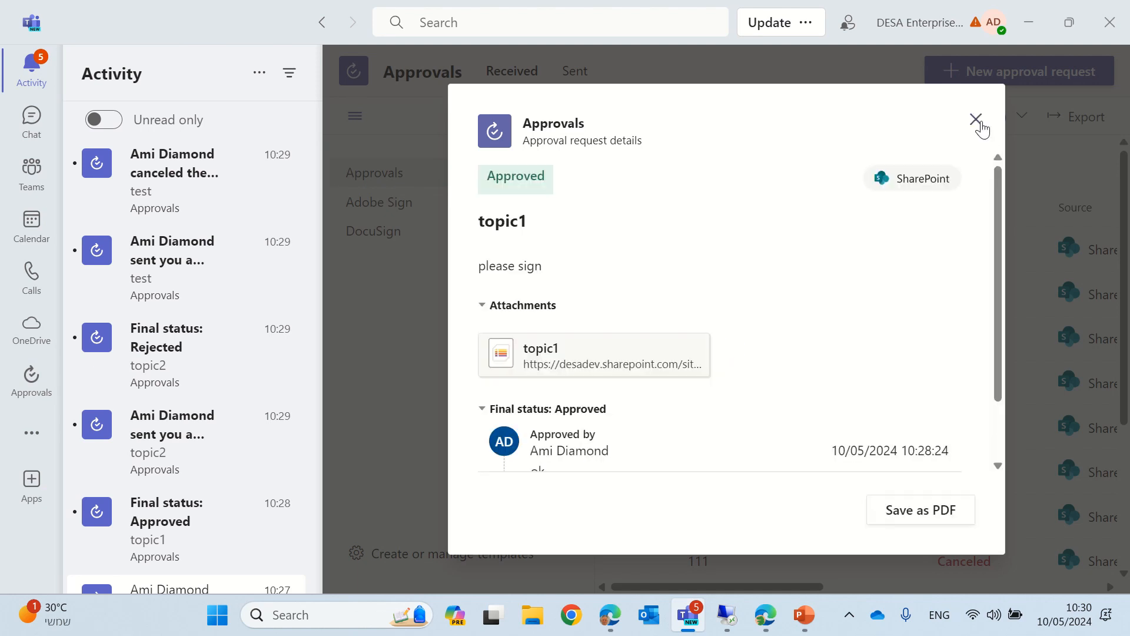
click(976, 119)
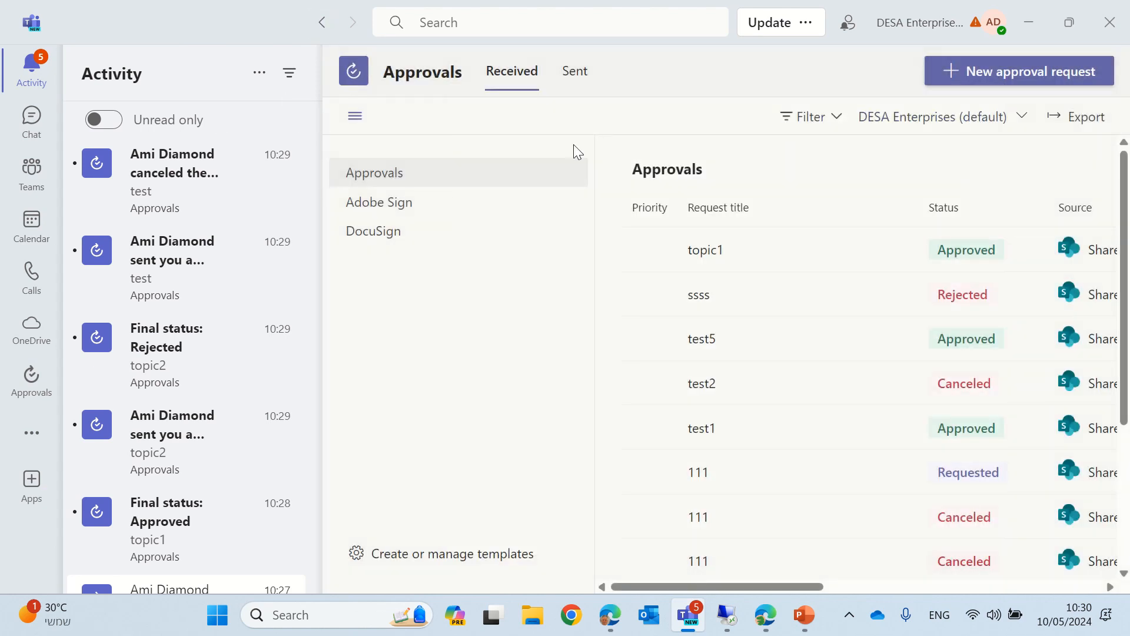
mouse_move(31, 69)
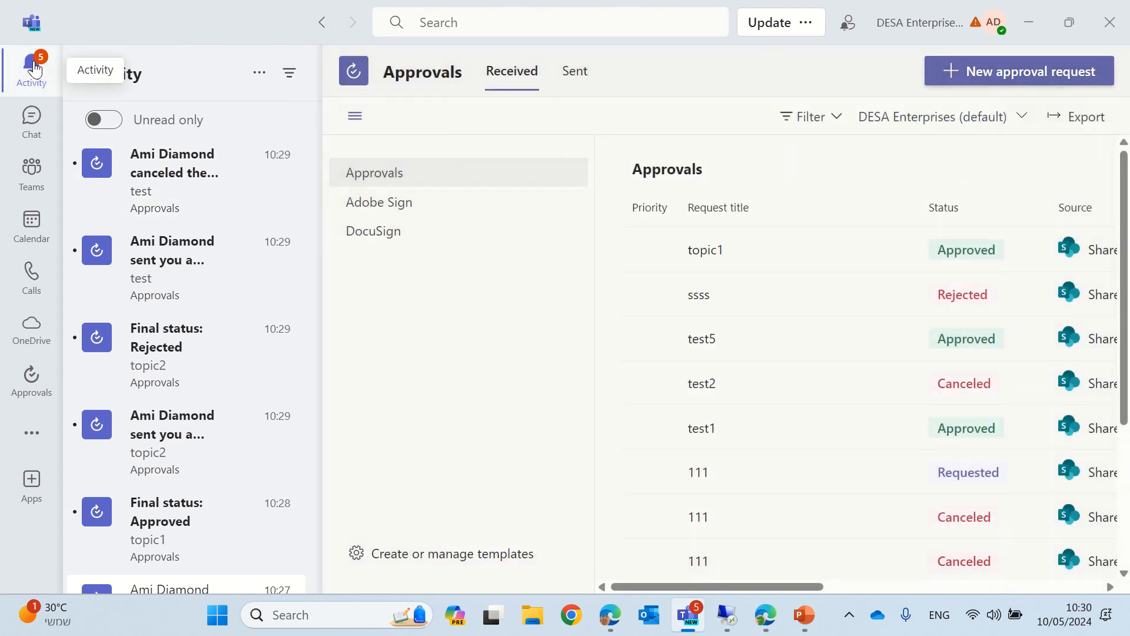
scroll(down, 3)
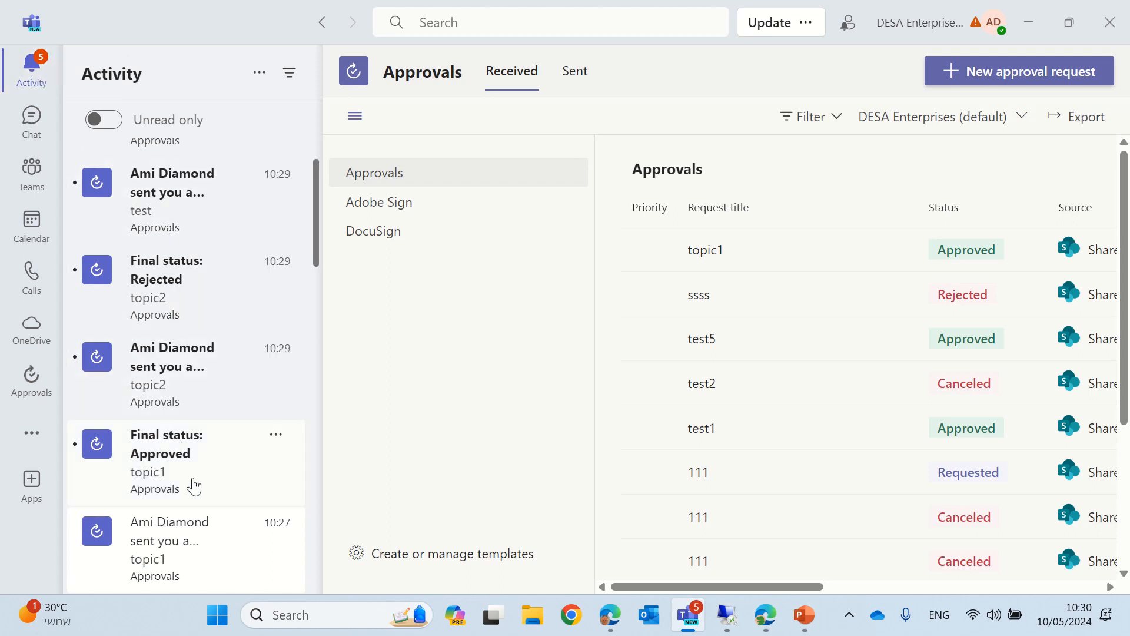
click(185, 462)
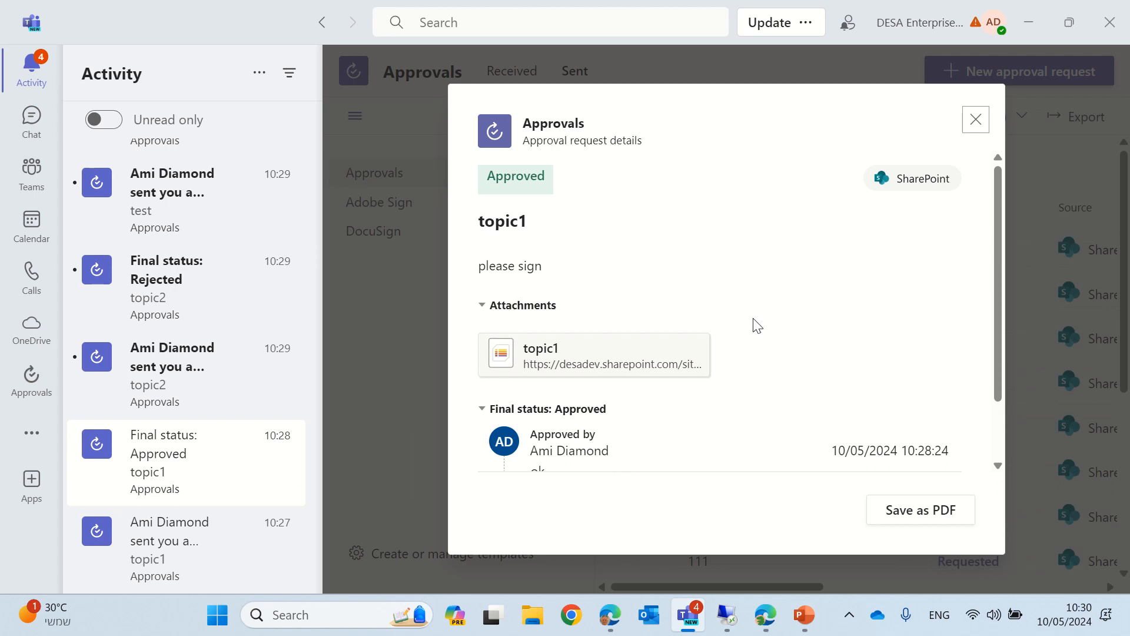
mouse_move(997, 350)
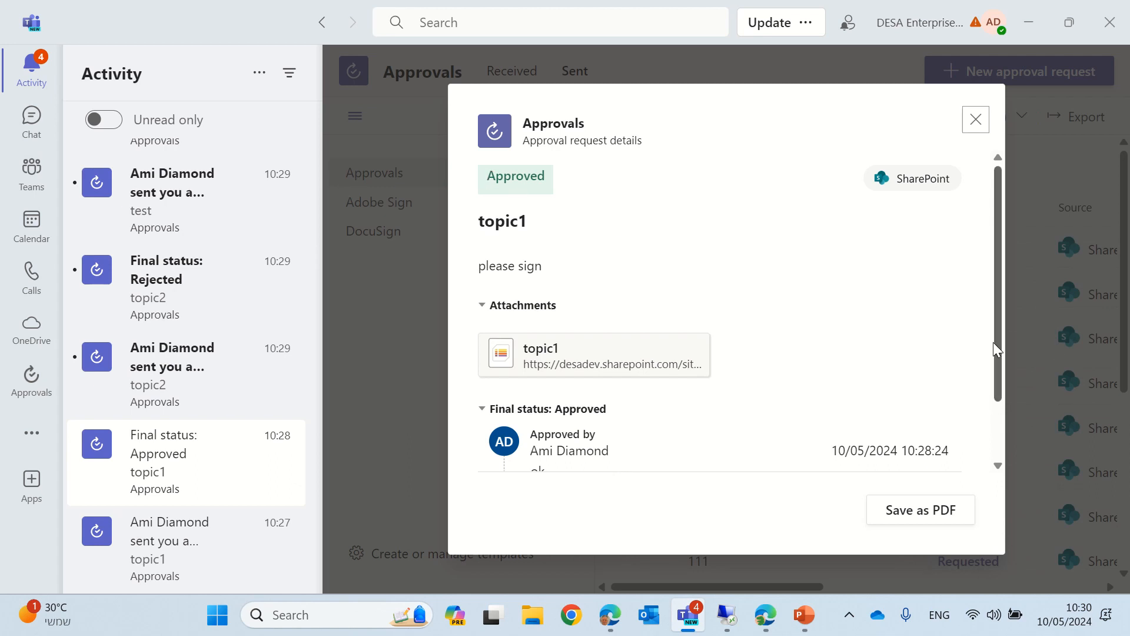
scroll(down, 3)
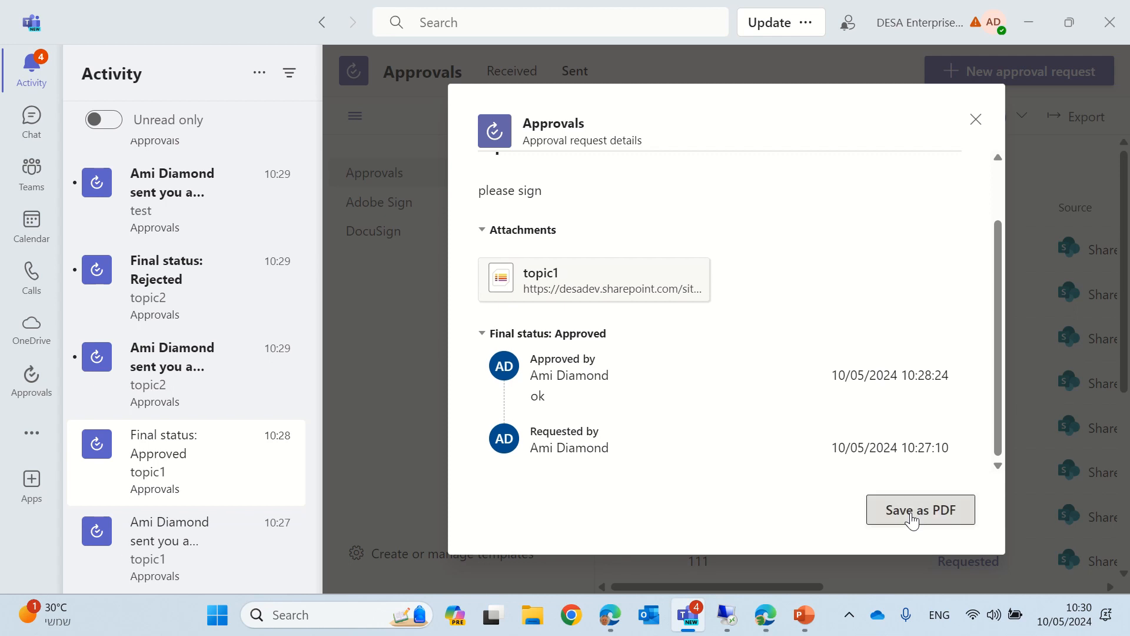
Save the approved topic1 report as topic1.pdf and show it in the Downloads folder.
click(921, 510)
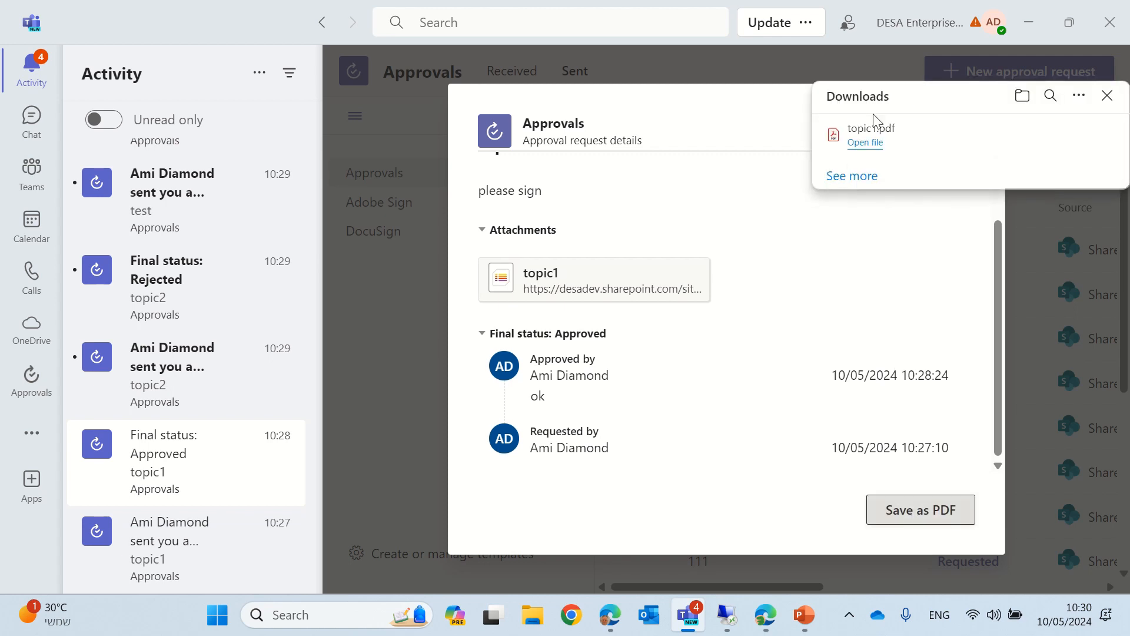
mouse_move(829, 152)
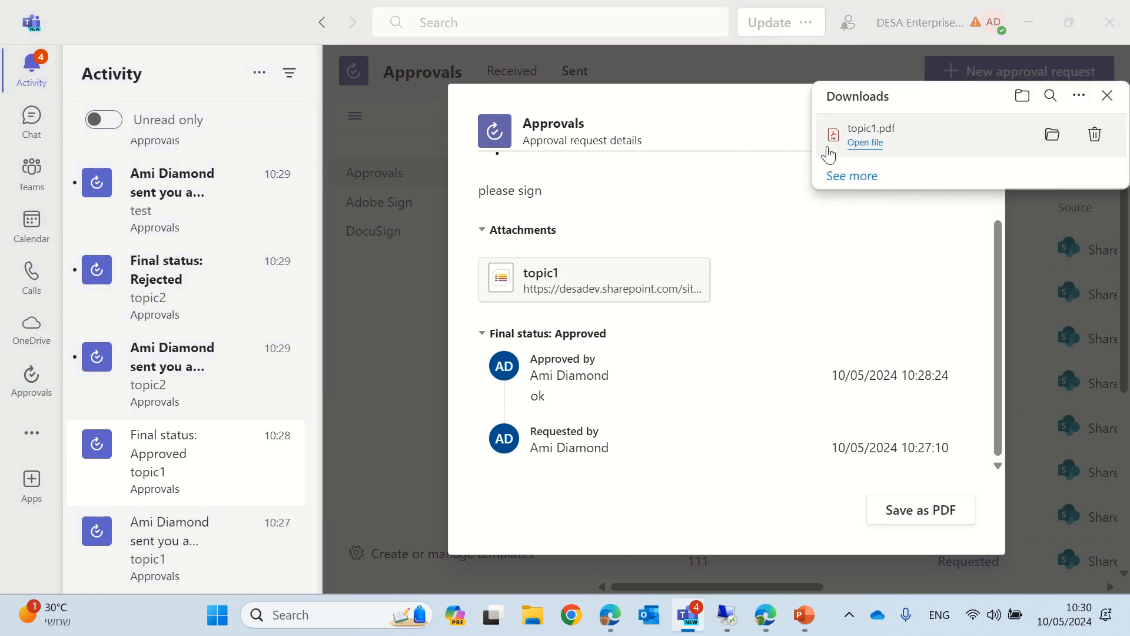
mouse_move(1052, 134)
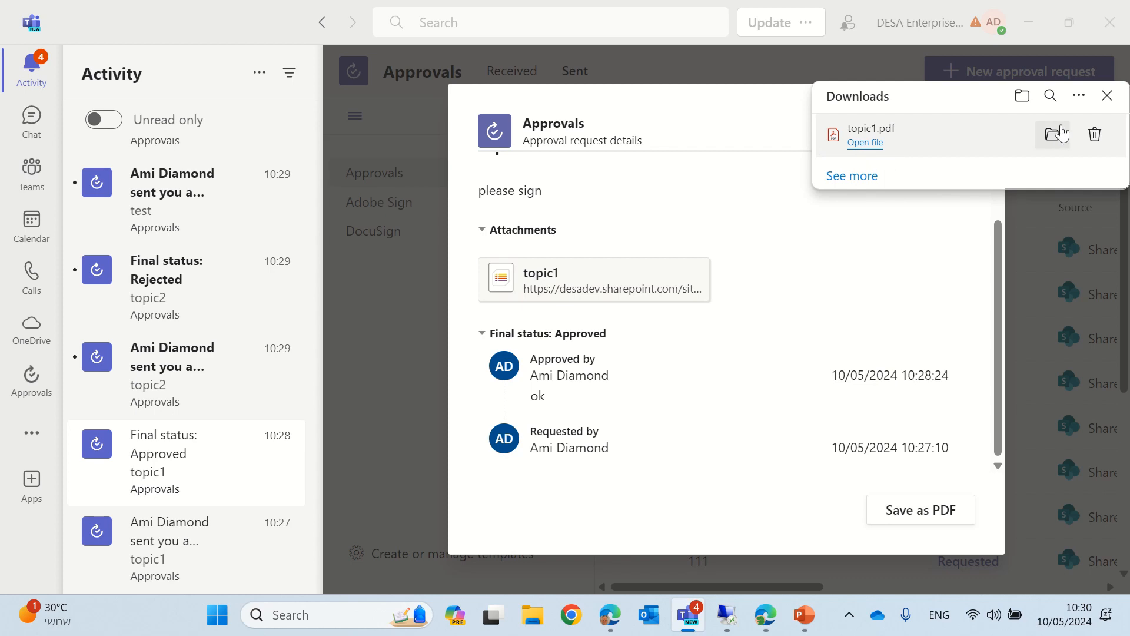
mouse_move(910, 239)
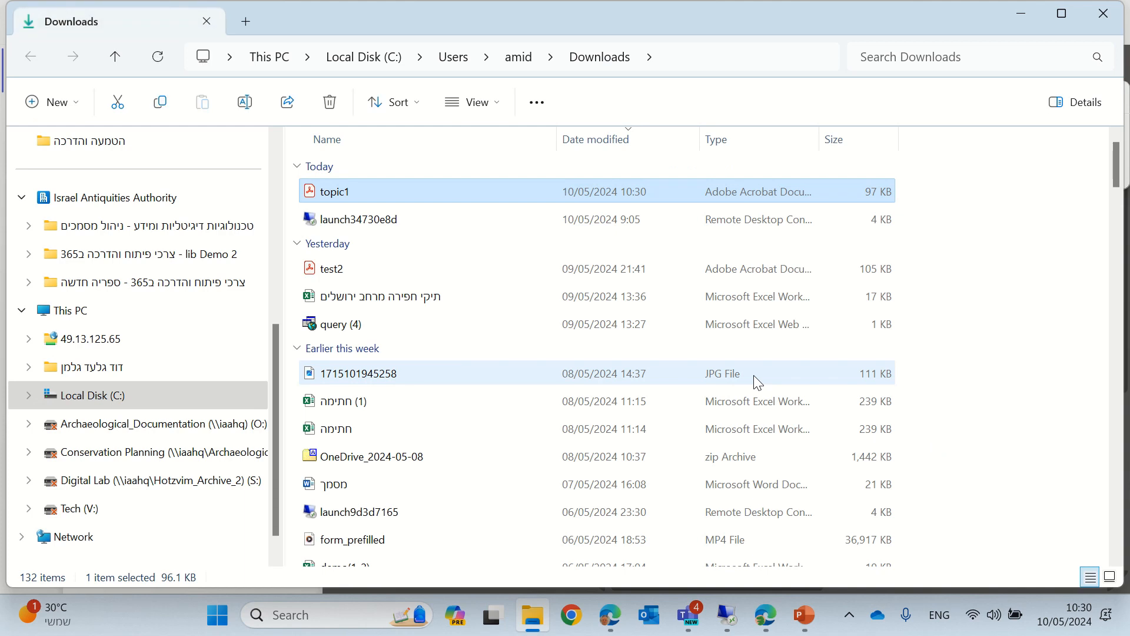
mouse_move(475, 219)
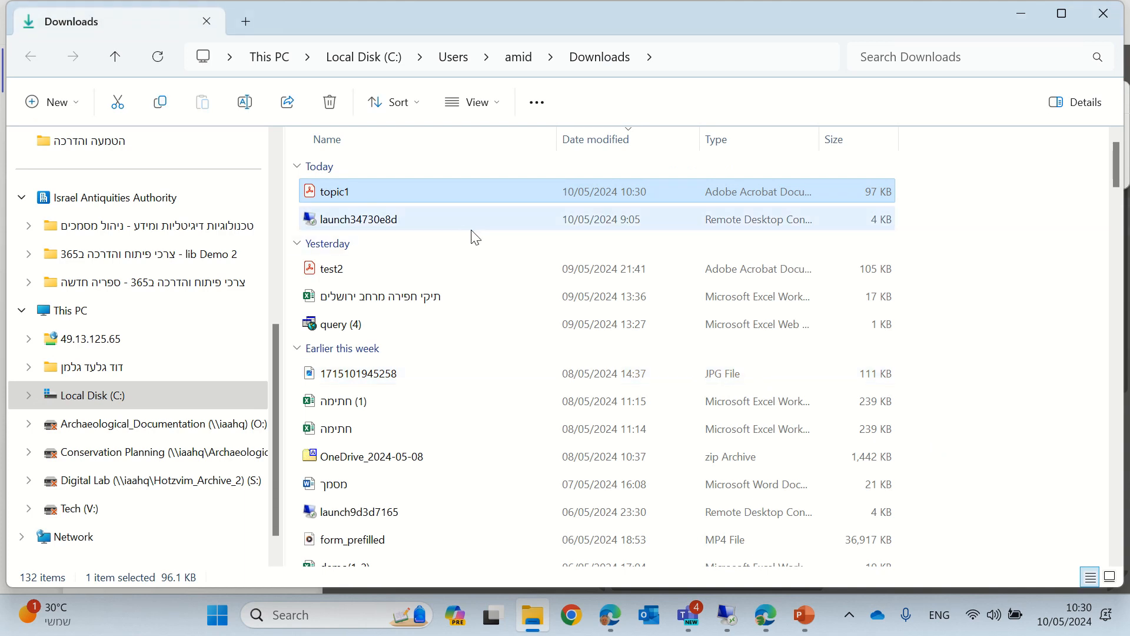
View topic1.pdf's Approved report in Adobe Acrobat, then minimize it and close the Downloads flyout.
double_click(333, 191)
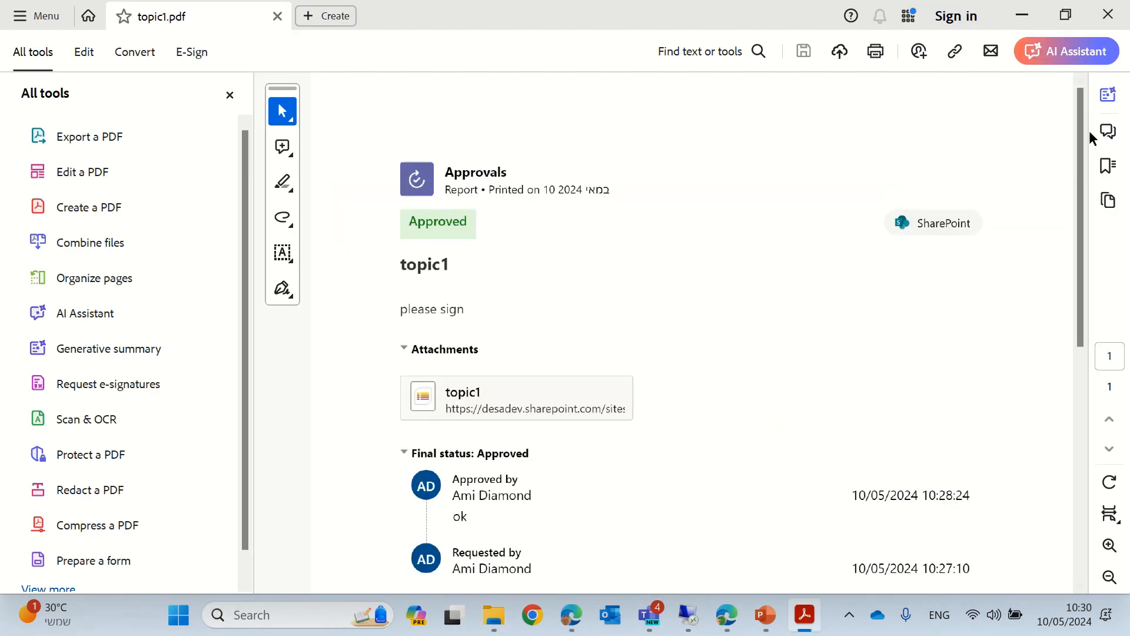
scroll(down, 3)
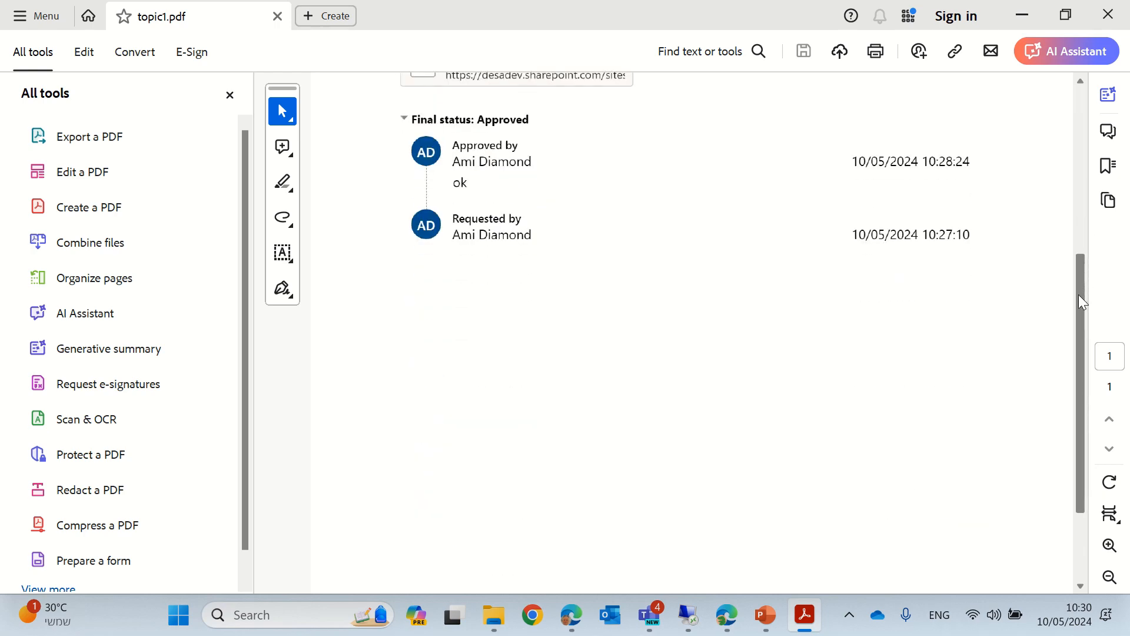
scroll(up, 3)
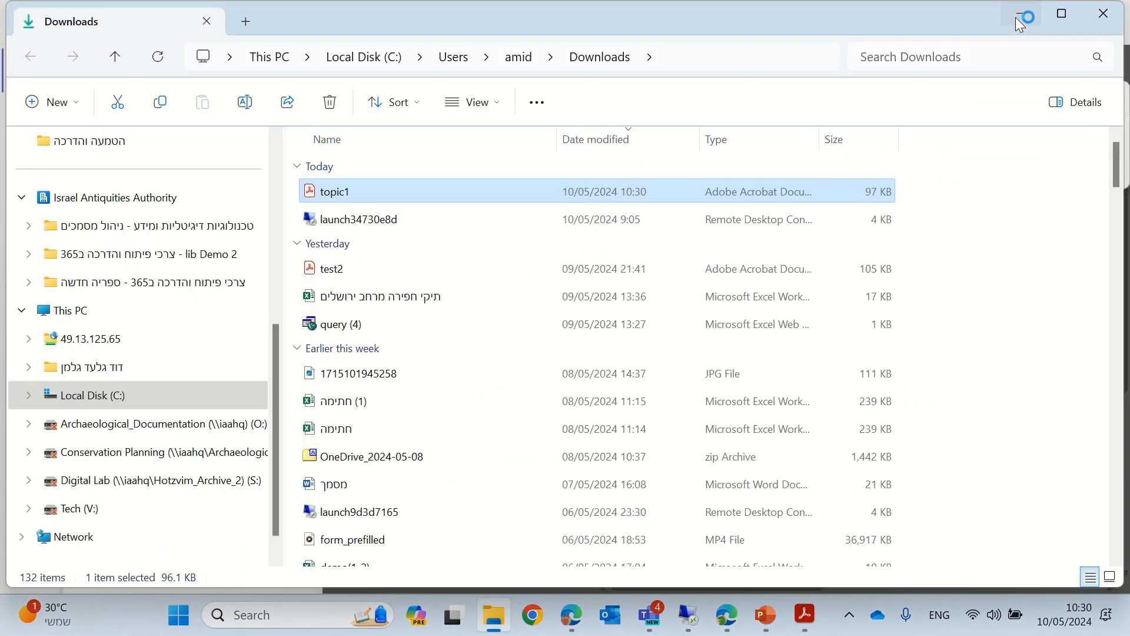
click(646, 614)
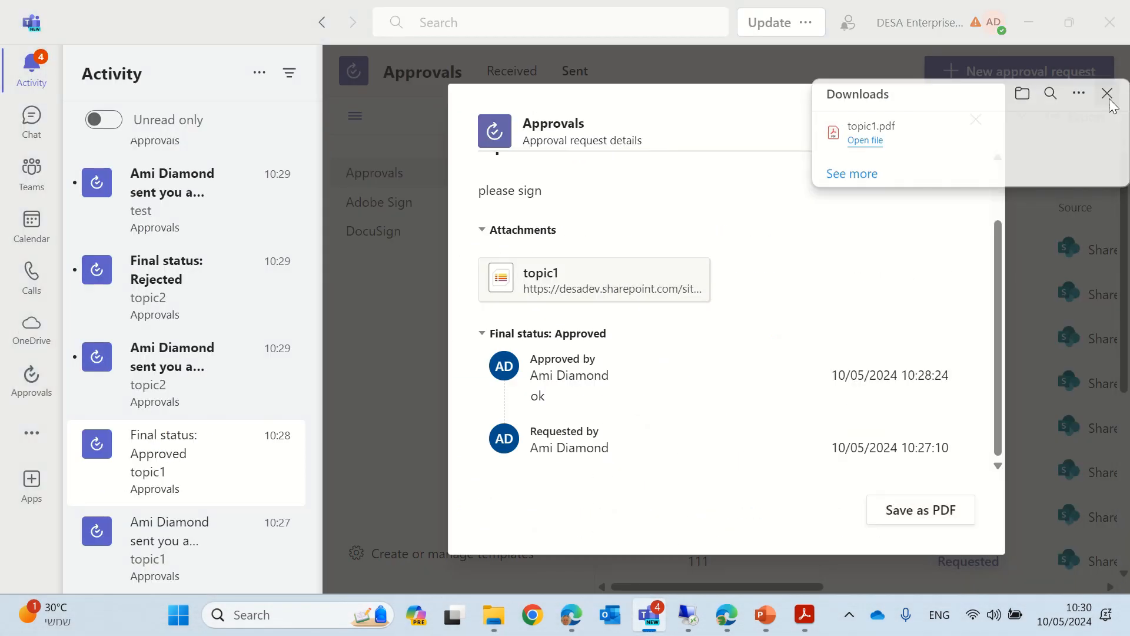
click(1109, 93)
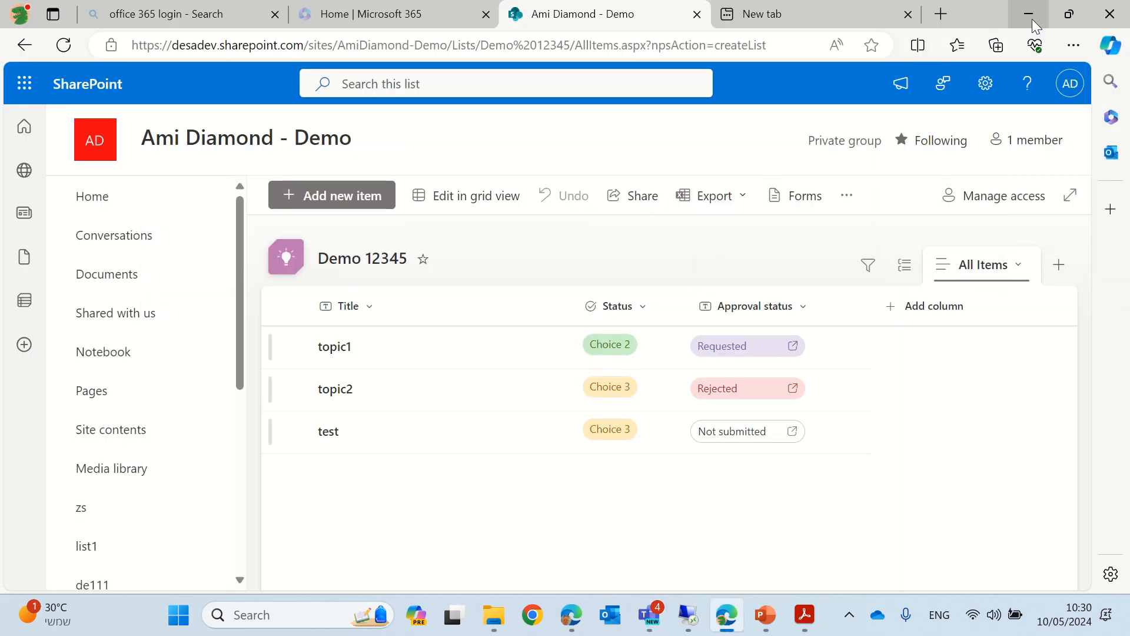
mouse_move(509, 326)
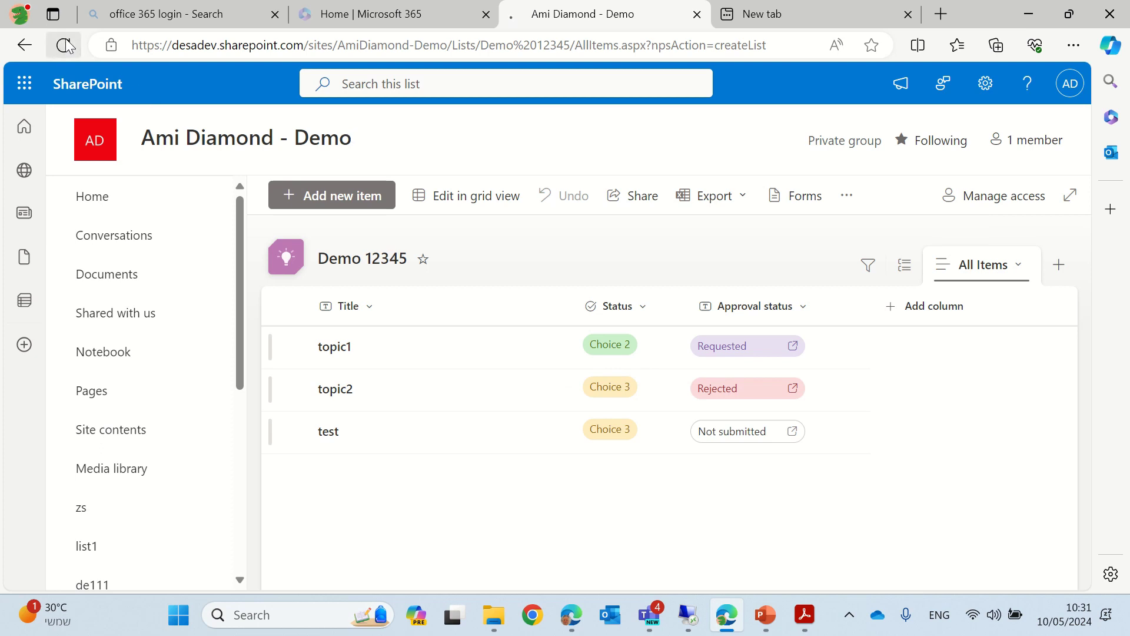
mouse_move(582, 374)
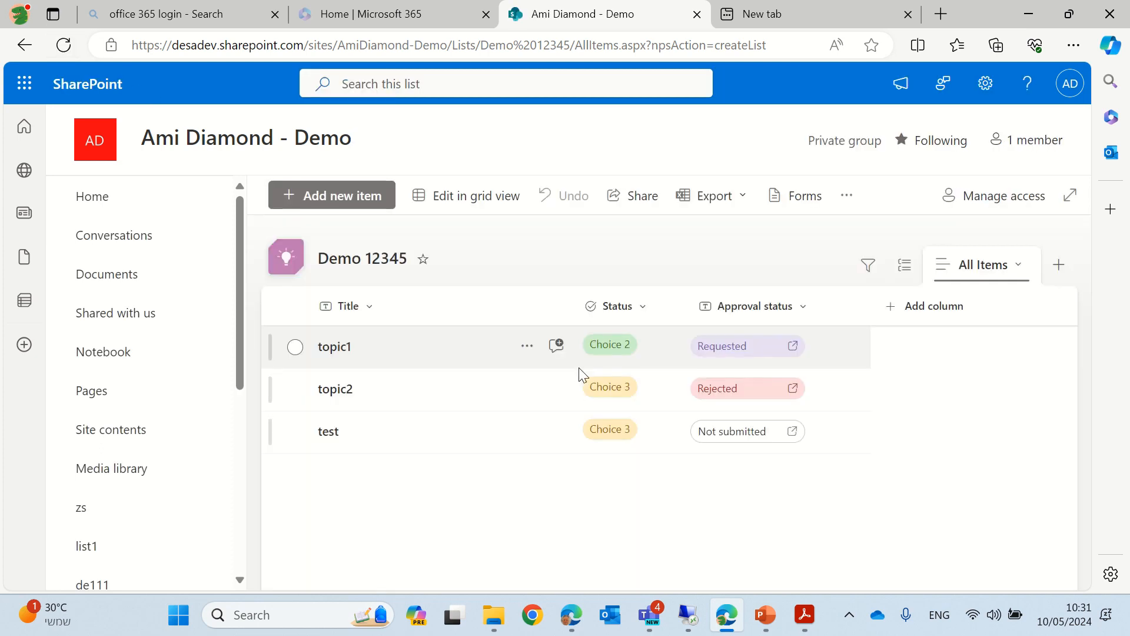
mouse_move(810, 512)
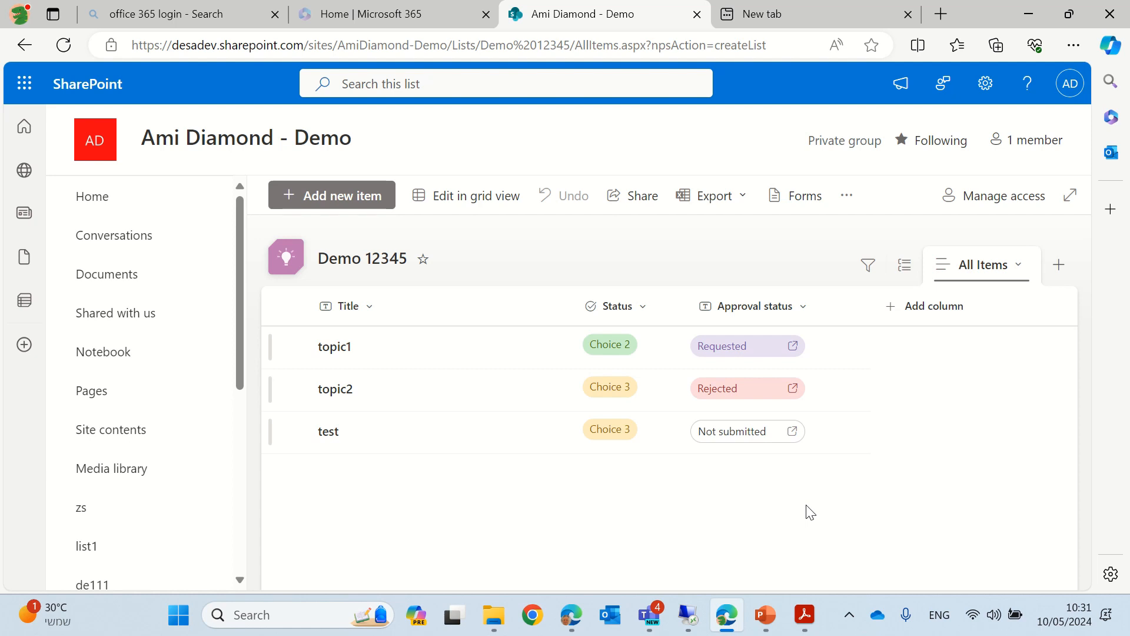
mouse_move(802, 201)
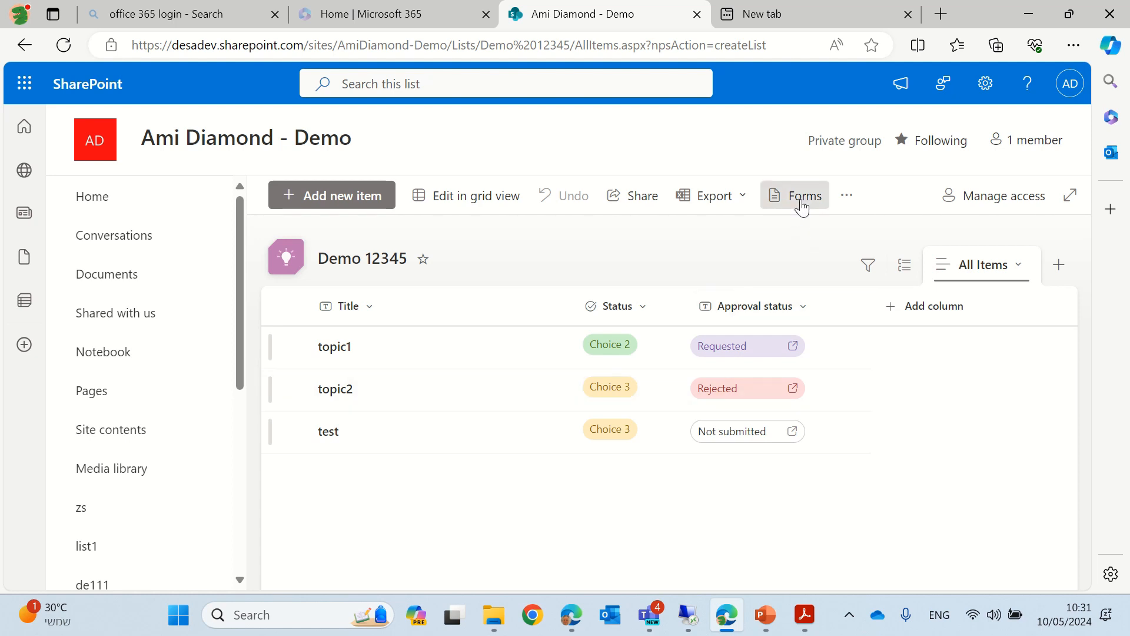
Create a new list form titled 'demo' with Title and Status fields, then close the editor.
click(792, 196)
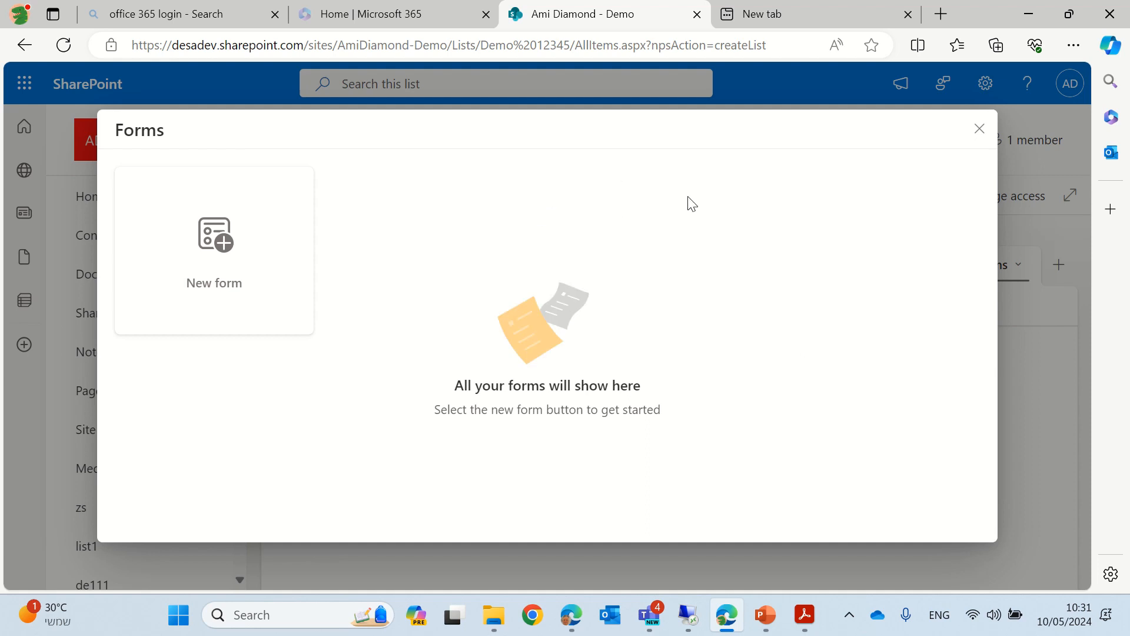
click(214, 245)
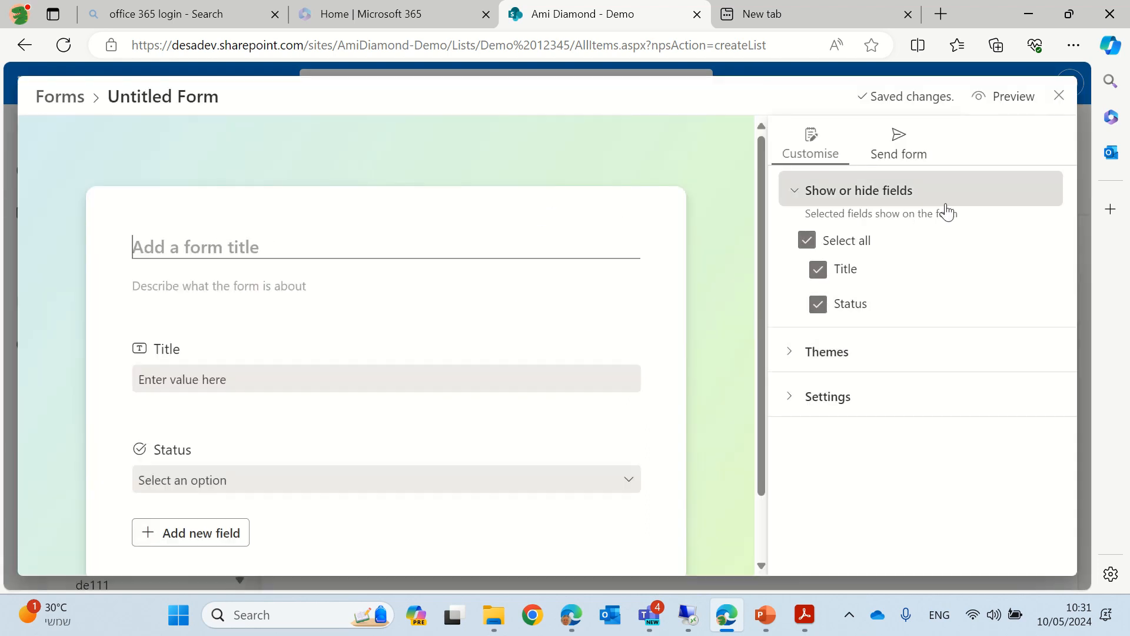
text(demo)
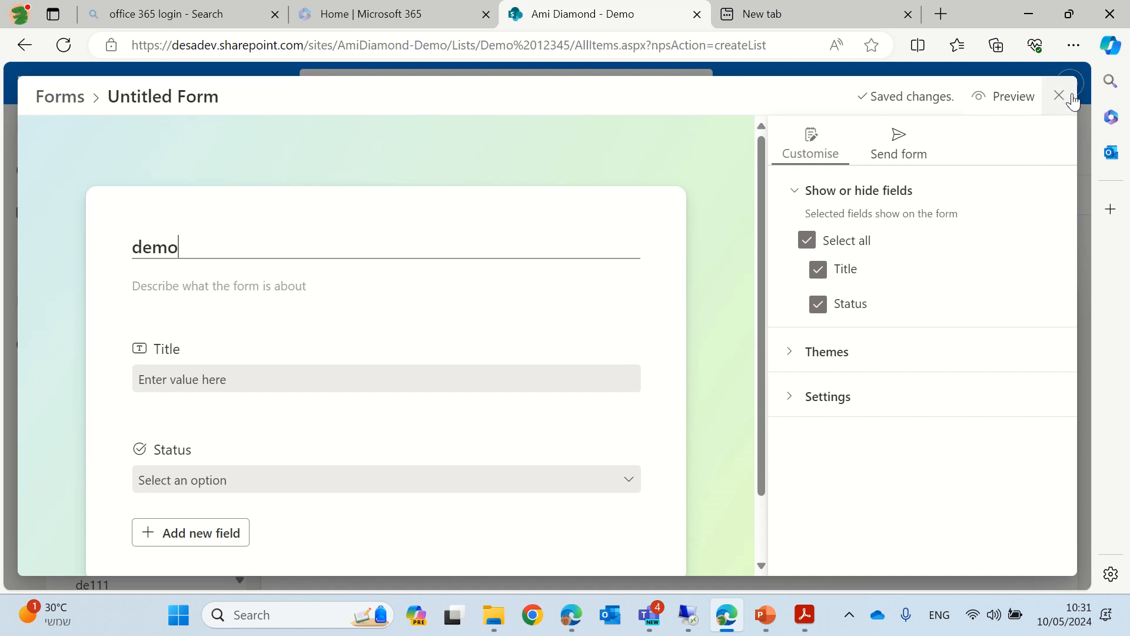
click(1057, 95)
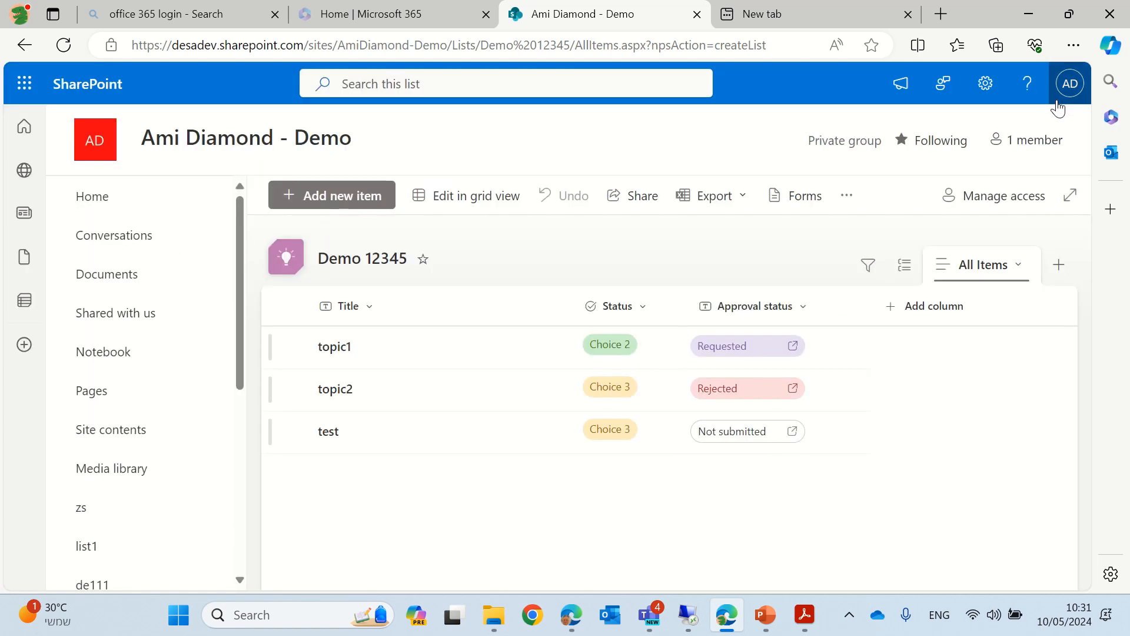
mouse_move(926, 372)
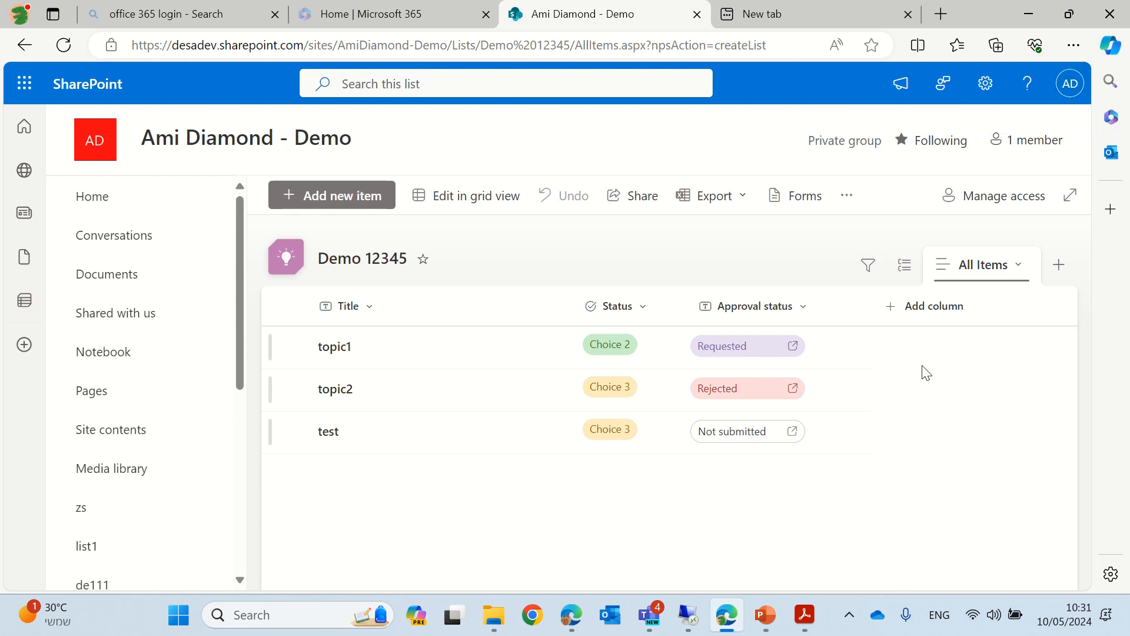